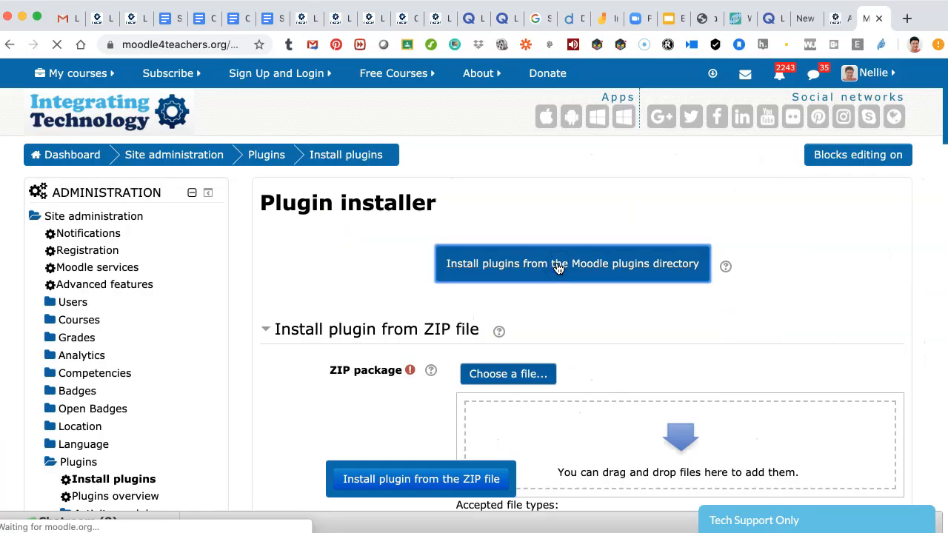
# Search the plugins directory for 'Microsoft' and open the Atto: Teams Meeting plugin page
pyautogui.click(572, 264)
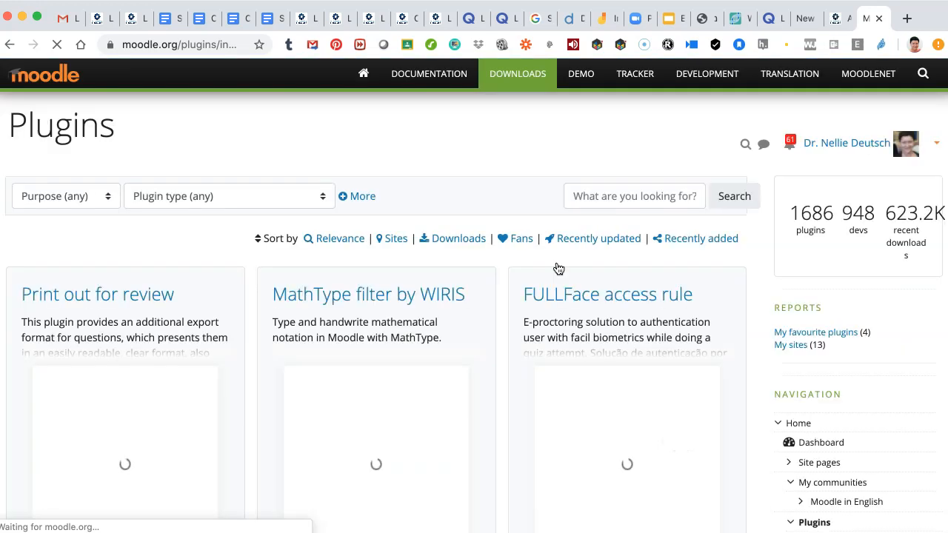
pyautogui.write('Microsoft Team')
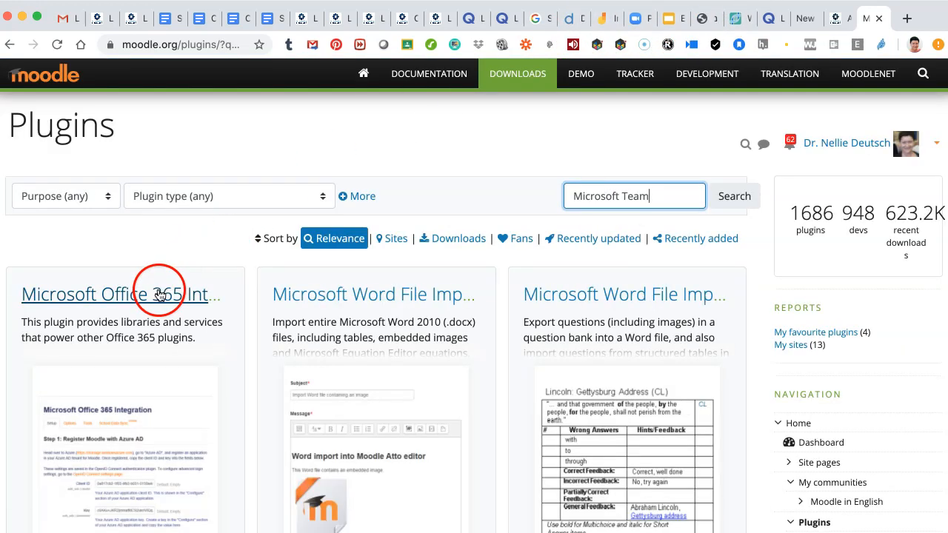
pyautogui.scroll(-3)
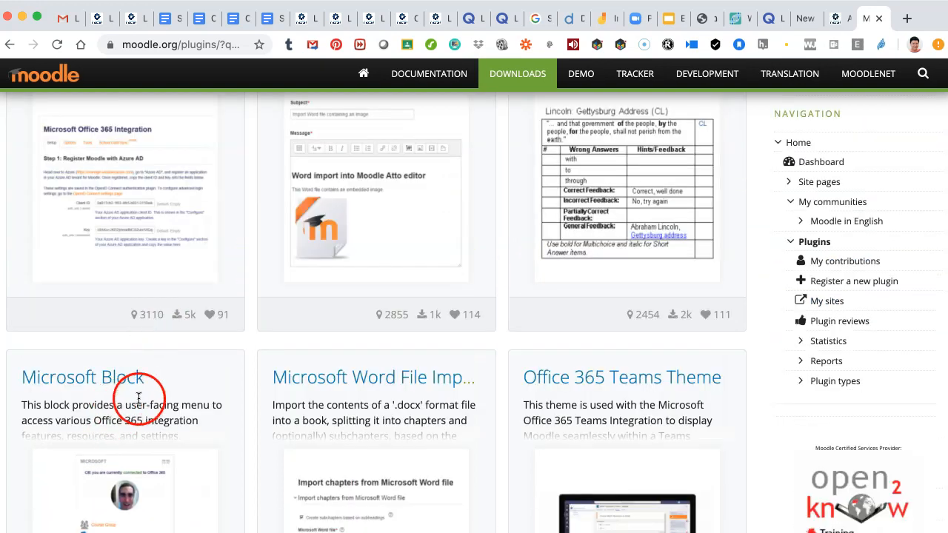
pyautogui.scroll(-3)
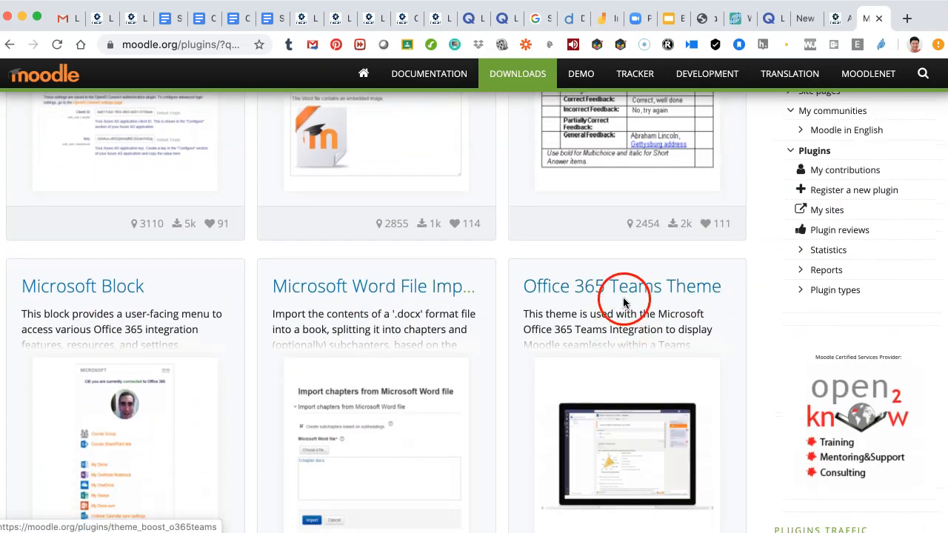
pyautogui.scroll(-3)
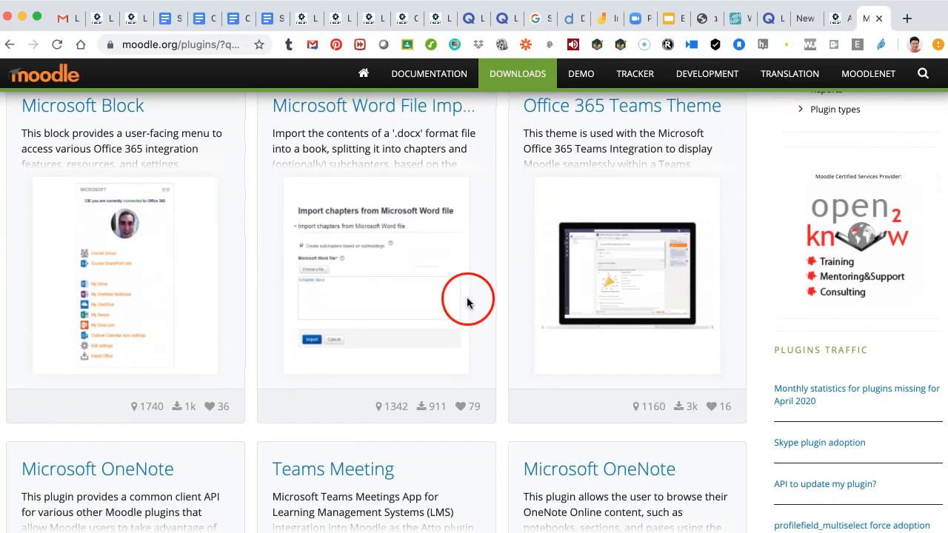
pyautogui.scroll(-3)
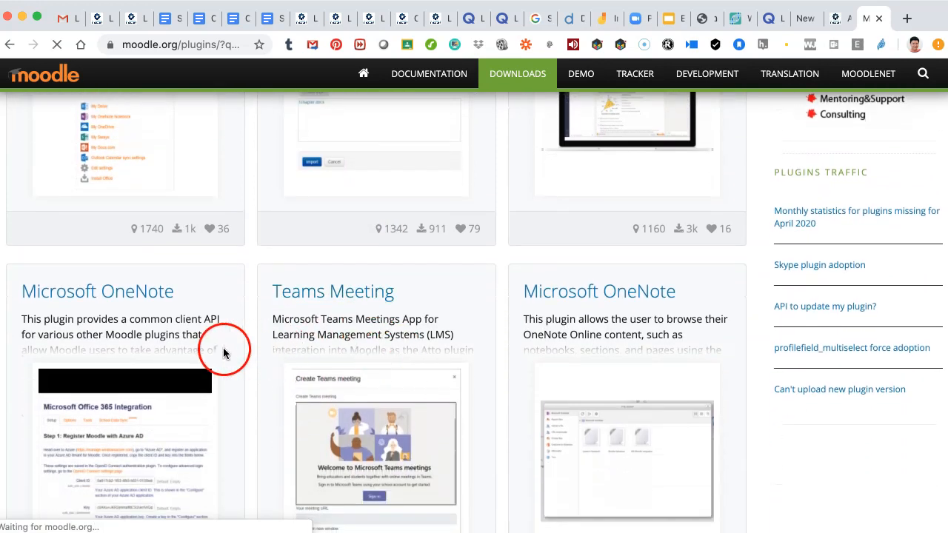
pyautogui.scroll(-3)
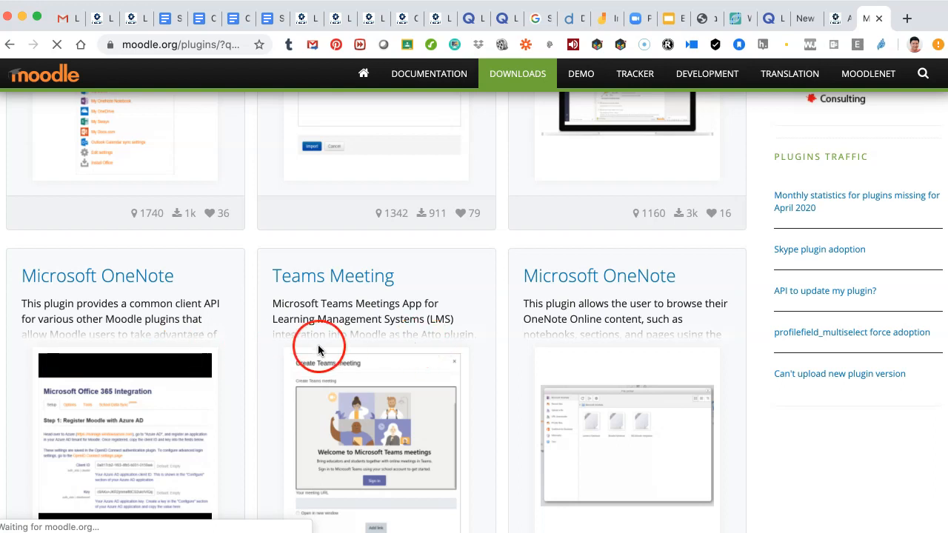
pyautogui.click(333, 275)
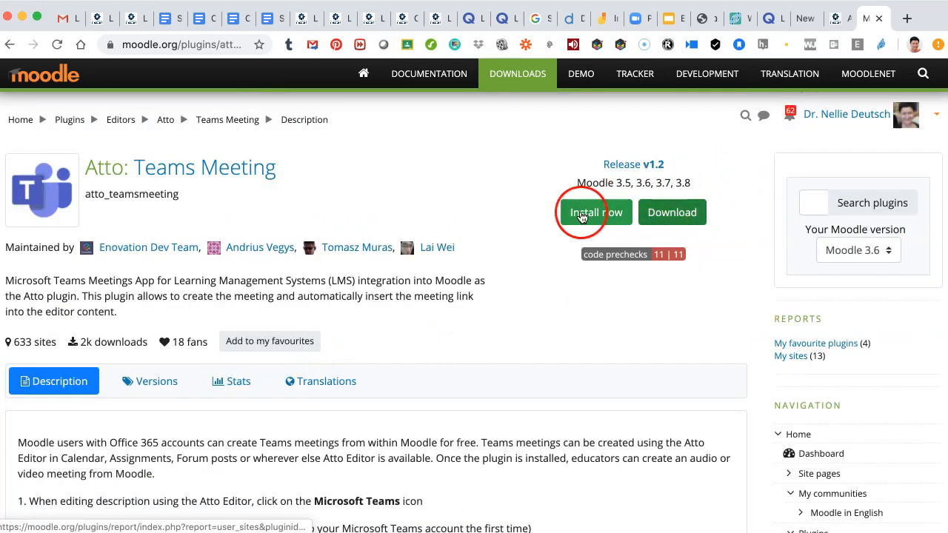
# Request installing Teams Meeting, picking the Moodle for Teachers (M4T) site
pyautogui.click(596, 212)
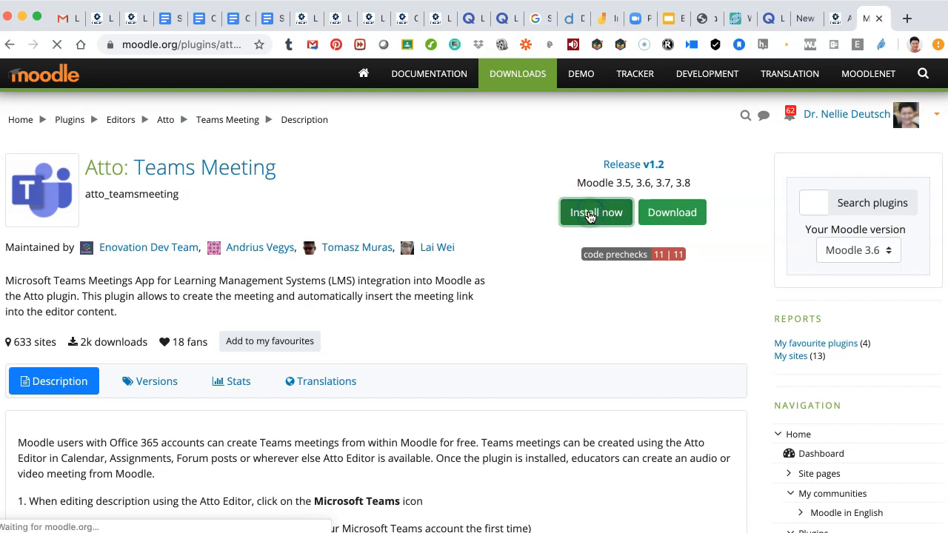
pyautogui.click(596, 213)
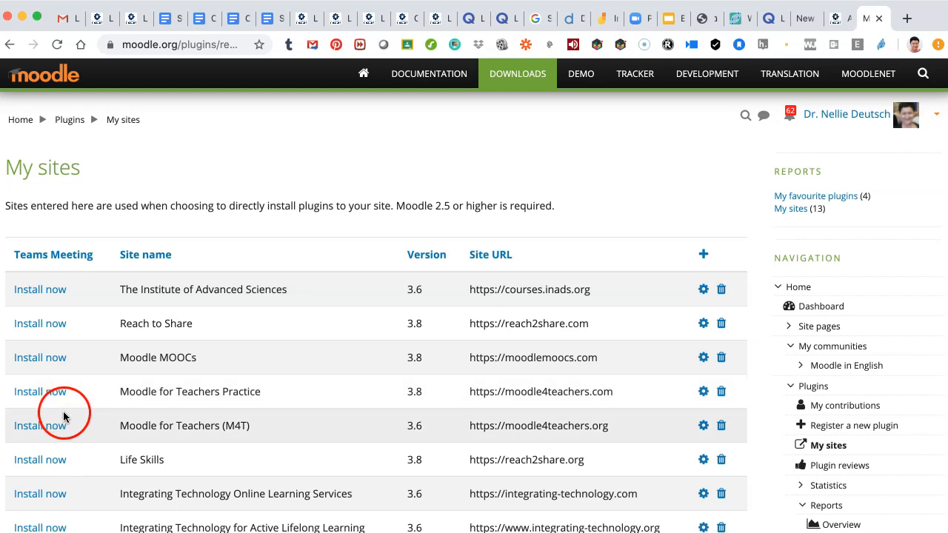
pyautogui.click(40, 425)
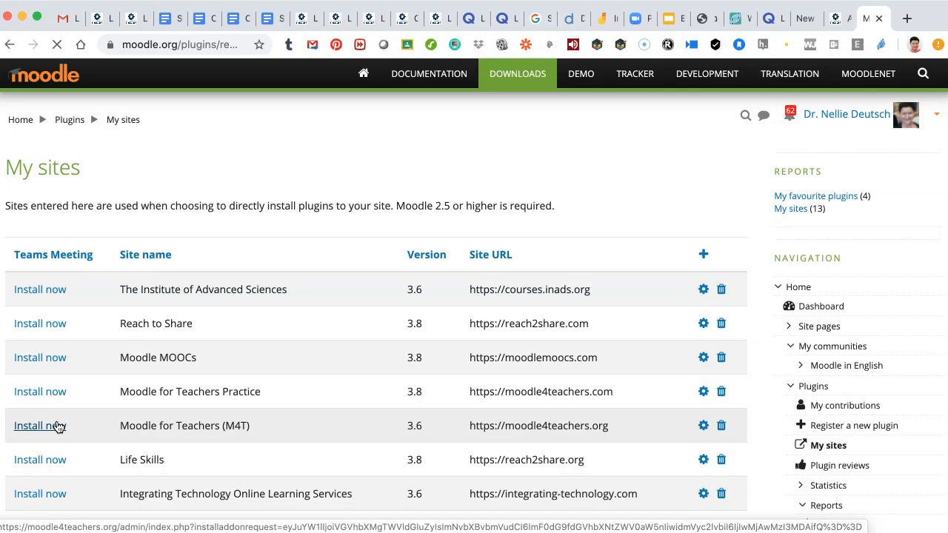
pyautogui.click(40, 426)
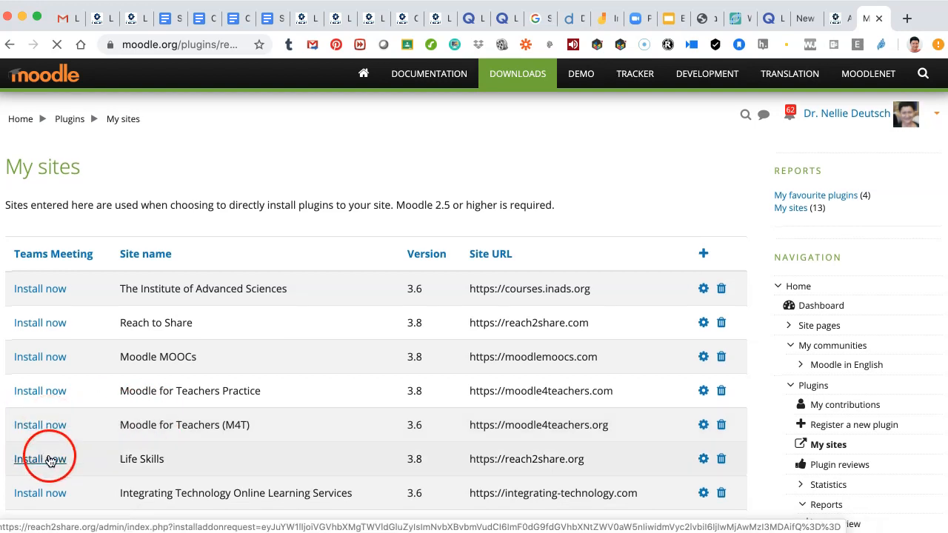
pyautogui.moveTo(40, 357)
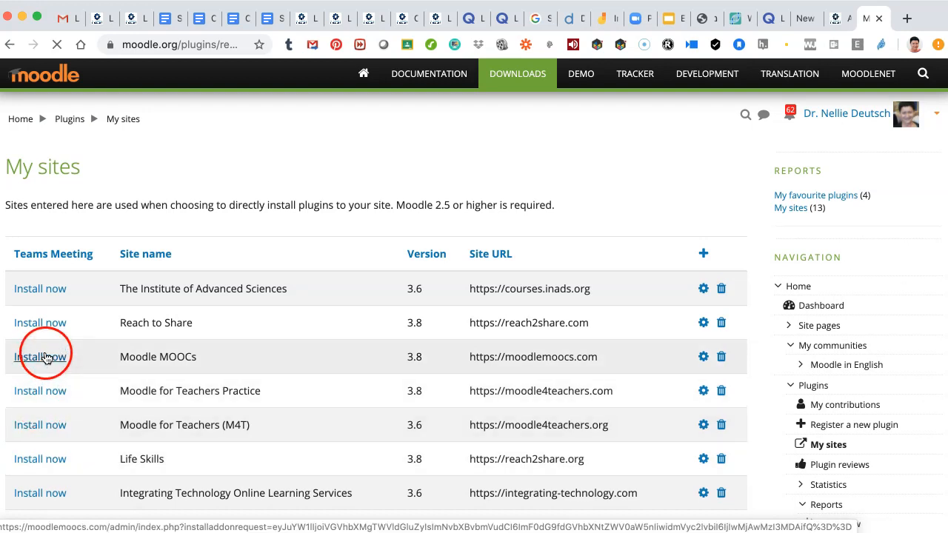
# Confirm downloading the Teams Meeting plugin and continue past validation
pyautogui.click(40, 356)
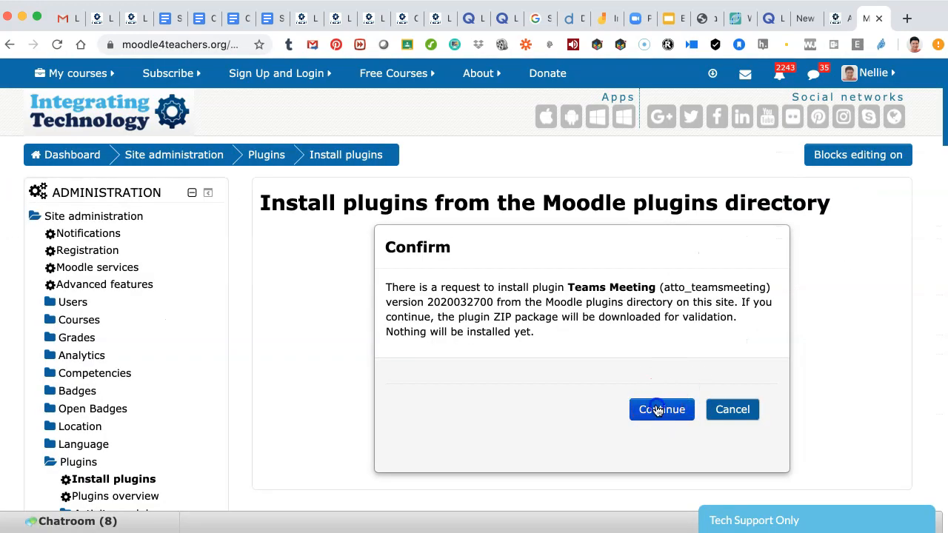
pyautogui.click(661, 410)
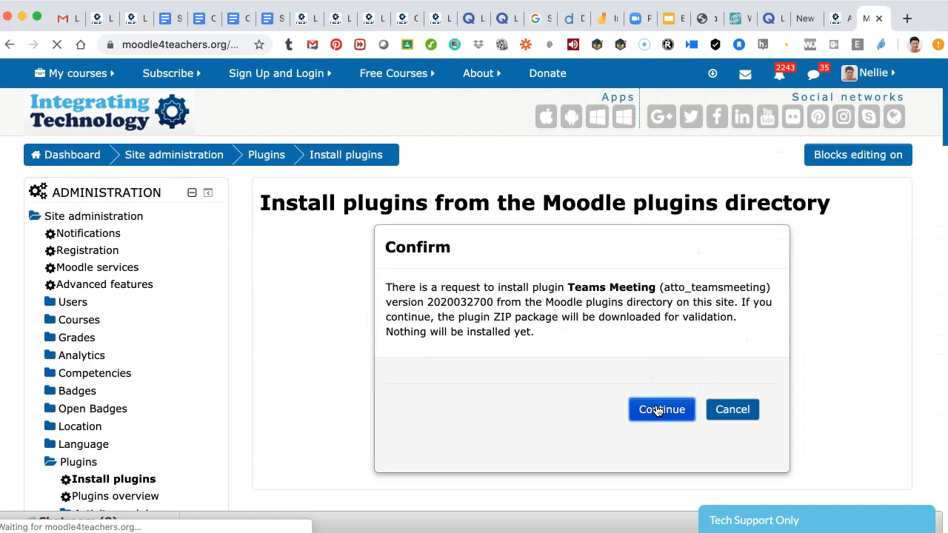
pyautogui.click(662, 410)
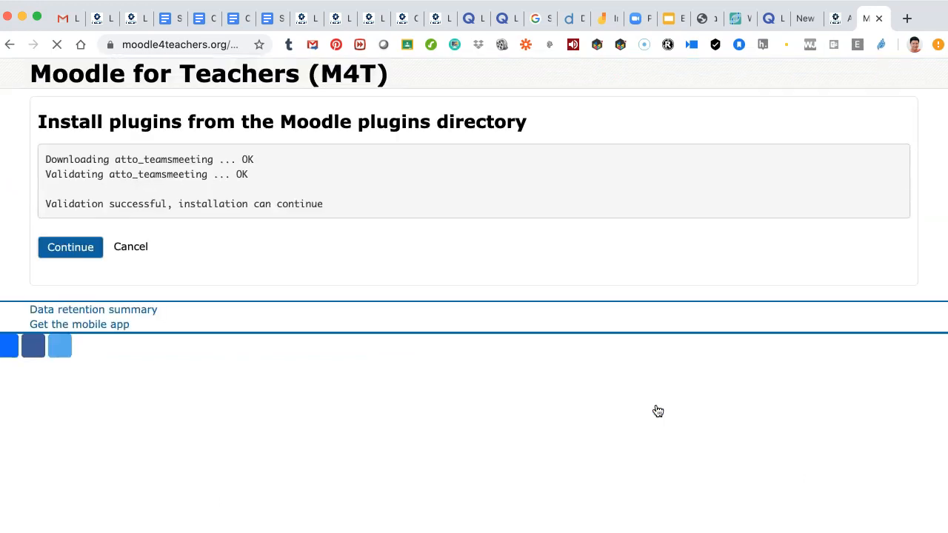
pyautogui.click(70, 246)
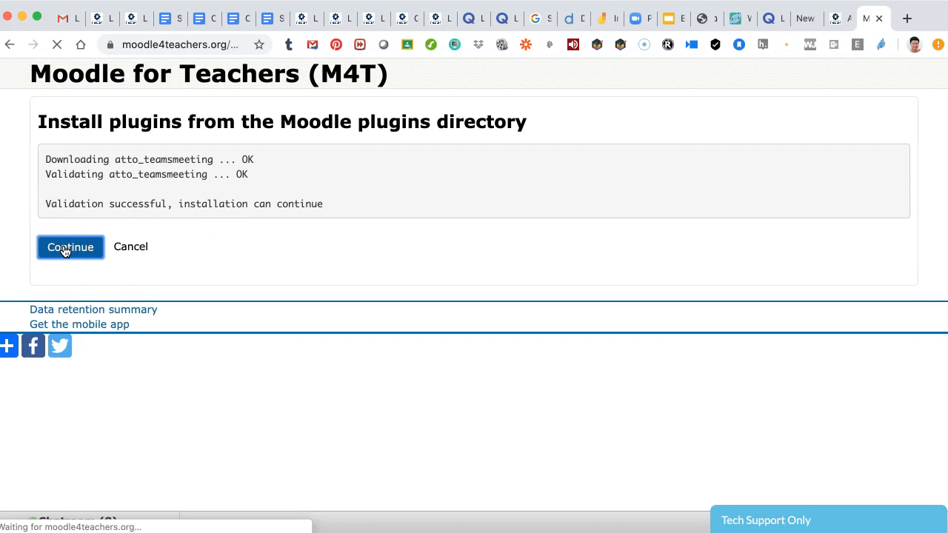
pyautogui.click(70, 247)
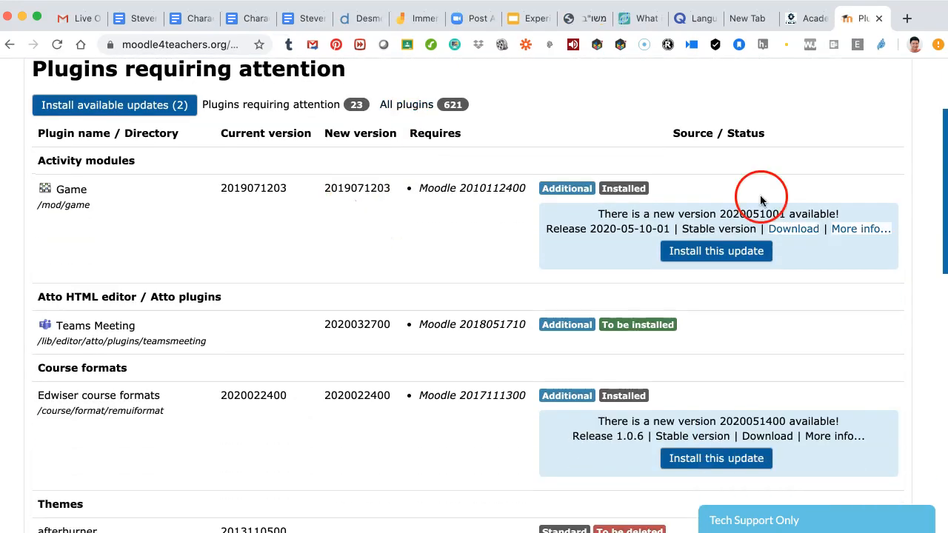
# Upgrade the Moodle database so atto_teamsmeeting installs successfully
pyautogui.scroll(-3)
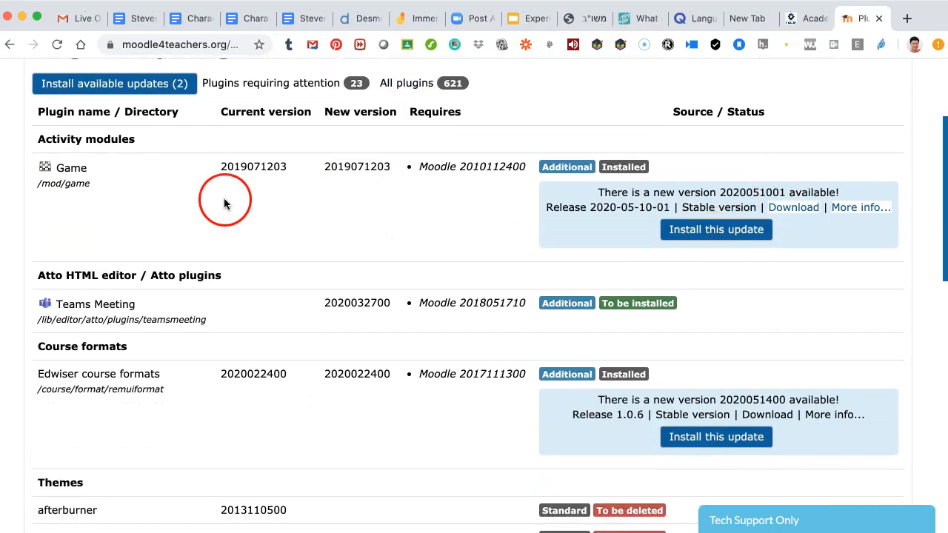
pyautogui.scroll(-3)
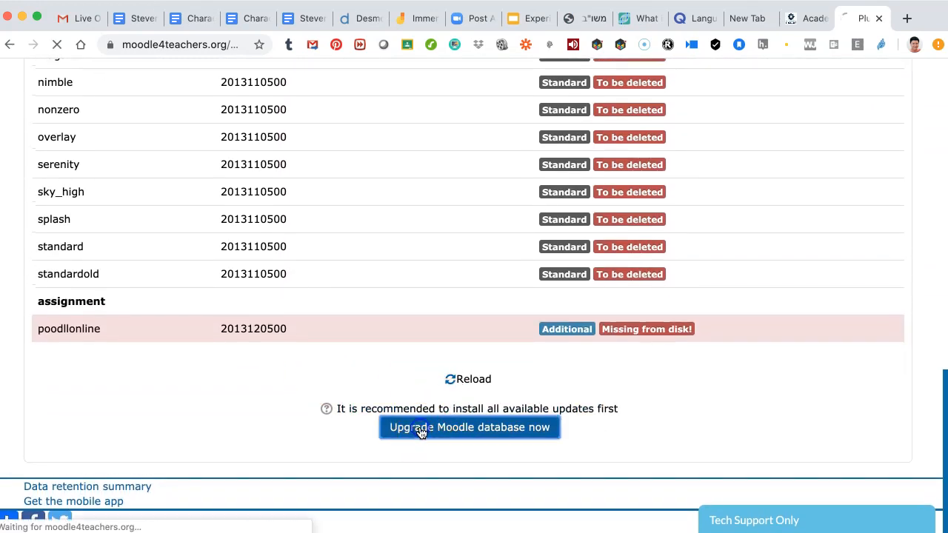
pyautogui.click(469, 427)
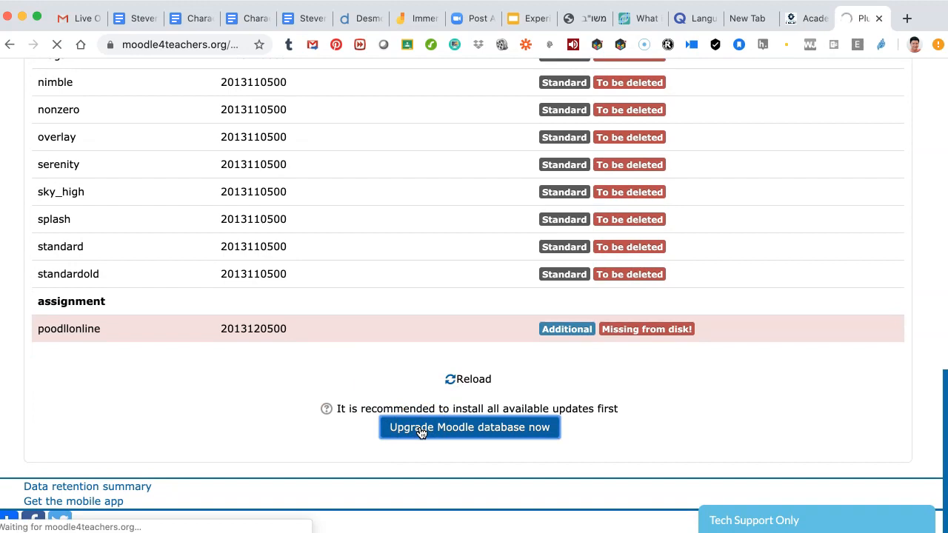
pyautogui.click(468, 427)
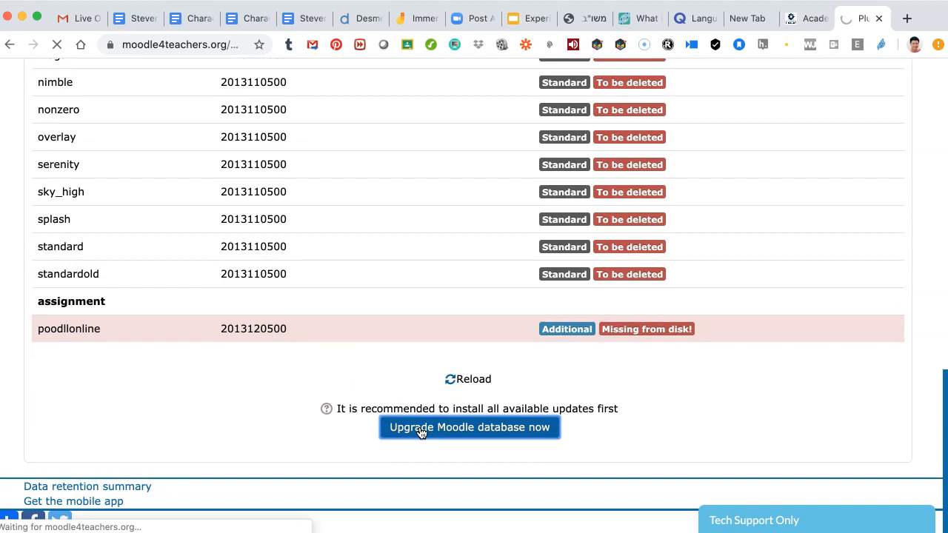
pyautogui.click(469, 427)
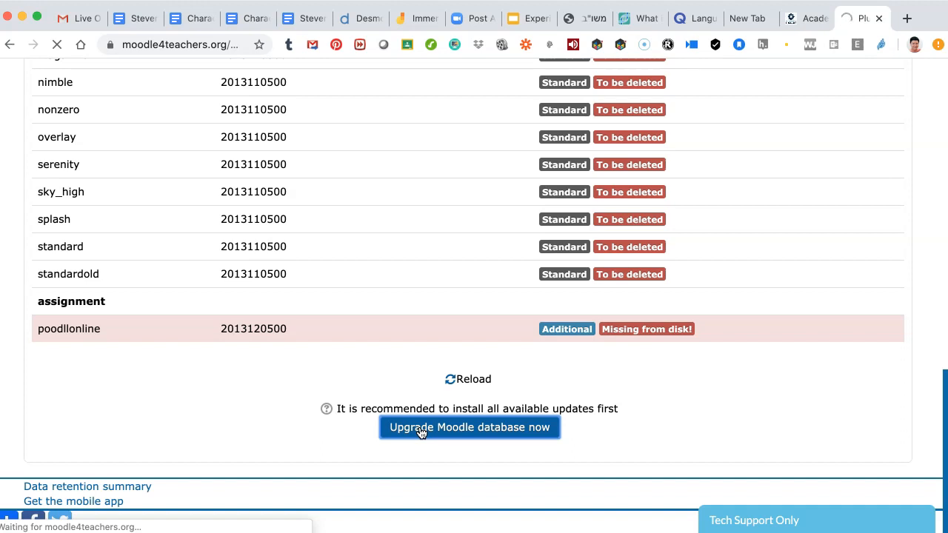
pyautogui.click(469, 428)
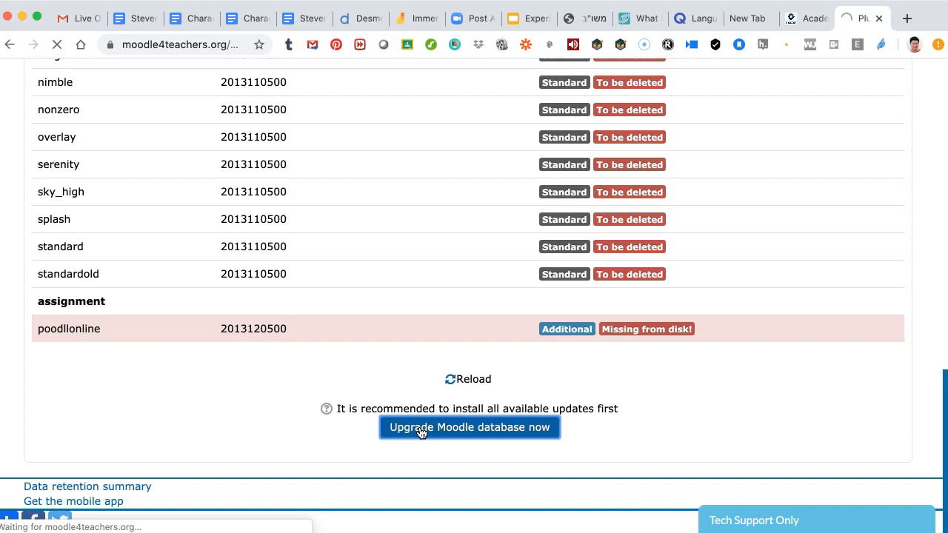
pyautogui.click(469, 427)
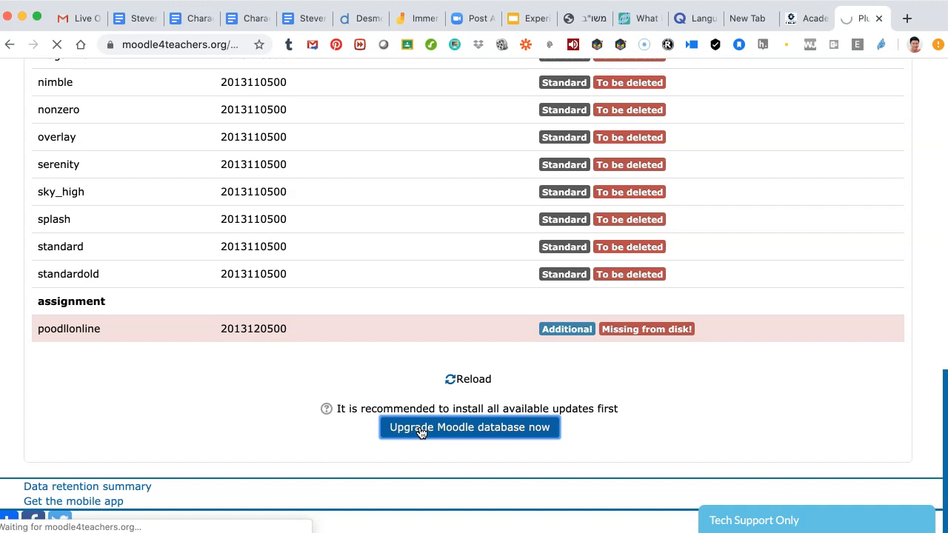
pyautogui.click(469, 427)
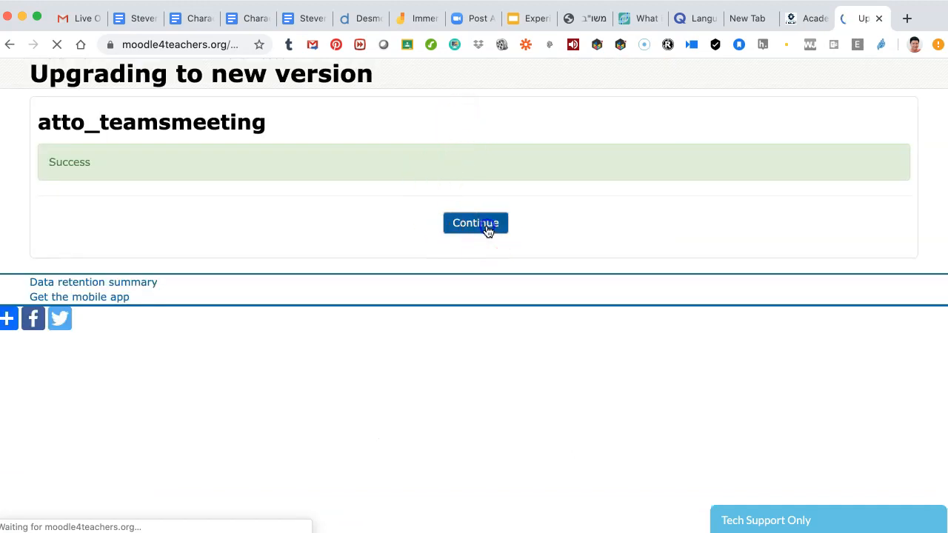
# Copy the default Meetings App URL and save the Teams Meeting settings
pyautogui.click(475, 223)
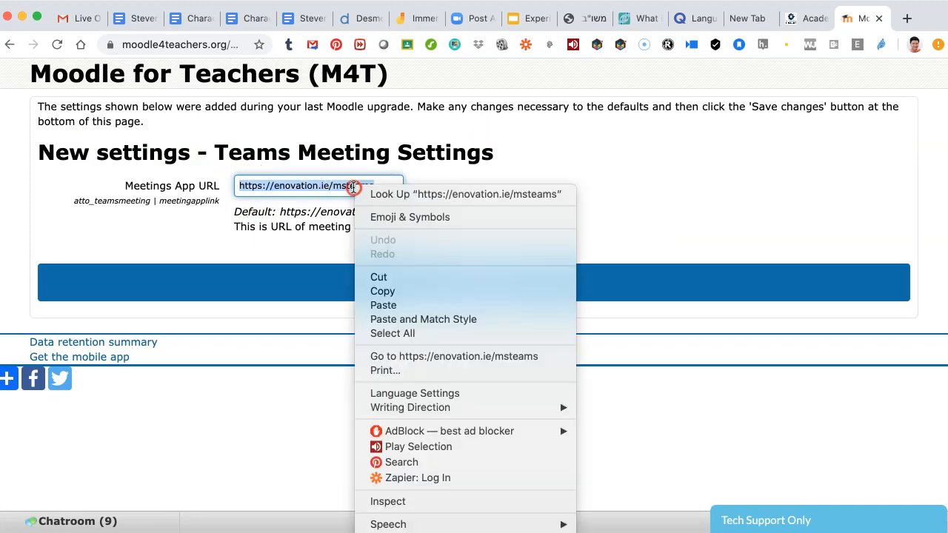
pyautogui.click(320, 221)
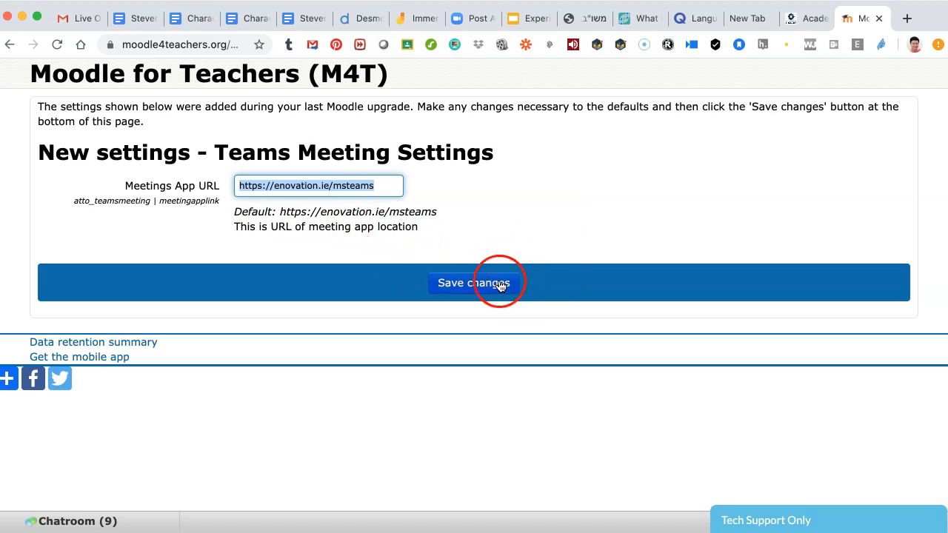
pyautogui.click(473, 282)
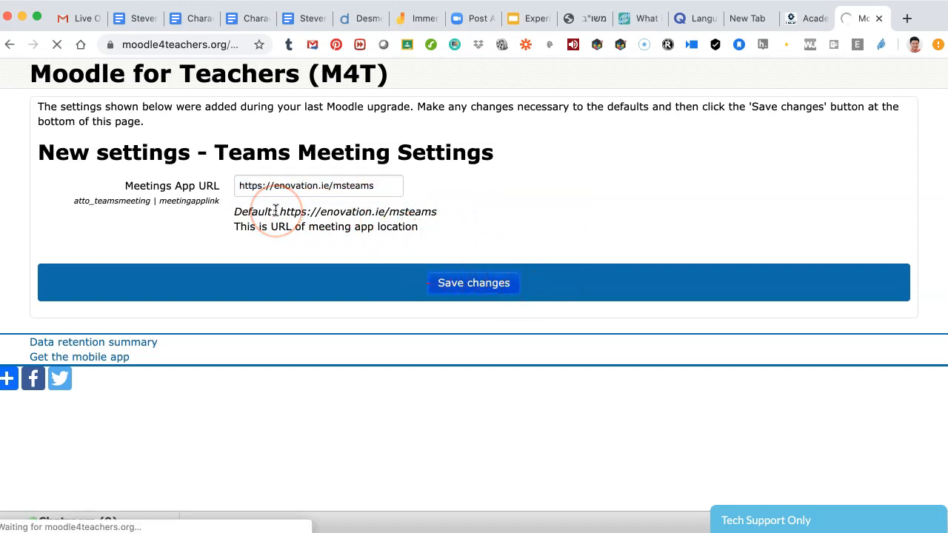
pyautogui.click(473, 282)
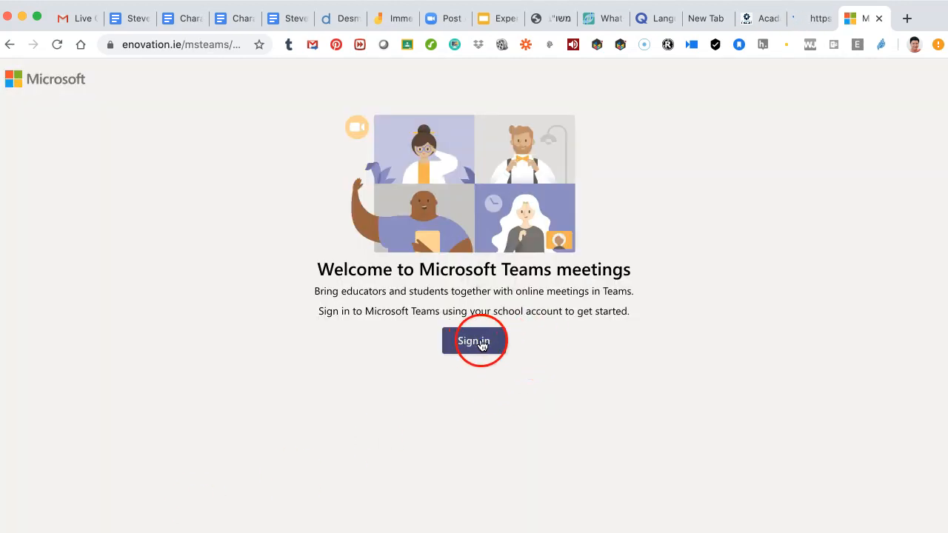
pyautogui.click(474, 341)
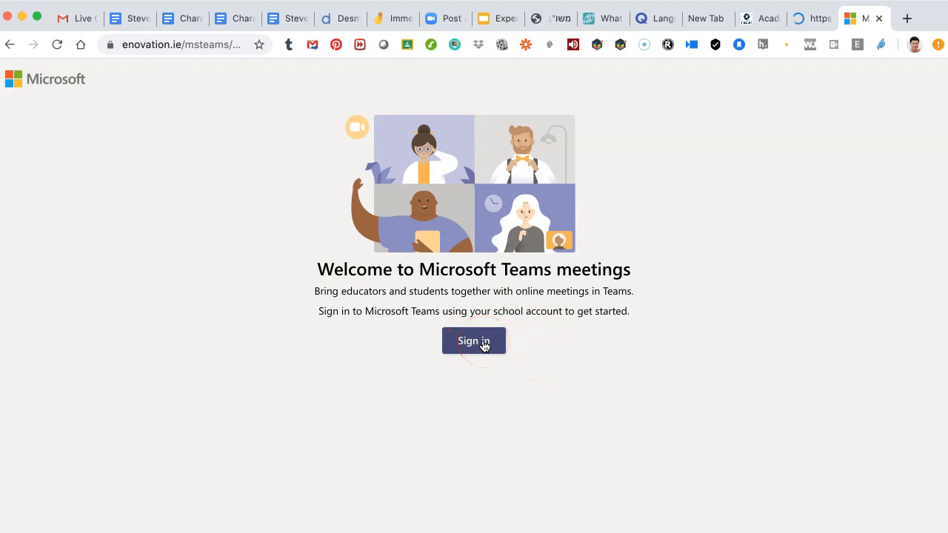
pyautogui.click(473, 341)
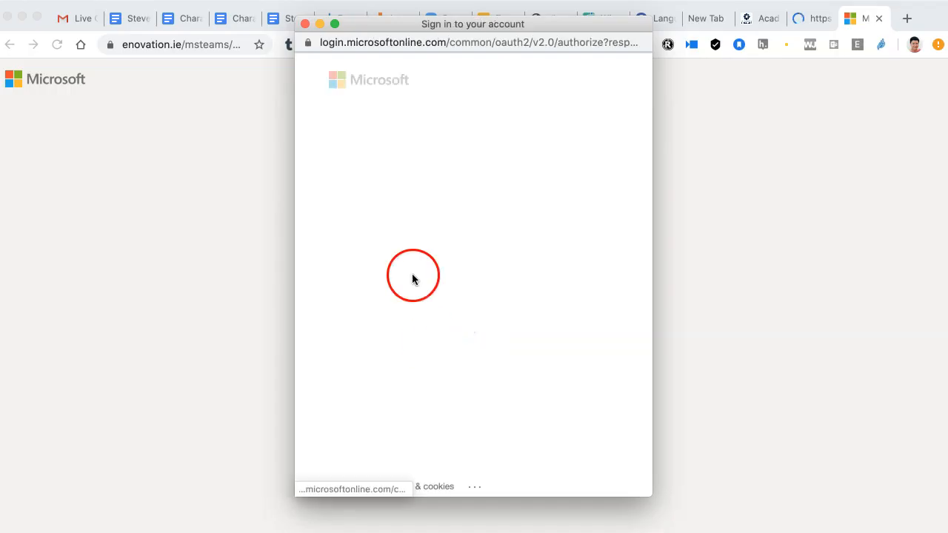
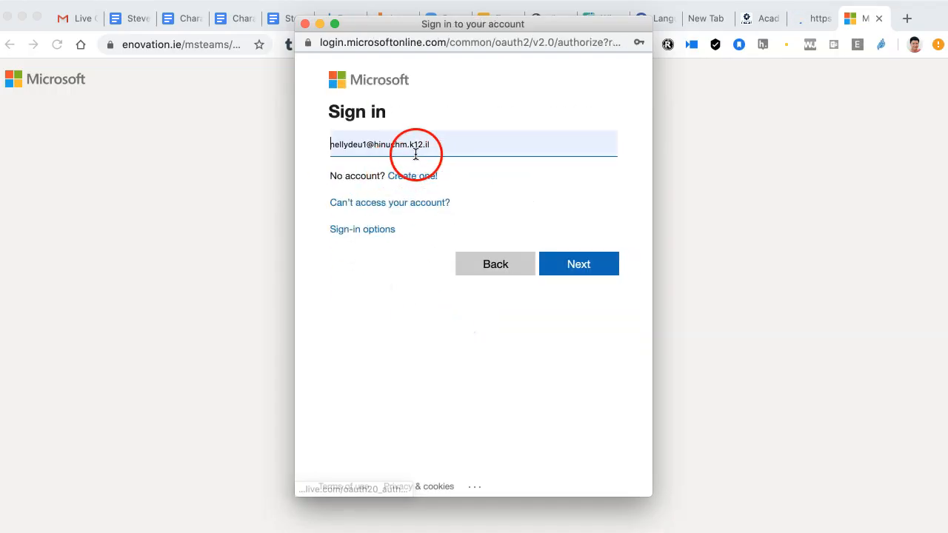
pyautogui.click(578, 263)
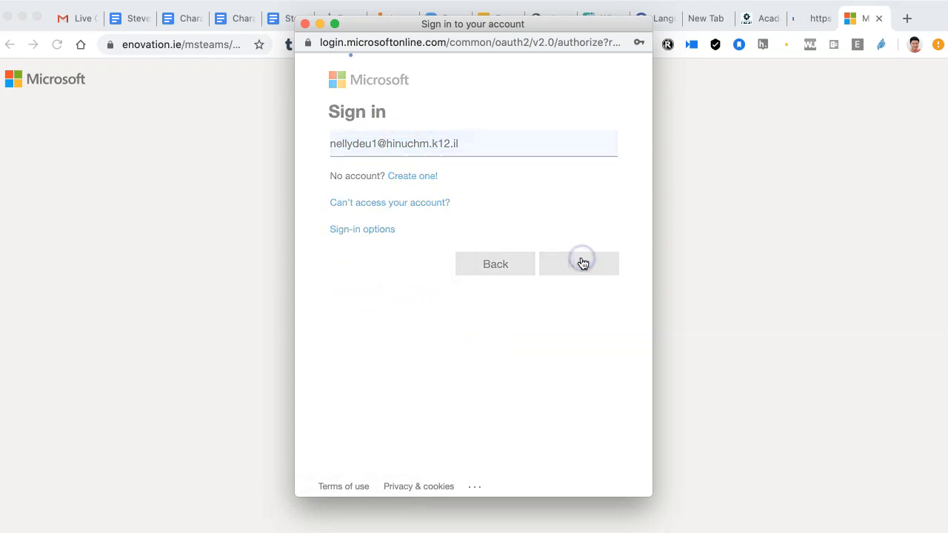
pyautogui.click(581, 264)
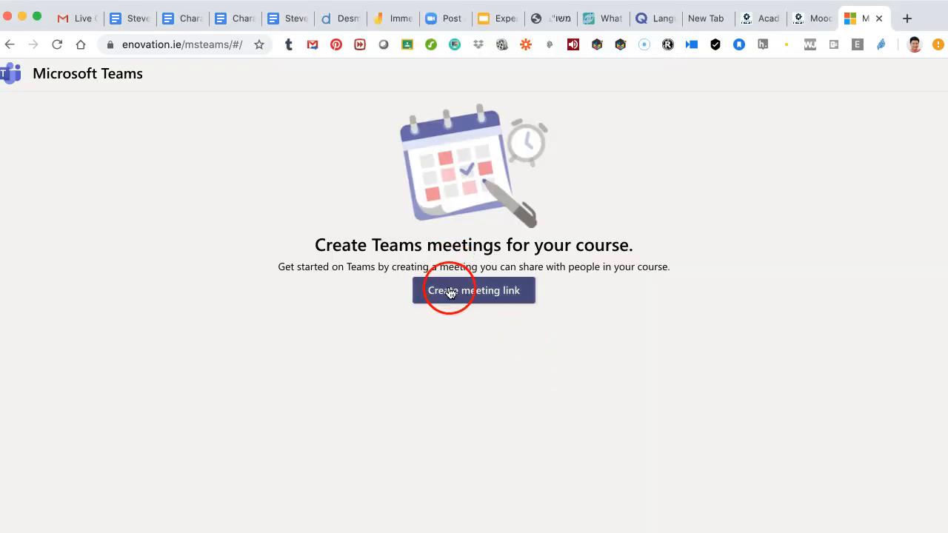
# Create a meeting link titled 'Test'
pyautogui.click(473, 290)
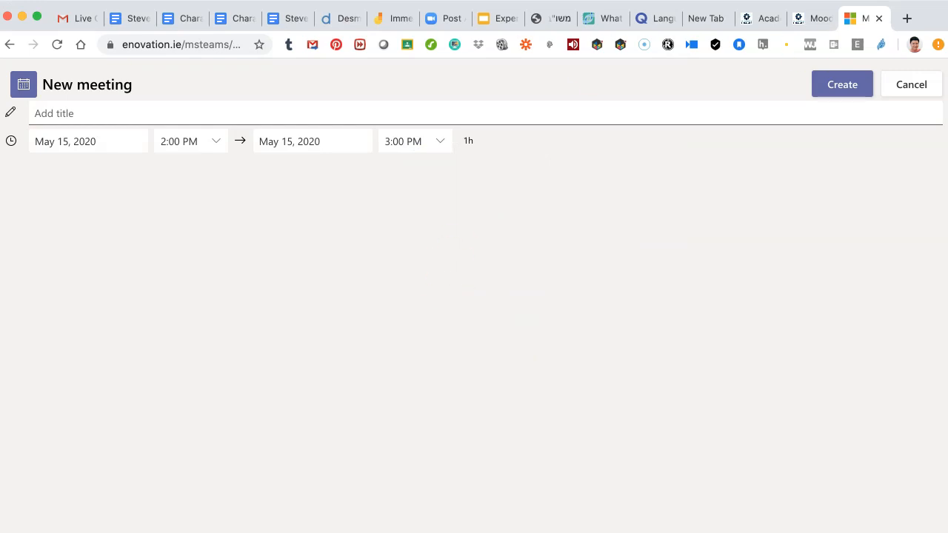
pyautogui.click(843, 83)
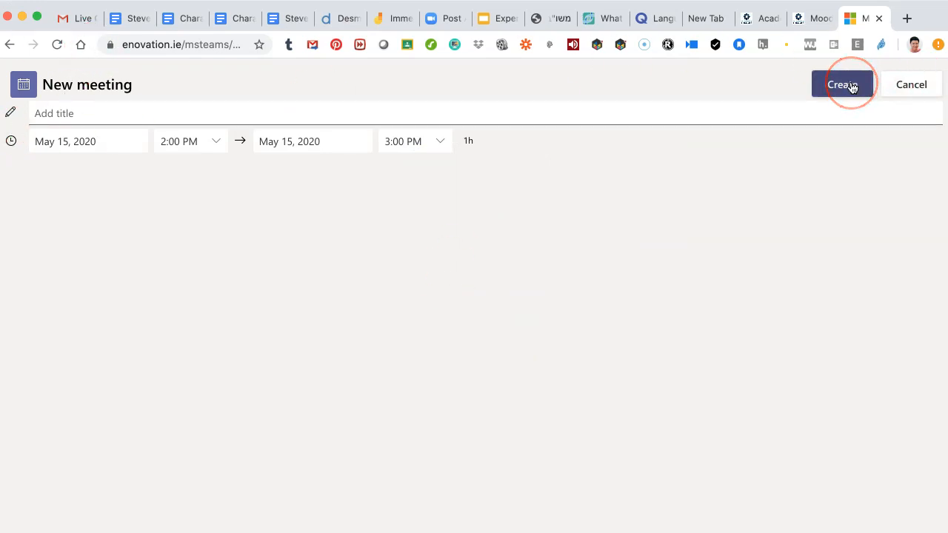
pyautogui.moveTo(378, 132)
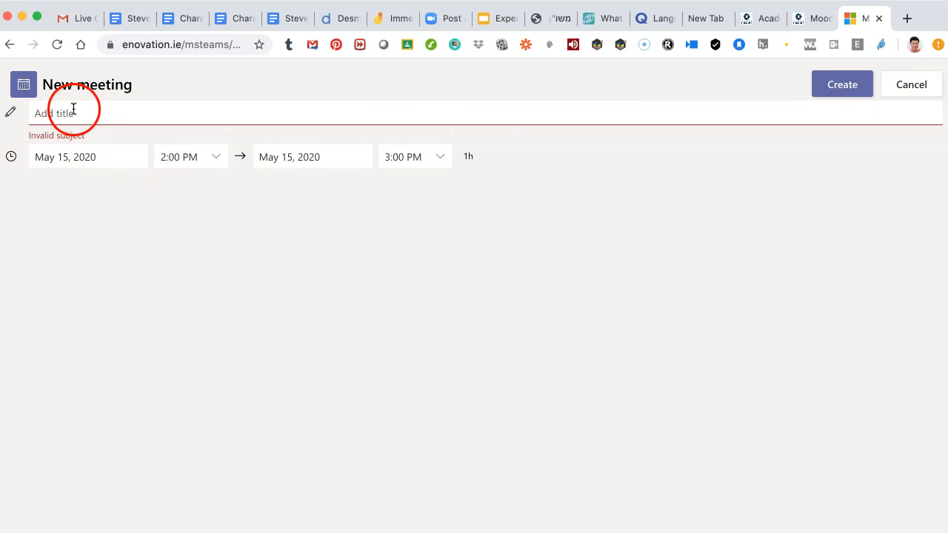
pyautogui.write('T')
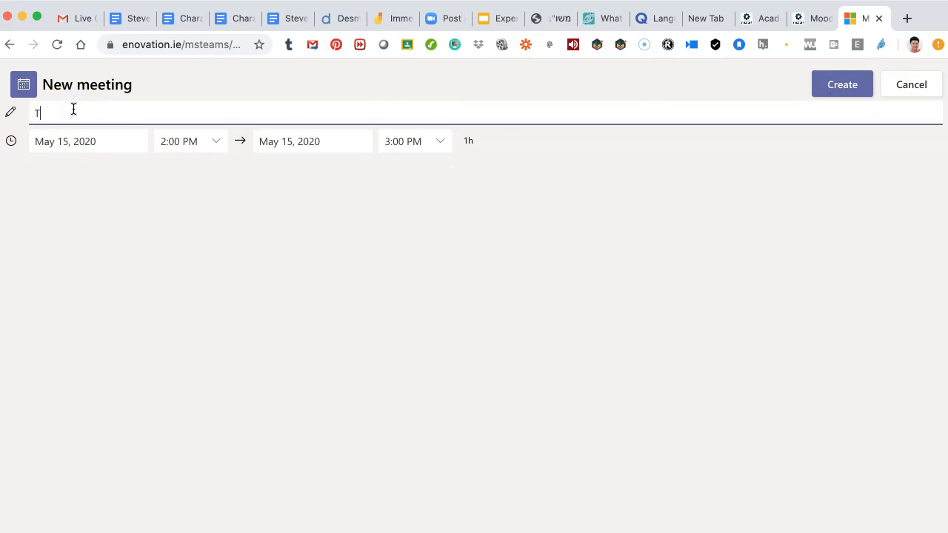
pyautogui.write('est')
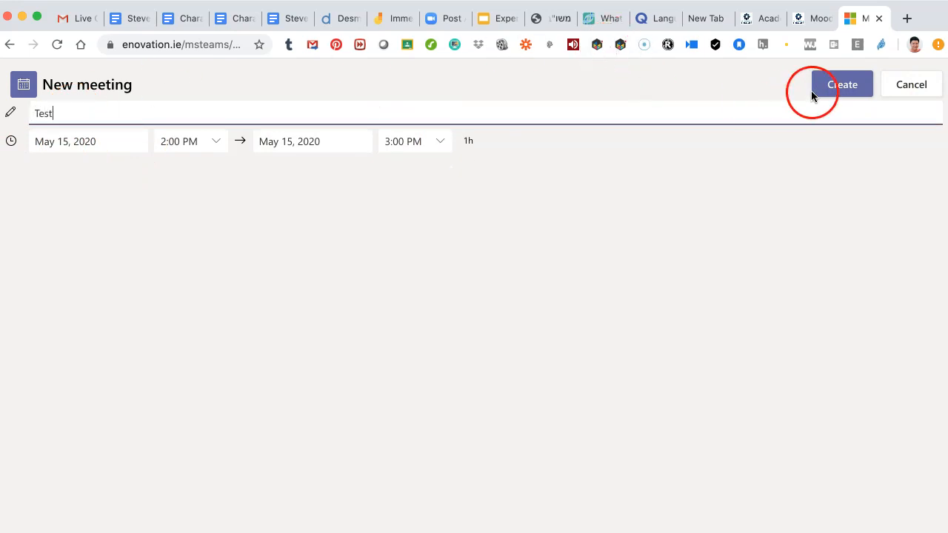
pyautogui.click(843, 84)
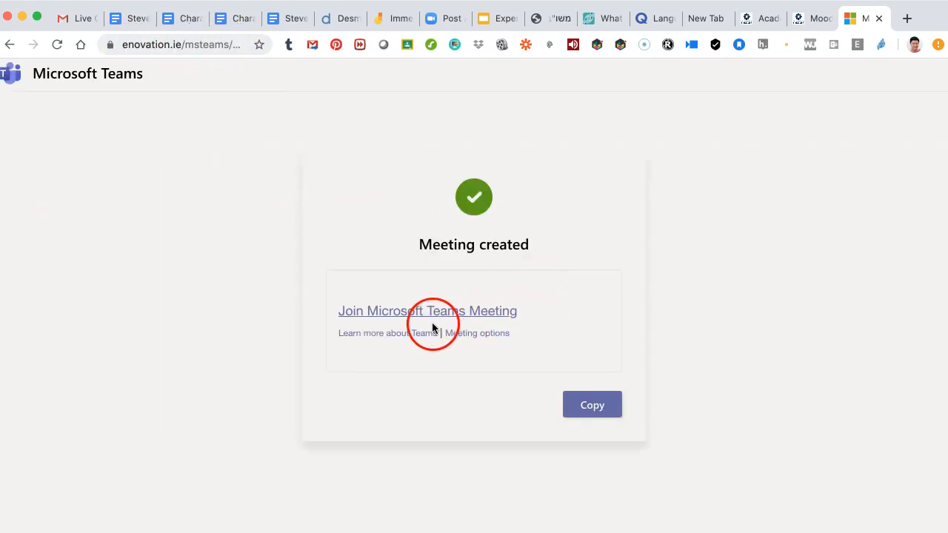
pyautogui.moveTo(454, 317)
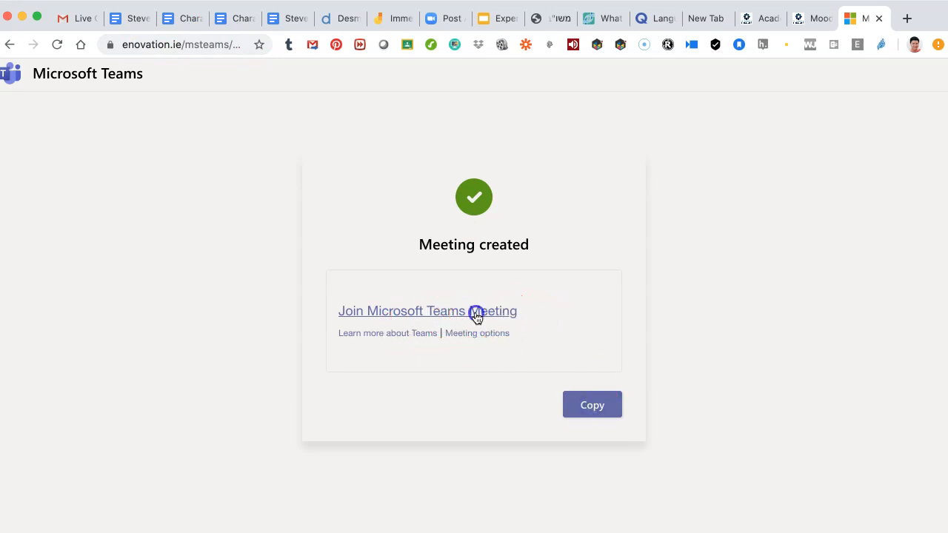
# Join the Test meeting as guest 'Ne', wait in the lobby, then leave
pyautogui.click(427, 310)
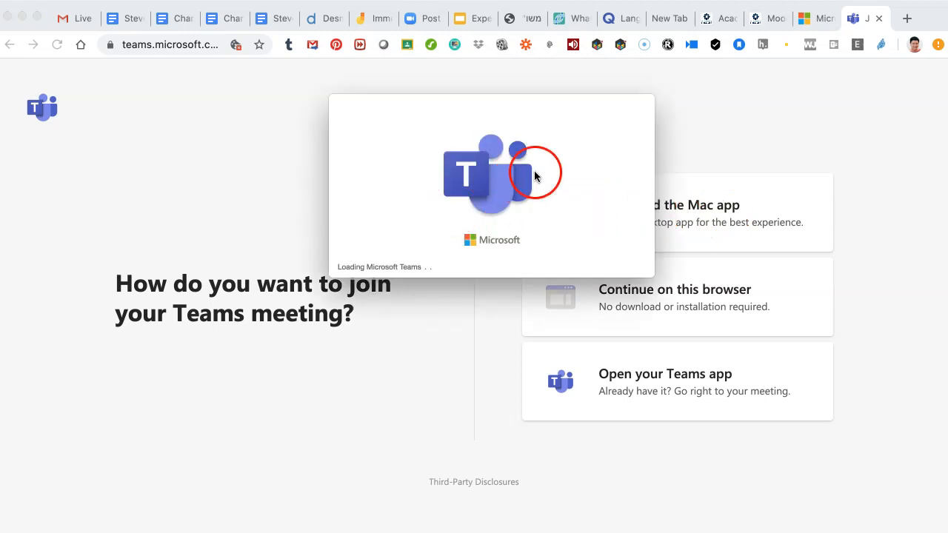
pyautogui.moveTo(633, 100)
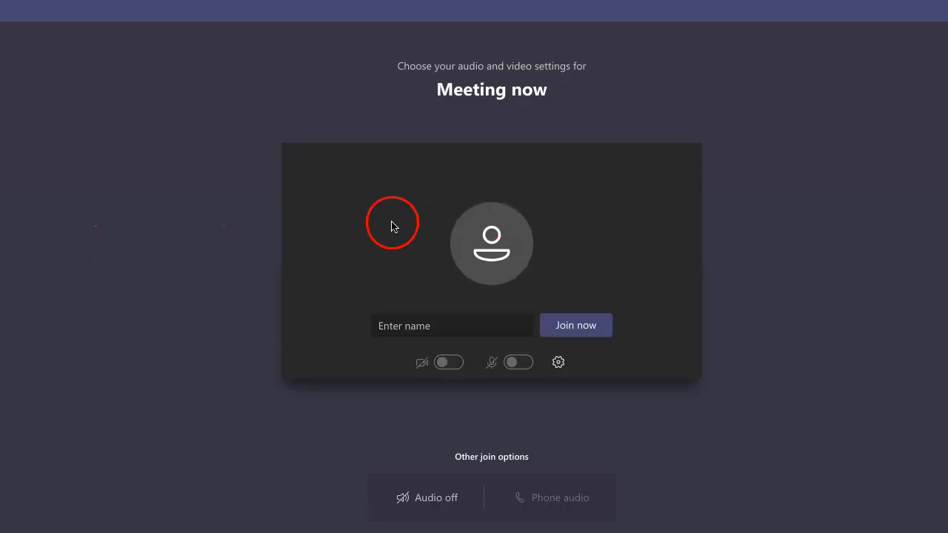
pyautogui.click(452, 326)
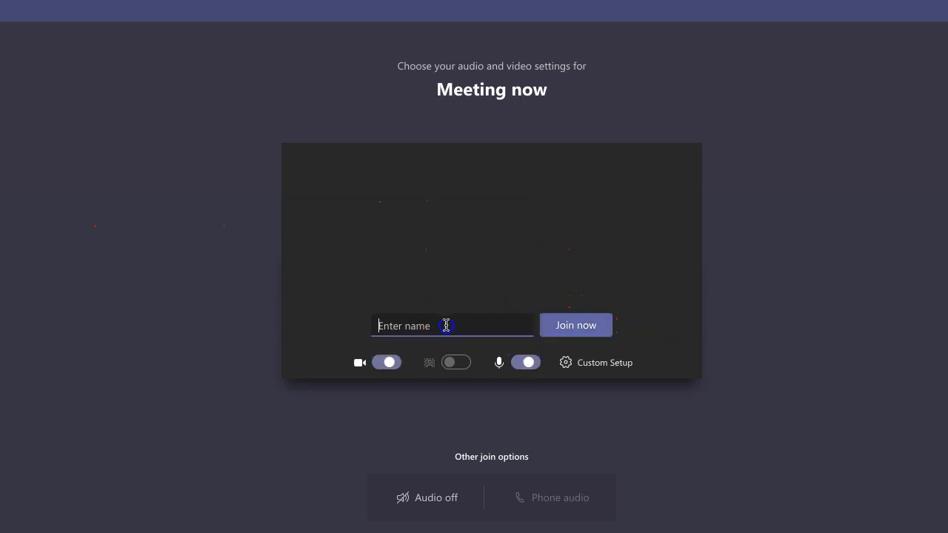
pyautogui.write('Nellie')
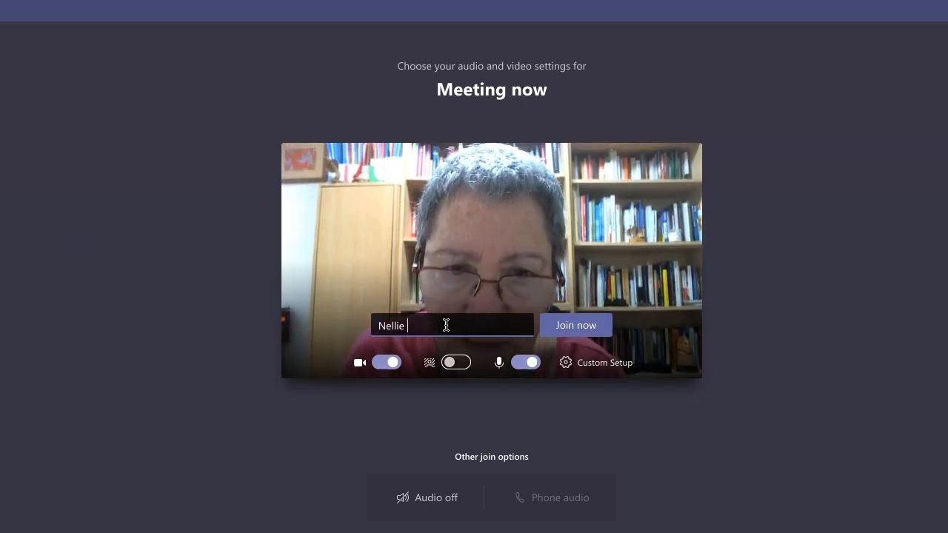
pyautogui.click(576, 326)
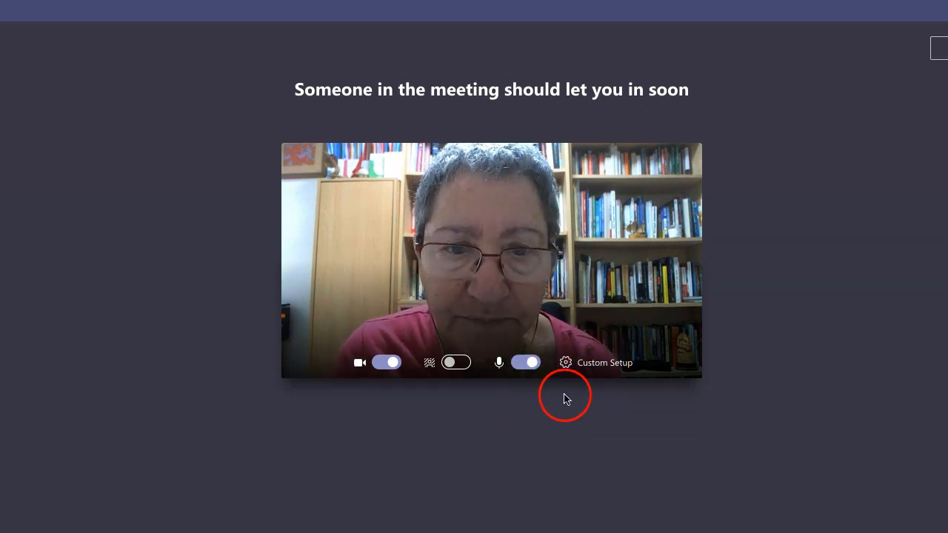
pyautogui.click(604, 363)
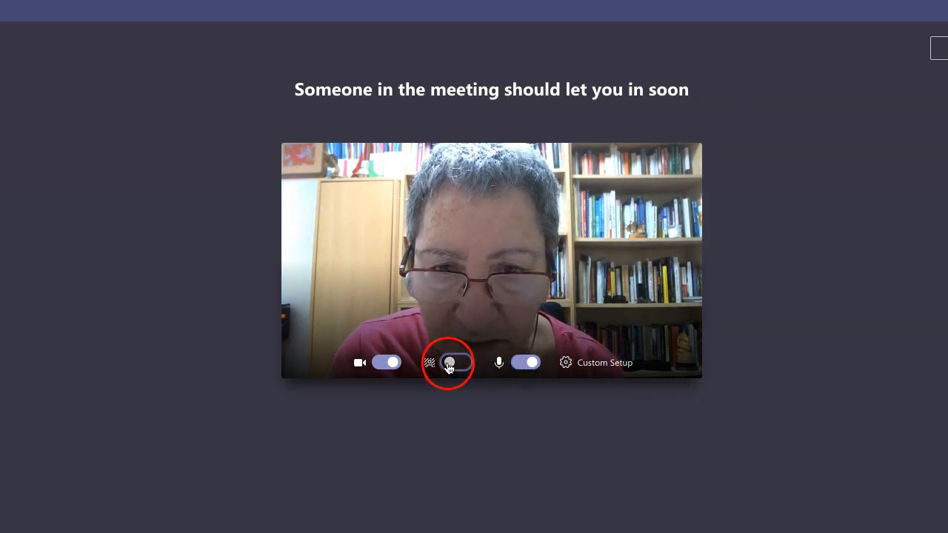
pyautogui.click(453, 363)
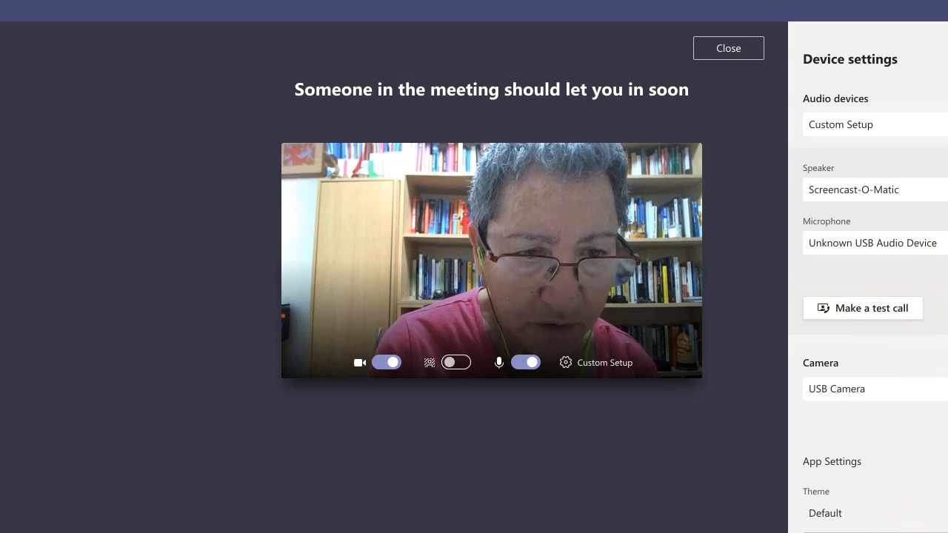
pyautogui.click(728, 48)
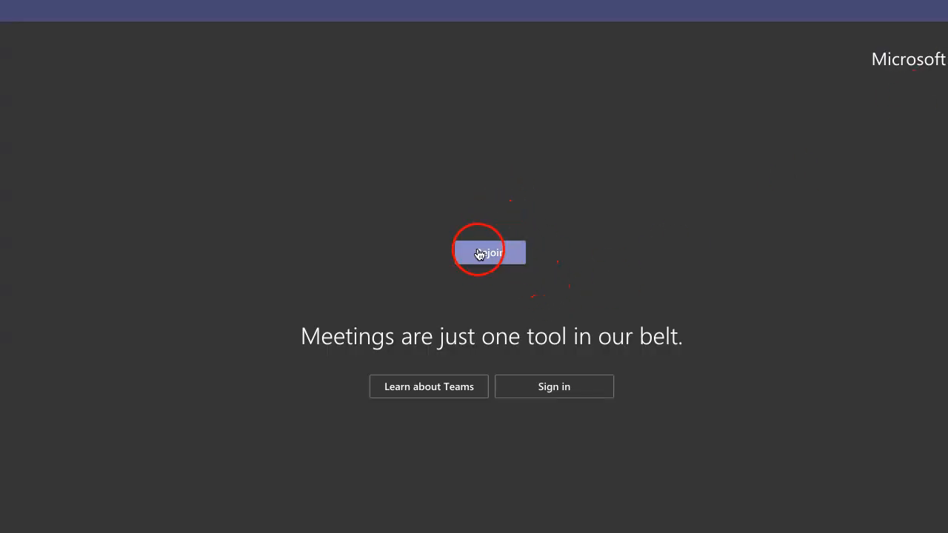
# Rejoin the meeting on this browser, allowing microphone and camera
pyautogui.click(489, 252)
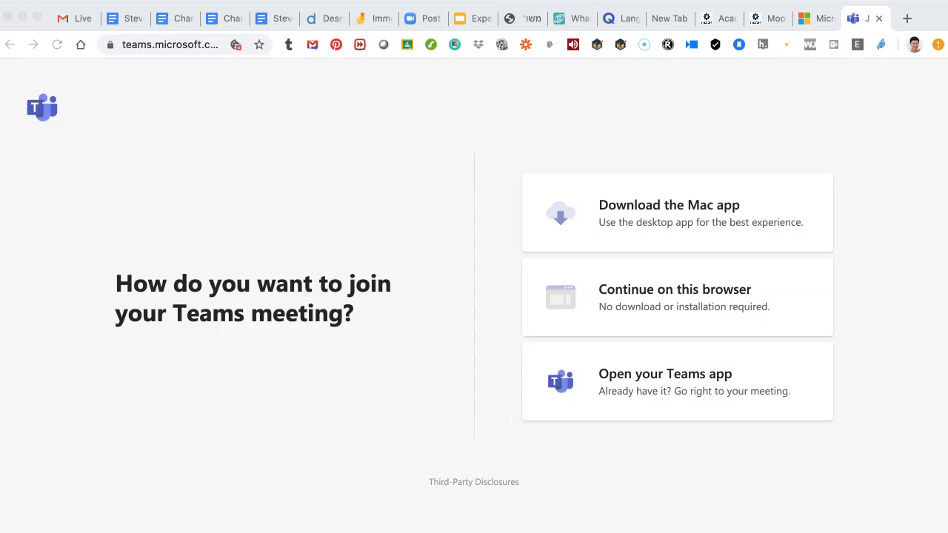
pyautogui.click(671, 296)
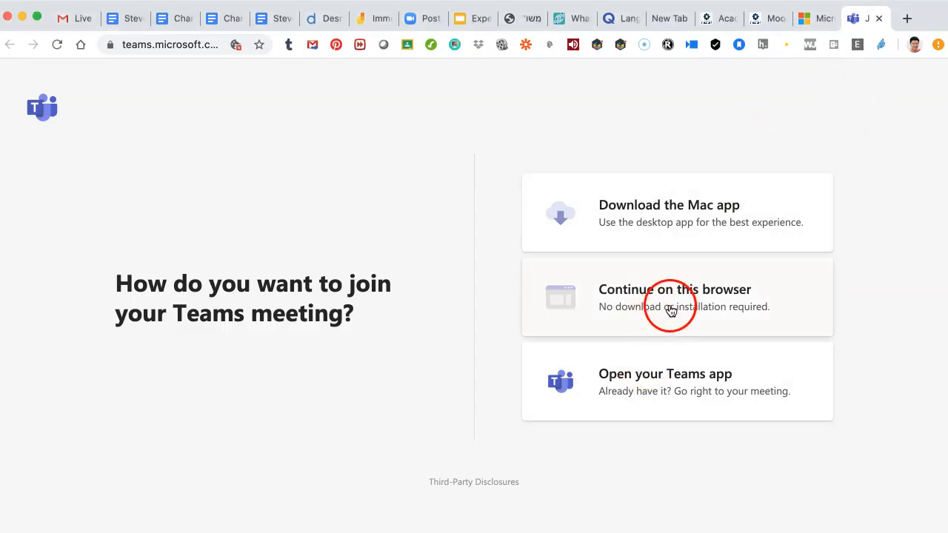
pyautogui.click(675, 296)
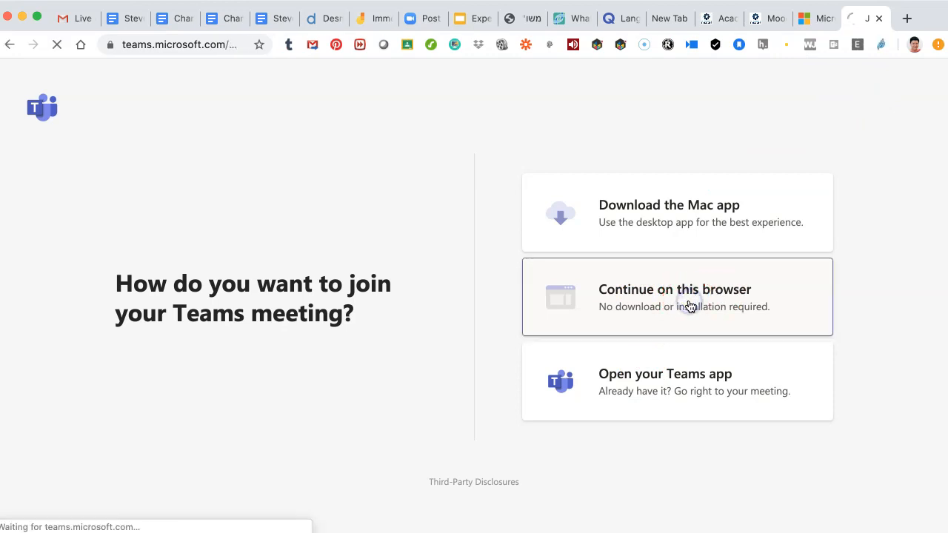
pyautogui.click(632, 307)
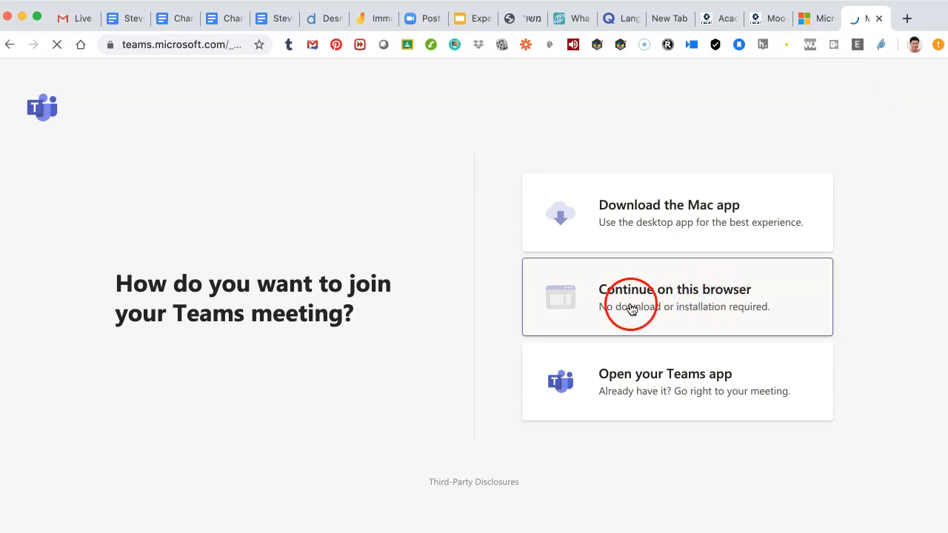
pyautogui.click(631, 296)
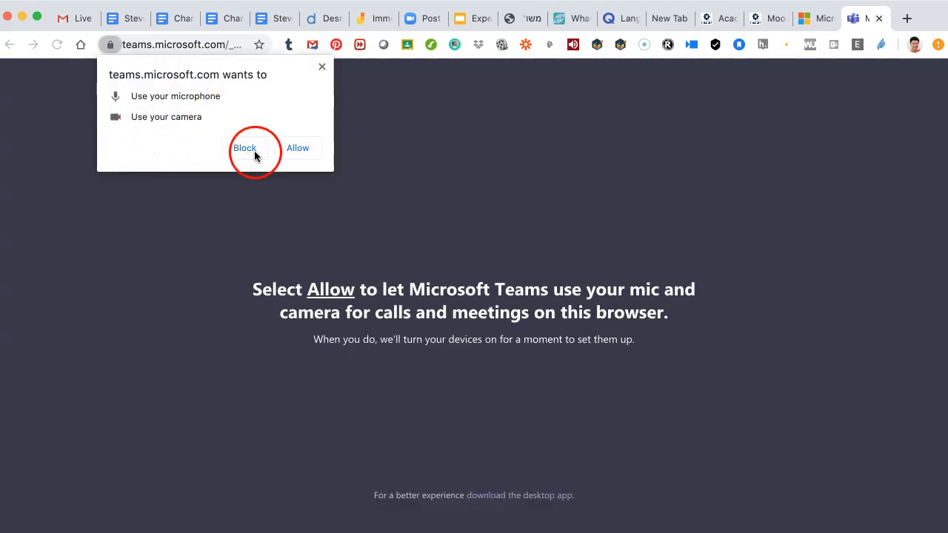
pyautogui.click(298, 147)
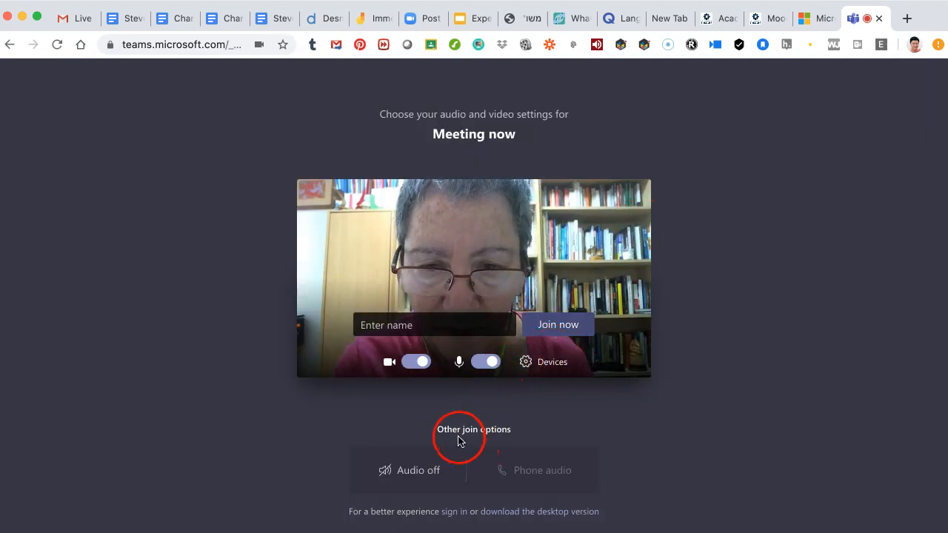
# Join as guest 'Nellie', reach the lobby, then close the call
pyautogui.click(558, 325)
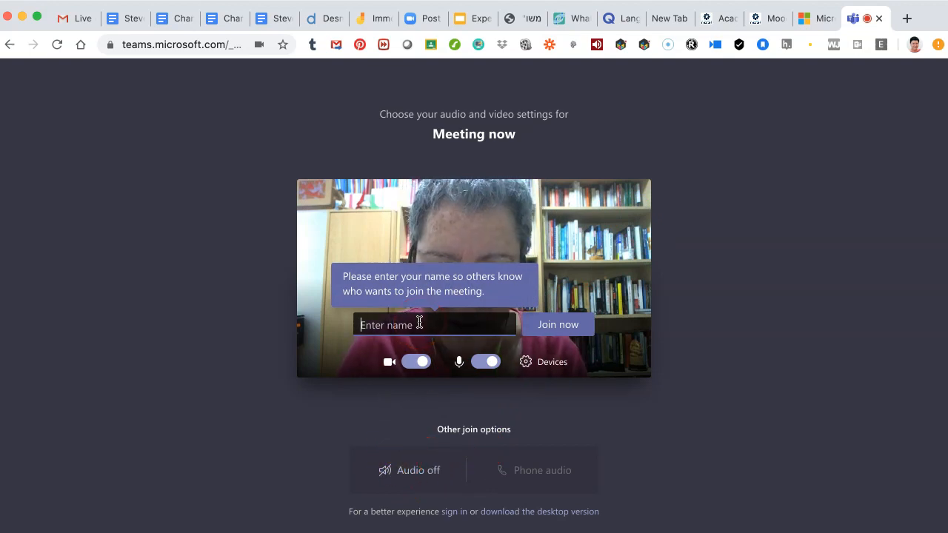
pyautogui.write('Nellie')
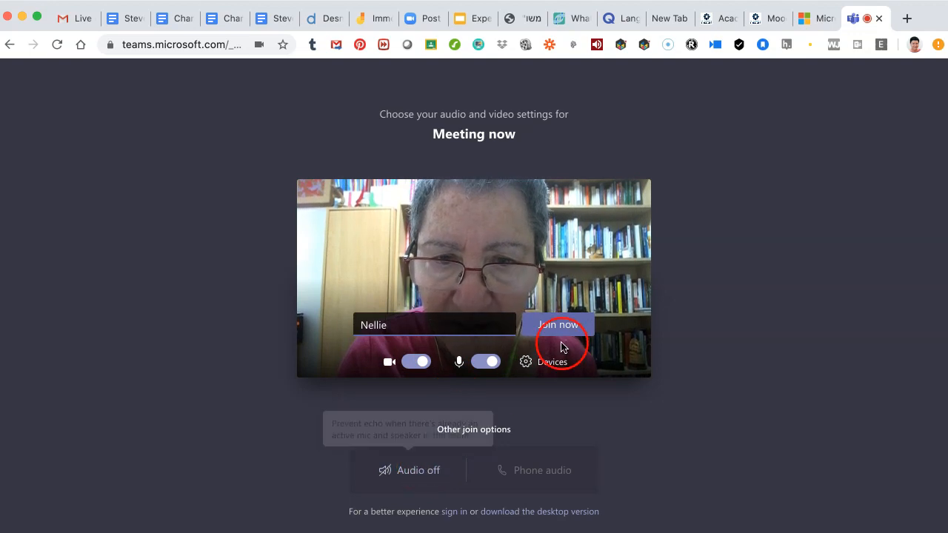
pyautogui.click(557, 324)
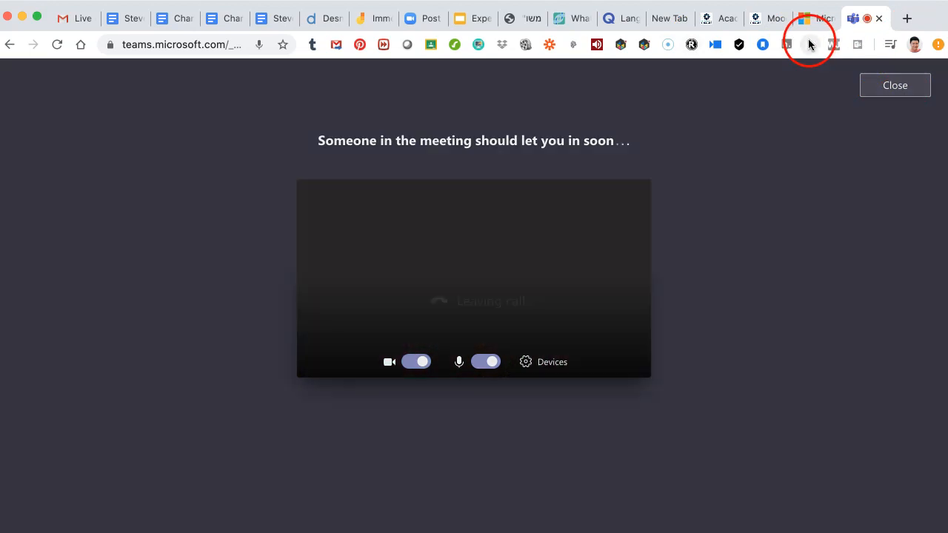
pyautogui.click(895, 84)
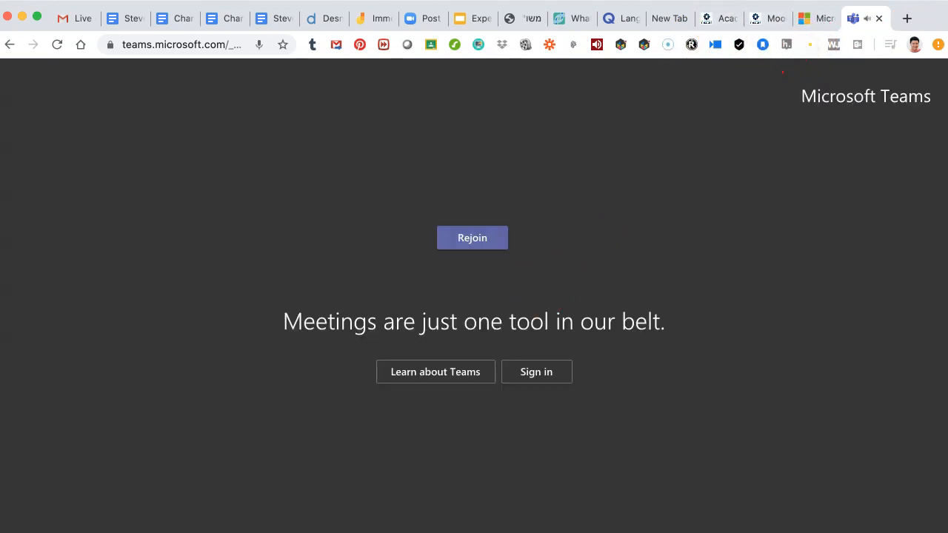
# Open Live Online Virtual Engagement's Microsoft Team section and scroll through its activities
pyautogui.click(763, 19)
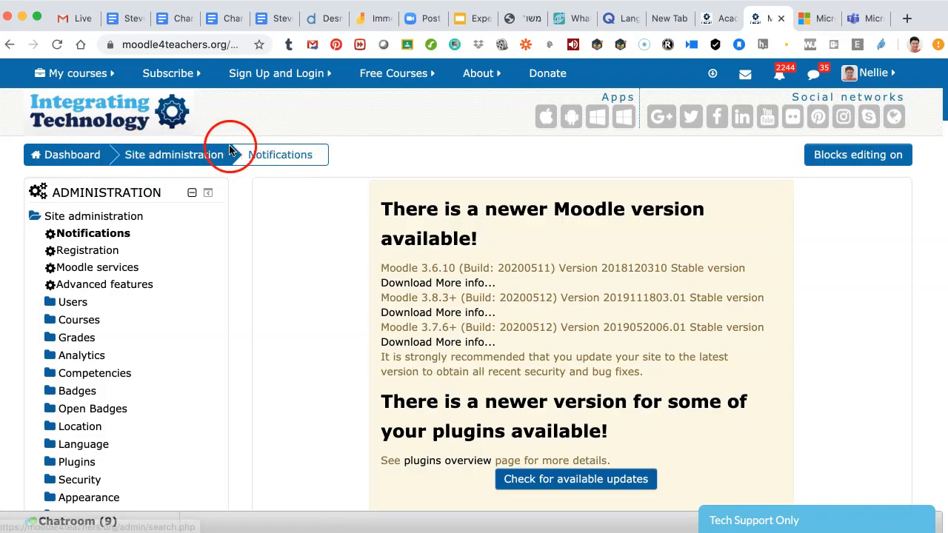
pyautogui.click(168, 73)
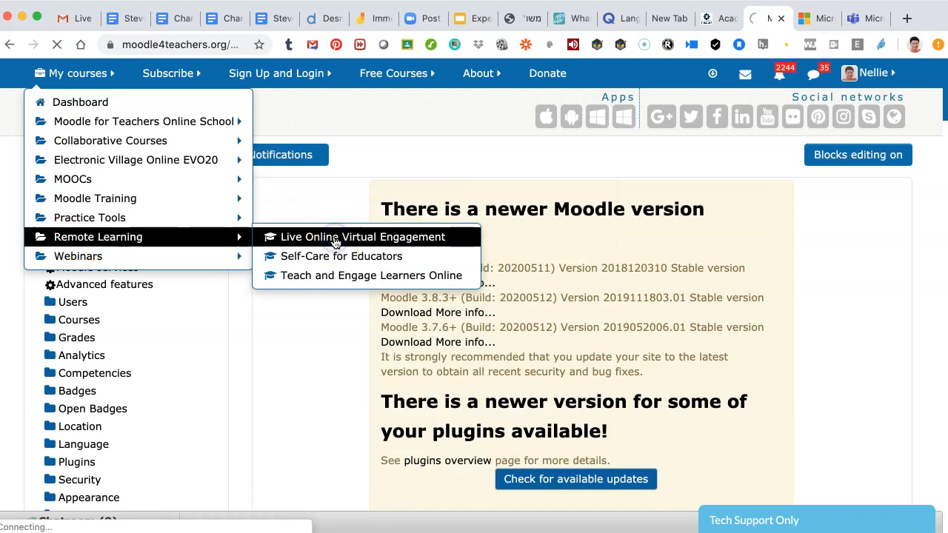
pyautogui.click(363, 236)
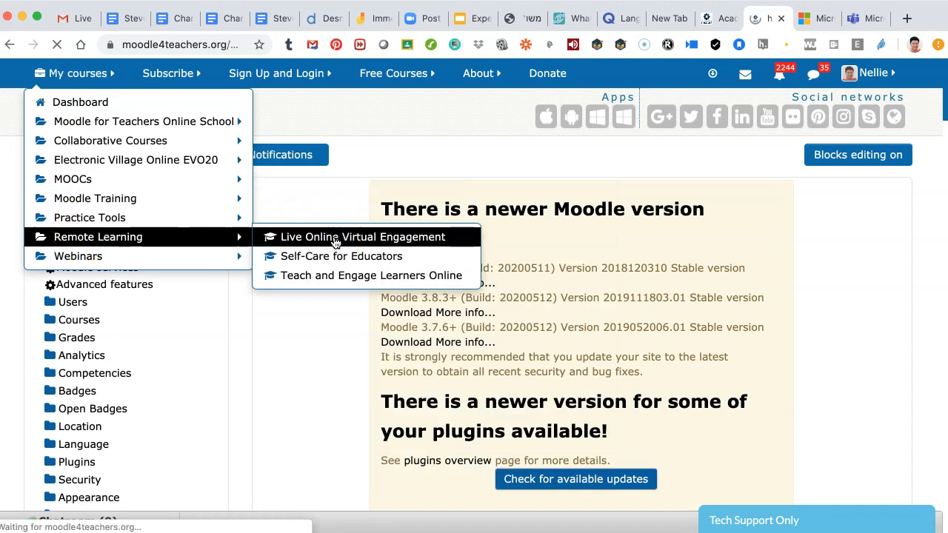
pyautogui.click(362, 236)
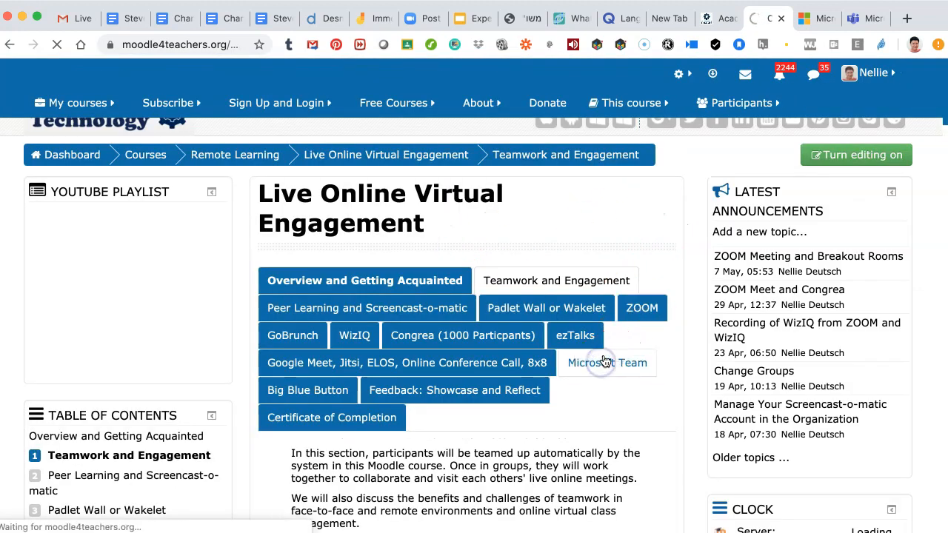
pyautogui.click(607, 363)
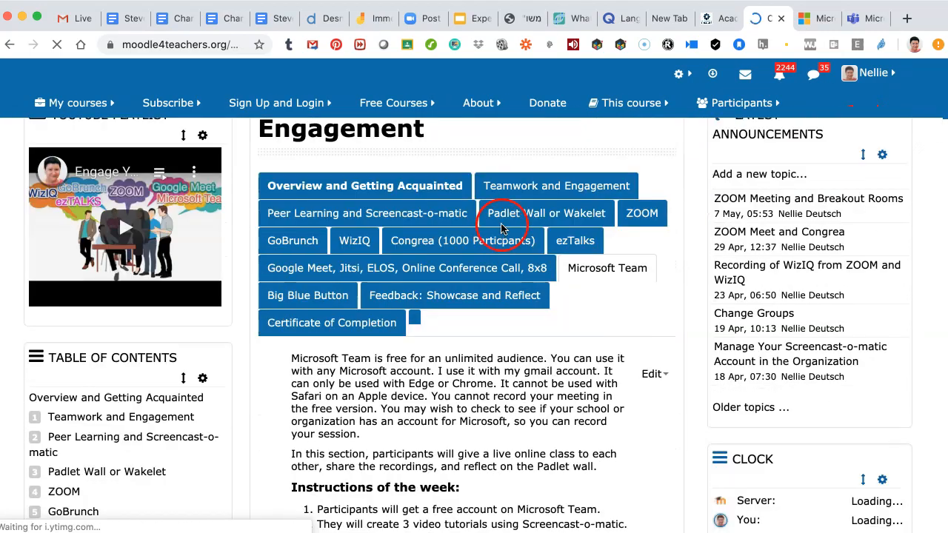
pyautogui.scroll(-3)
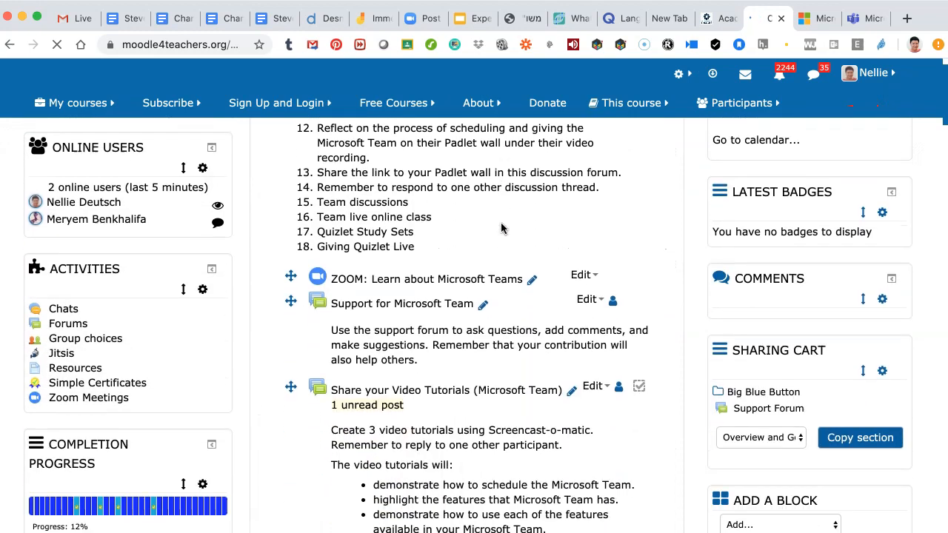
pyautogui.click(565, 224)
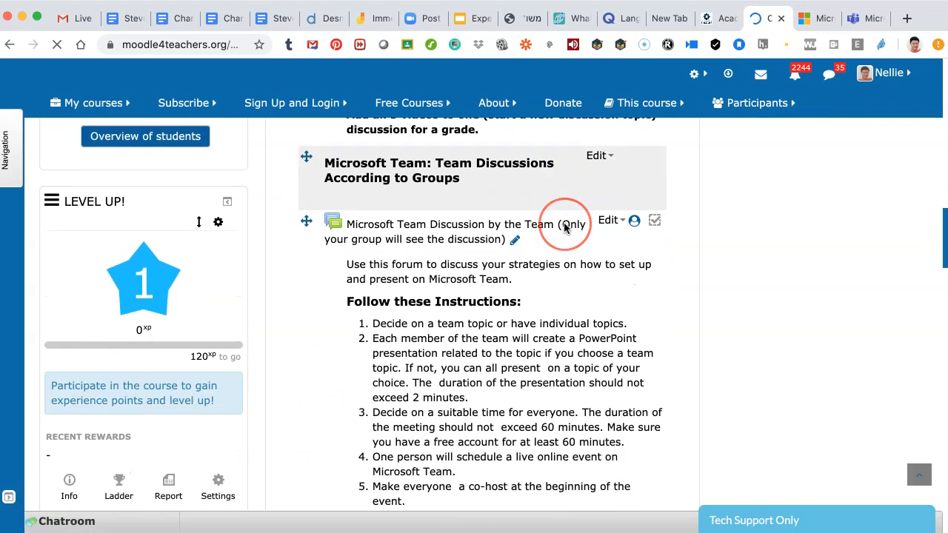
pyautogui.scroll(-3)
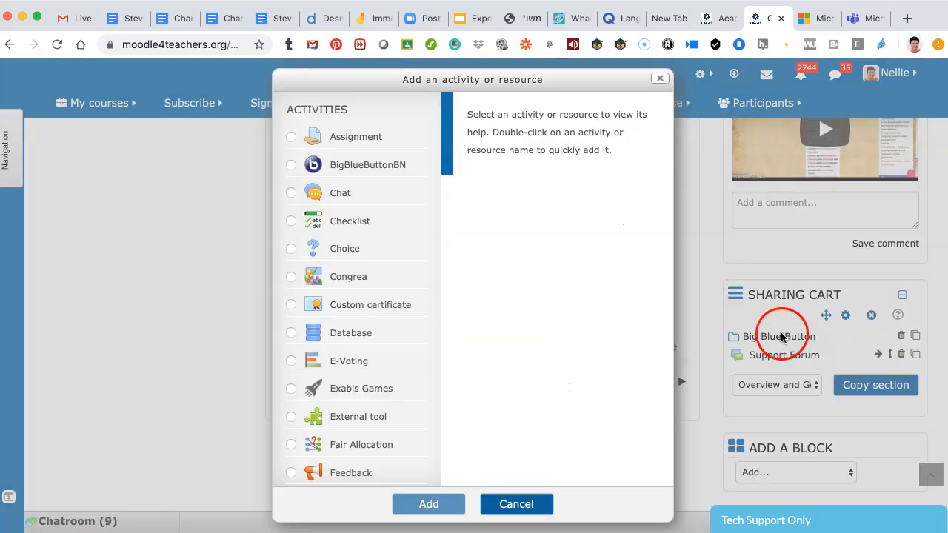
pyautogui.moveTo(296, 310)
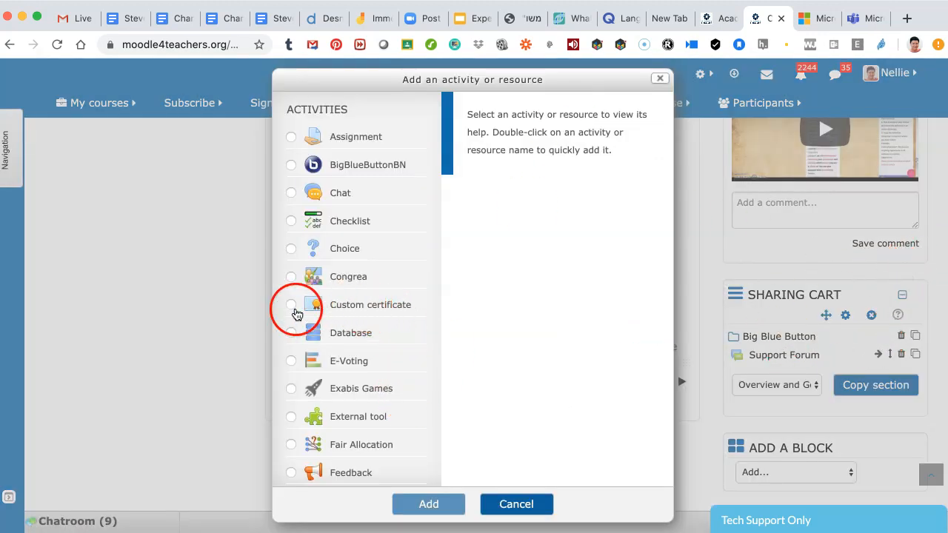
pyautogui.scroll(-3)
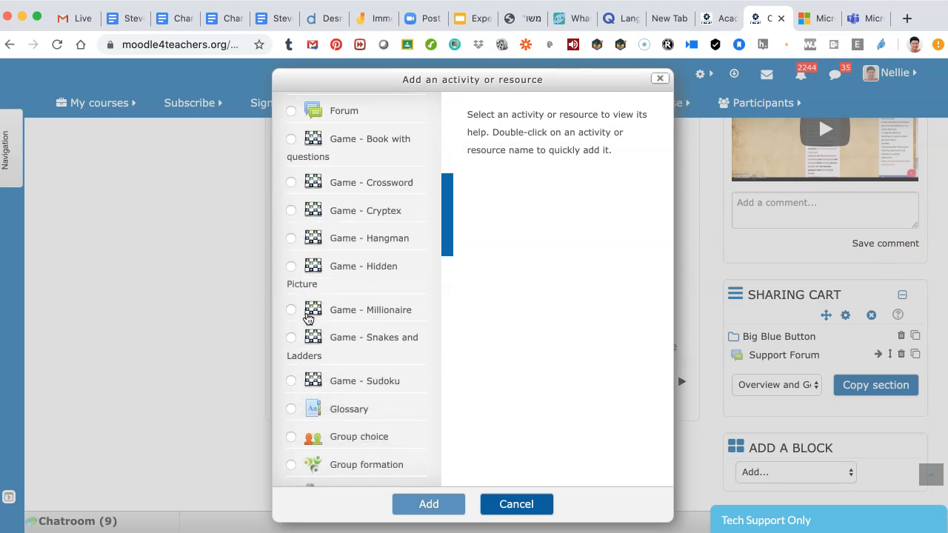
pyautogui.scroll(-3)
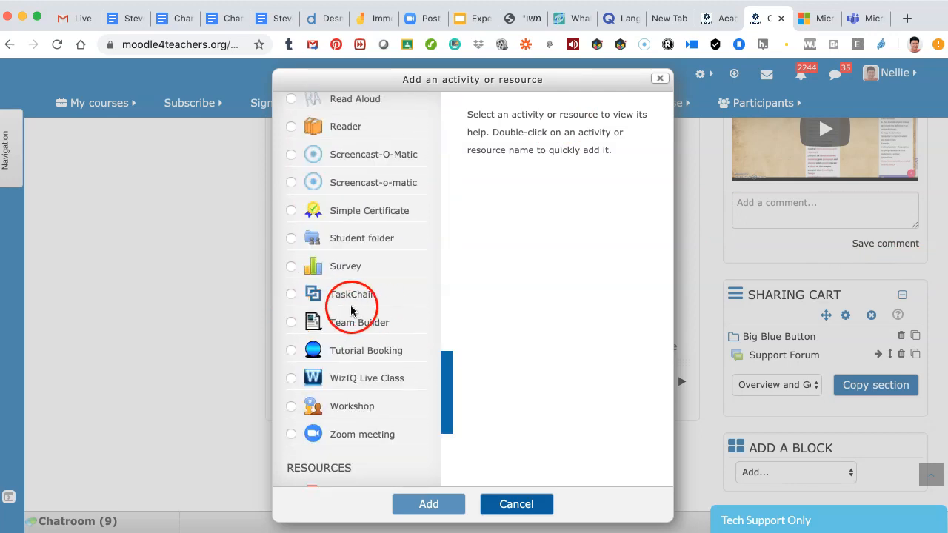
pyautogui.scroll(-3)
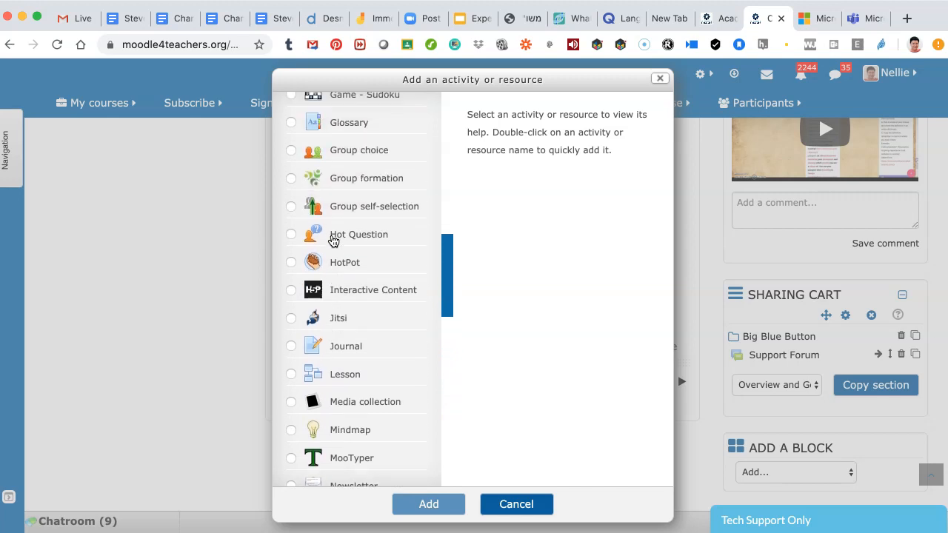
pyautogui.scroll(-3)
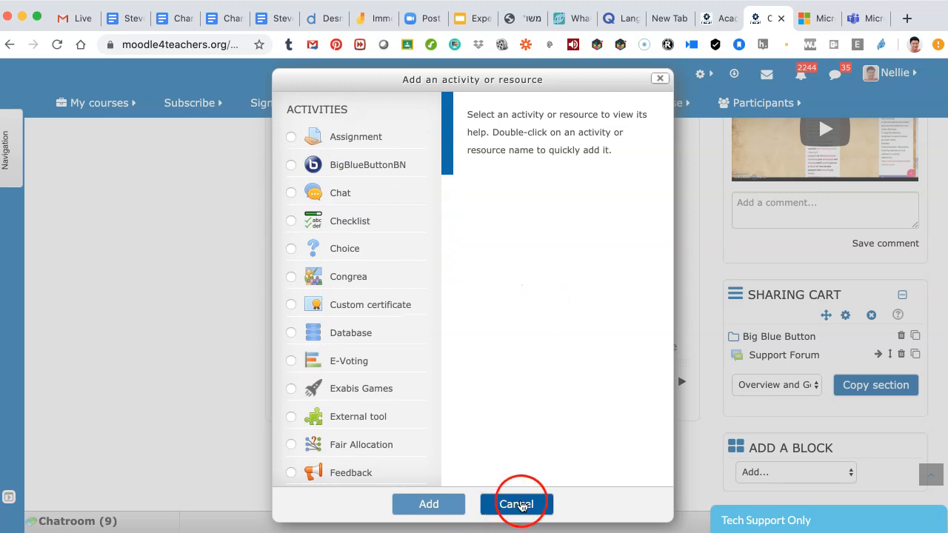
pyautogui.click(516, 504)
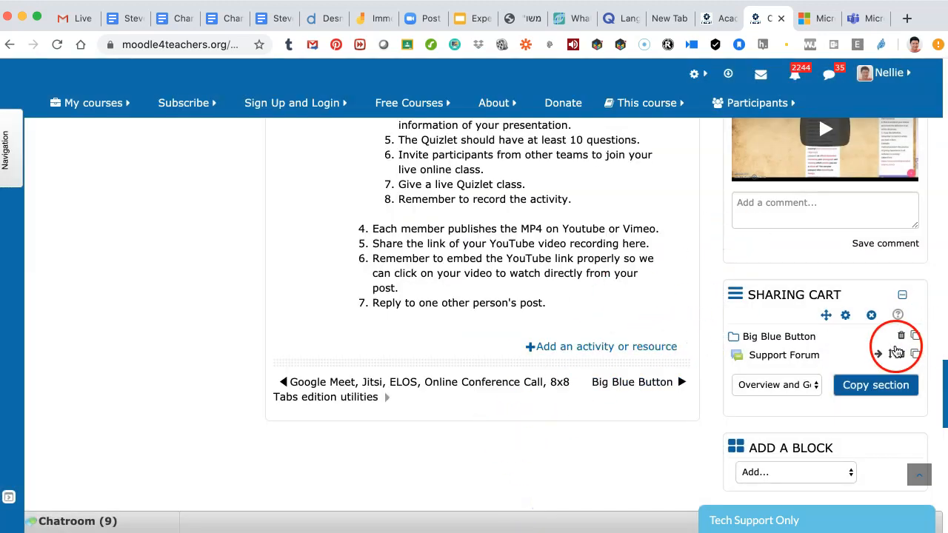
# Search Site administration for 'Teams' and open the Teams Meeting plugin settings
pyautogui.scroll(-3)
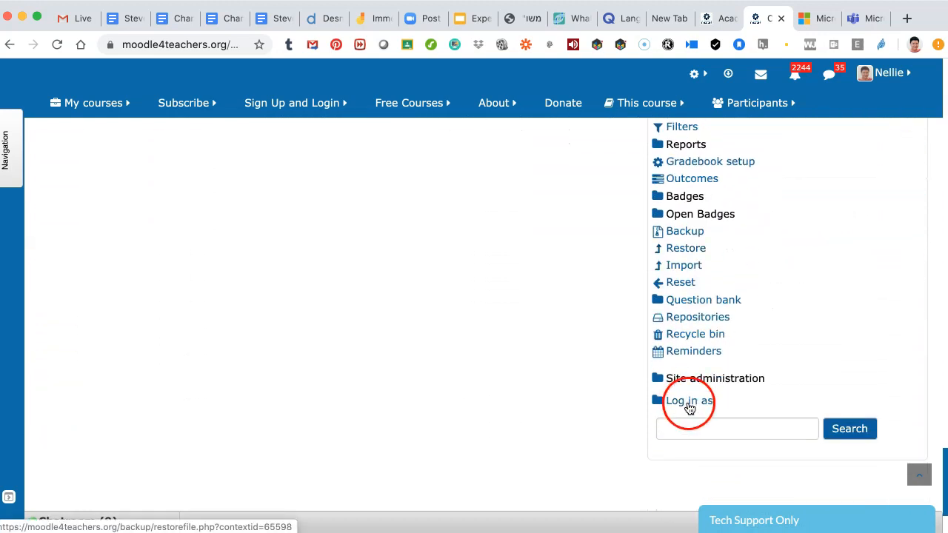
pyautogui.write('Teams')
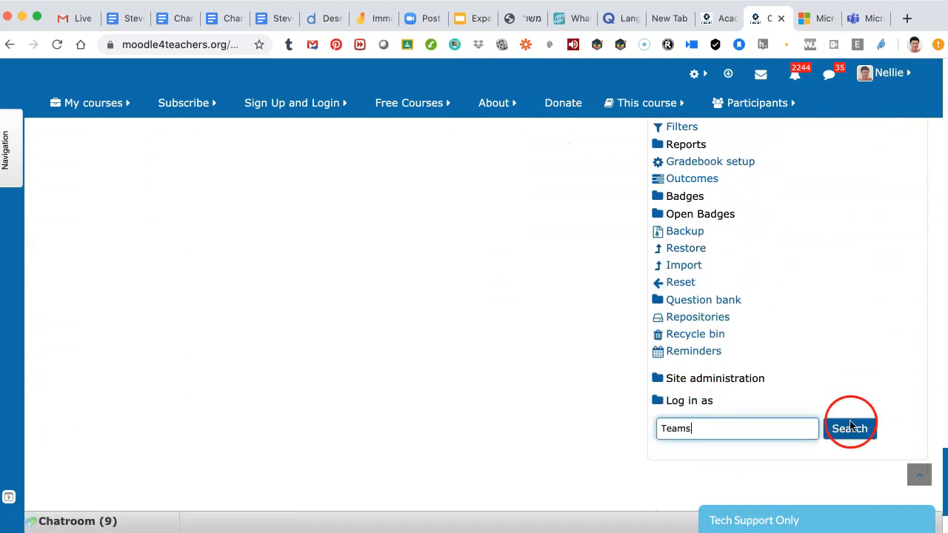
pyautogui.click(850, 428)
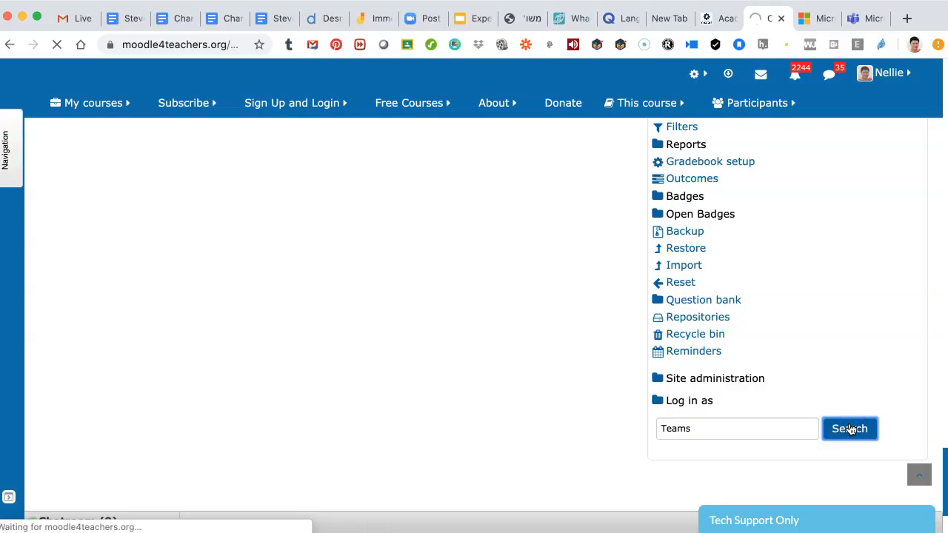
pyautogui.click(850, 428)
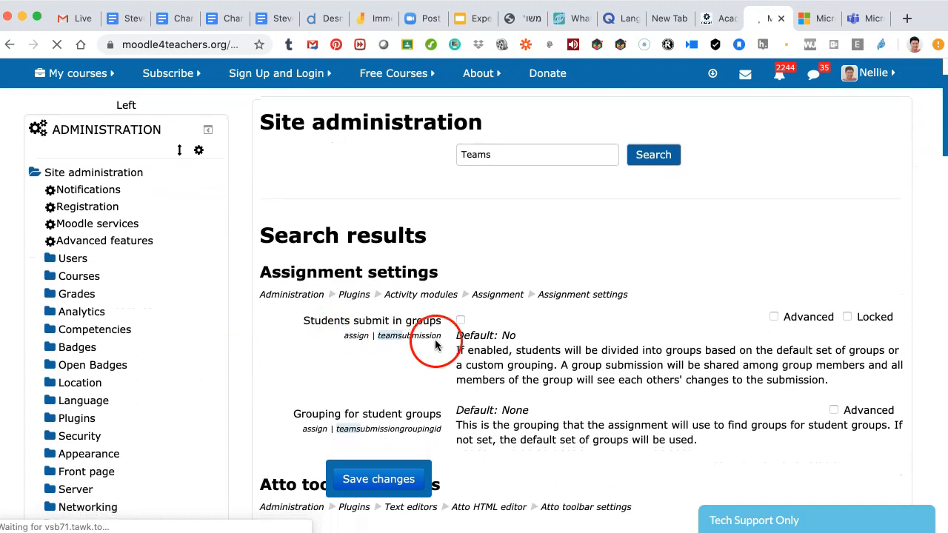
pyautogui.scroll(-3)
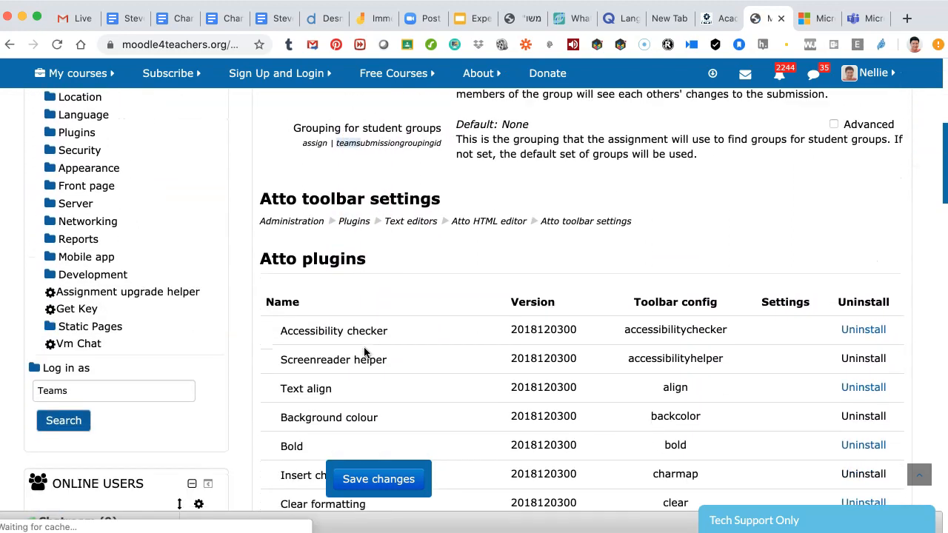
pyautogui.scroll(-3)
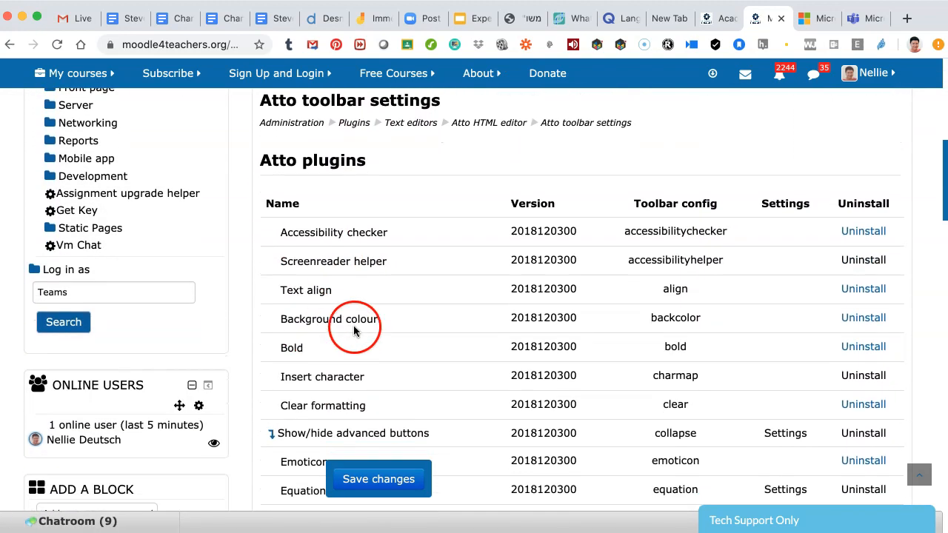
pyautogui.scroll(-3)
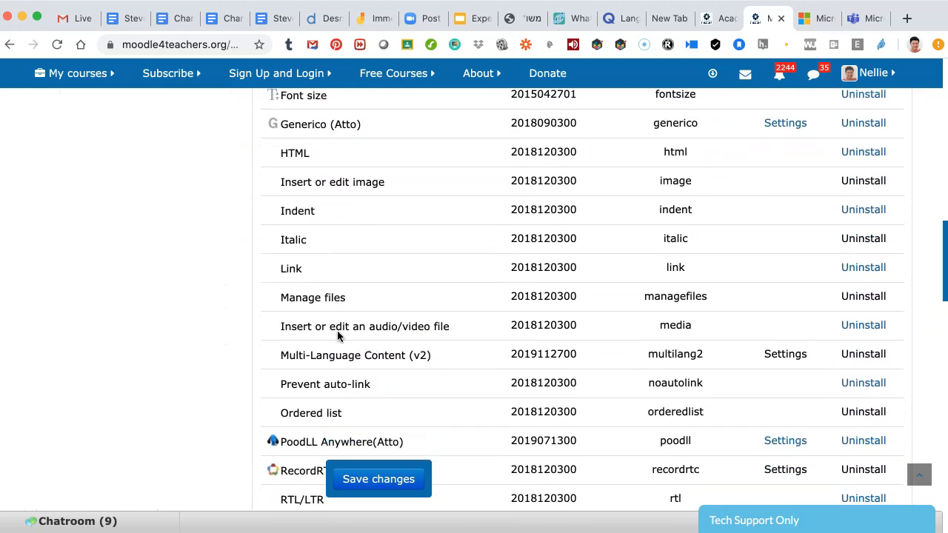
pyautogui.scroll(-3)
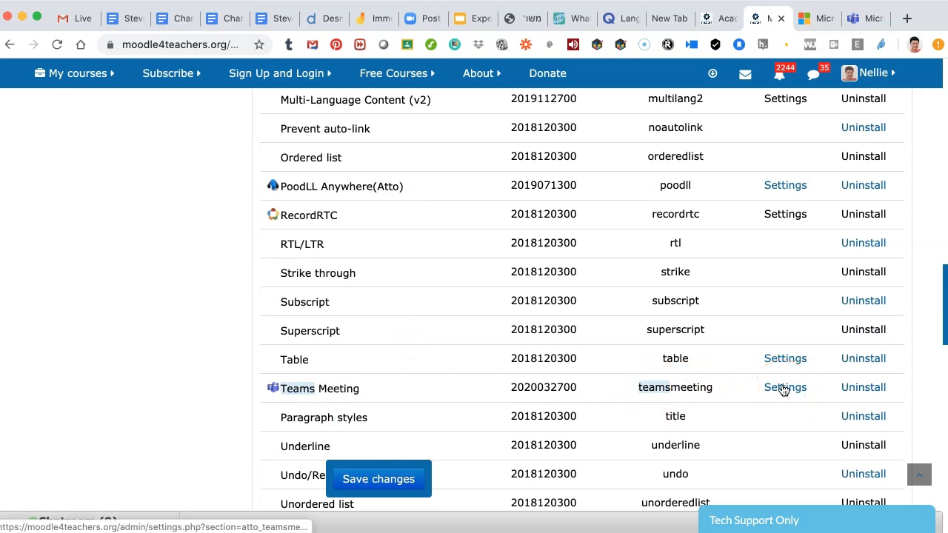
pyautogui.click(784, 387)
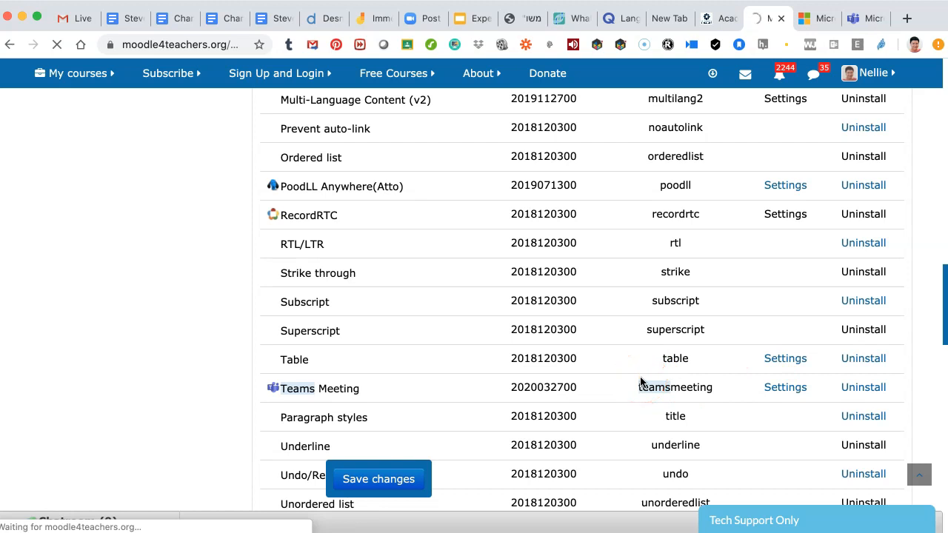
pyautogui.click(785, 387)
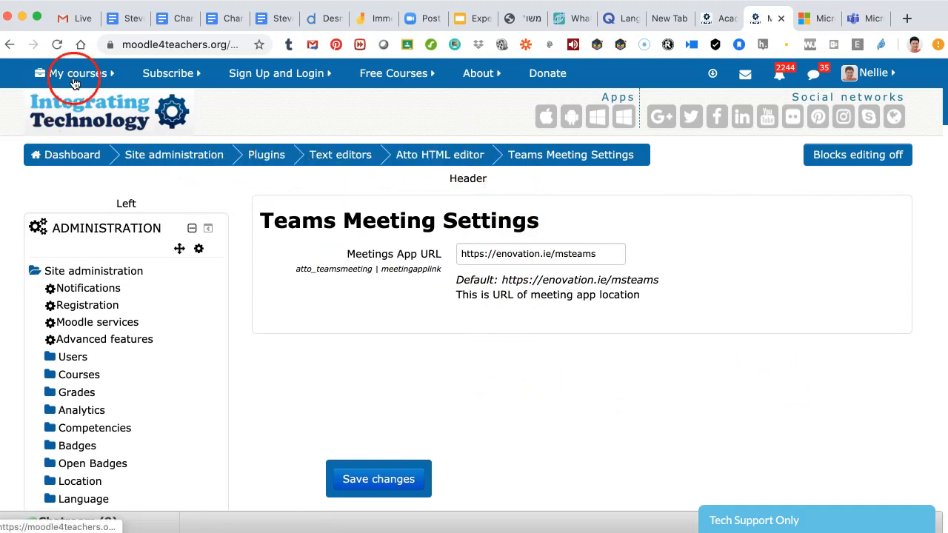
# Add a Label to the course's Microsoft Team section, opening its empty form
pyautogui.click(74, 72)
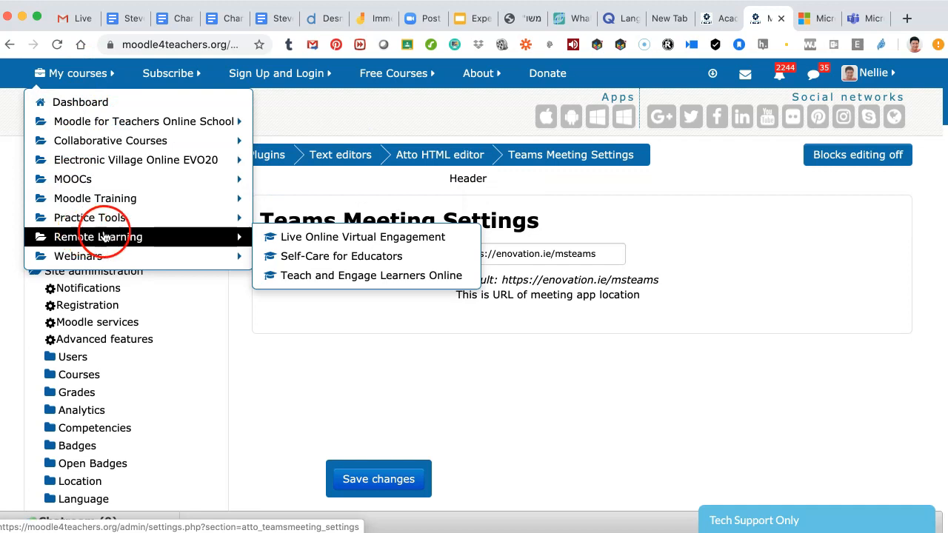
pyautogui.click(363, 236)
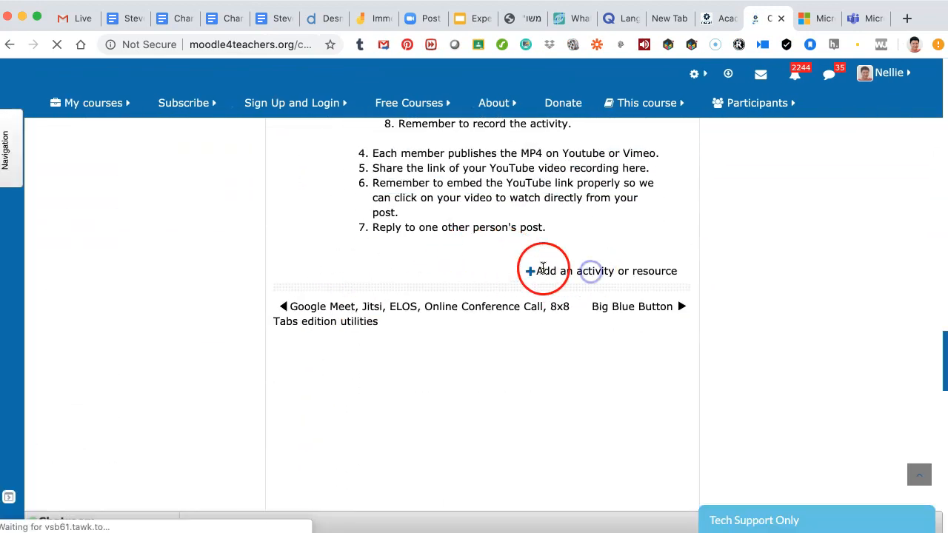
pyautogui.click(541, 271)
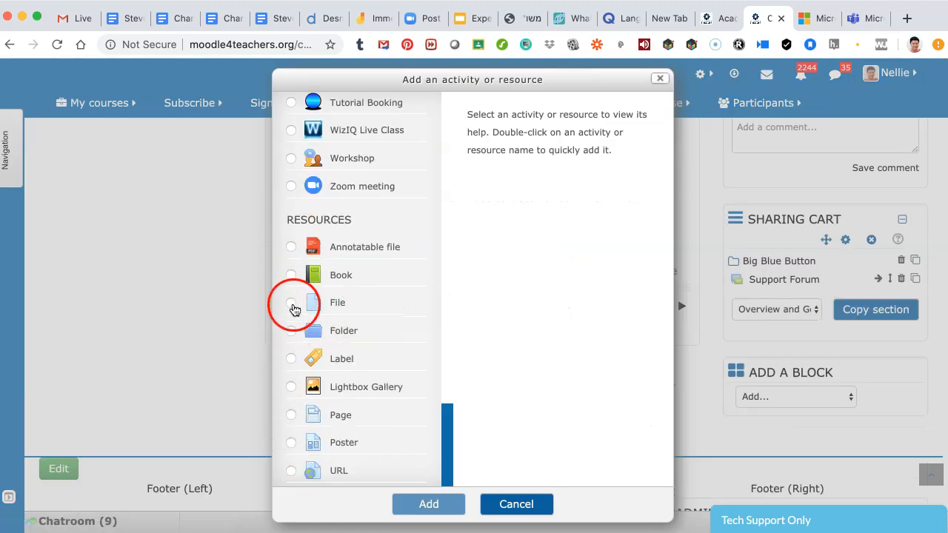
pyautogui.click(290, 358)
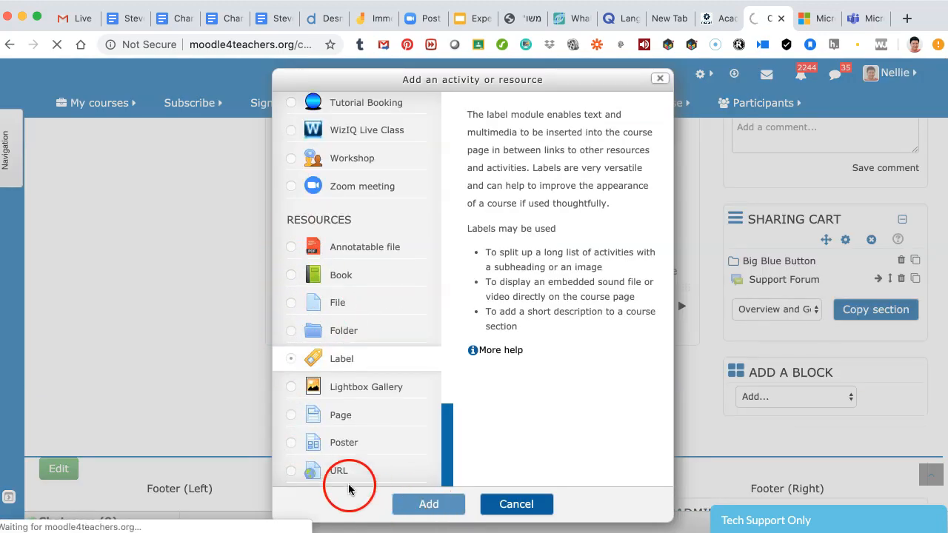
pyautogui.click(428, 505)
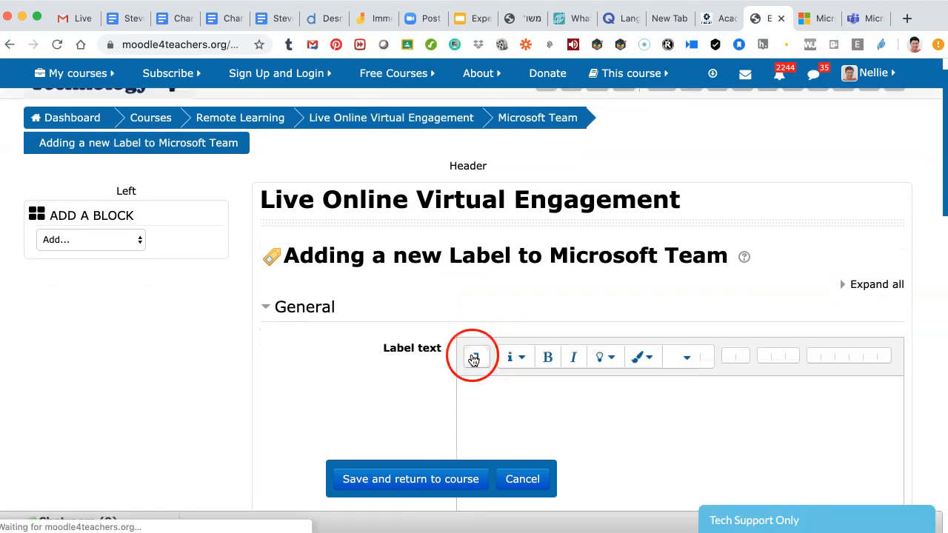
# Expand the Atto toolbar, then browse the admin search results for 'atto' listing the editors
pyautogui.click(474, 358)
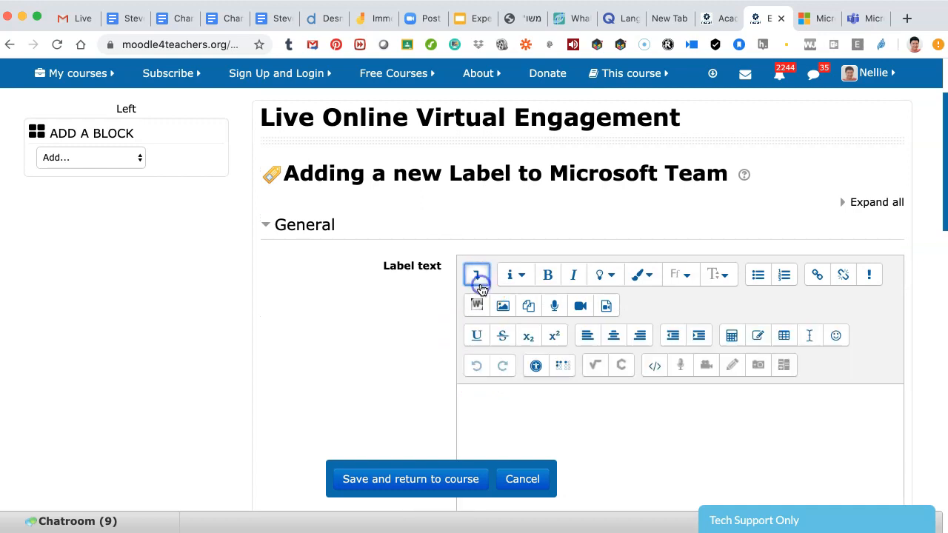
pyautogui.scroll(-3)
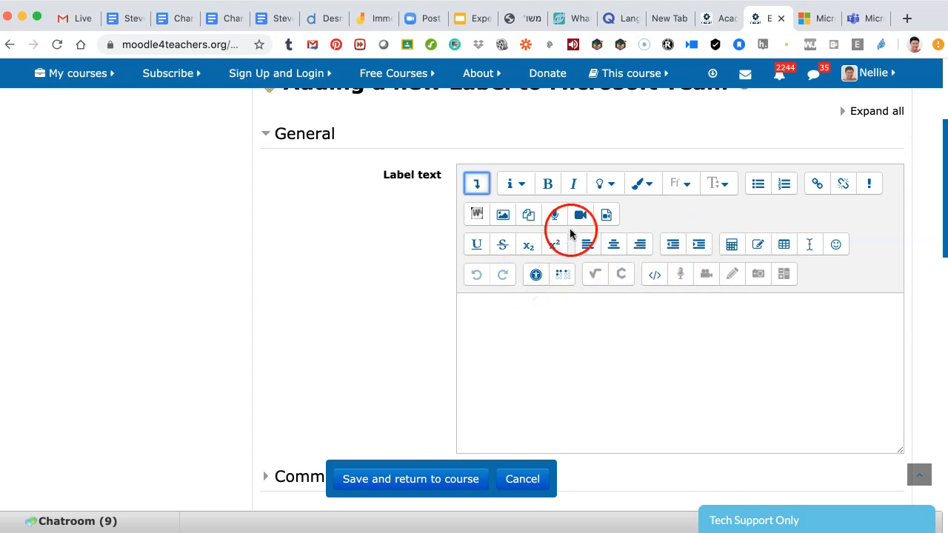
pyautogui.moveTo(726, 278)
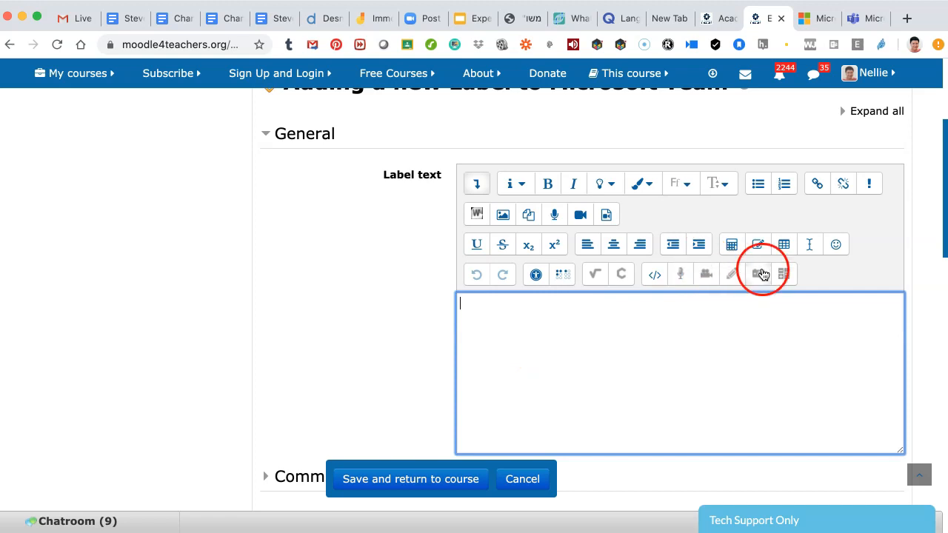
pyautogui.moveTo(448, 303)
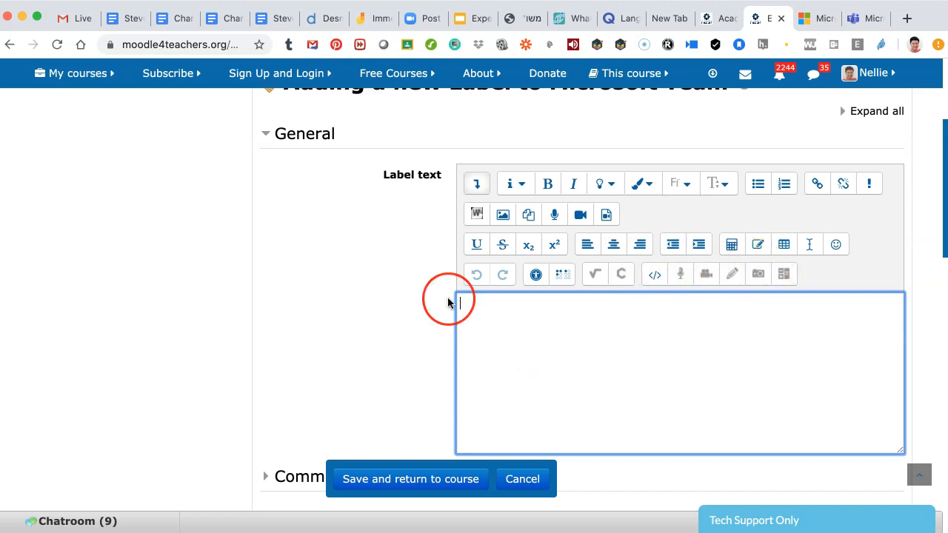
pyautogui.scroll(-3)
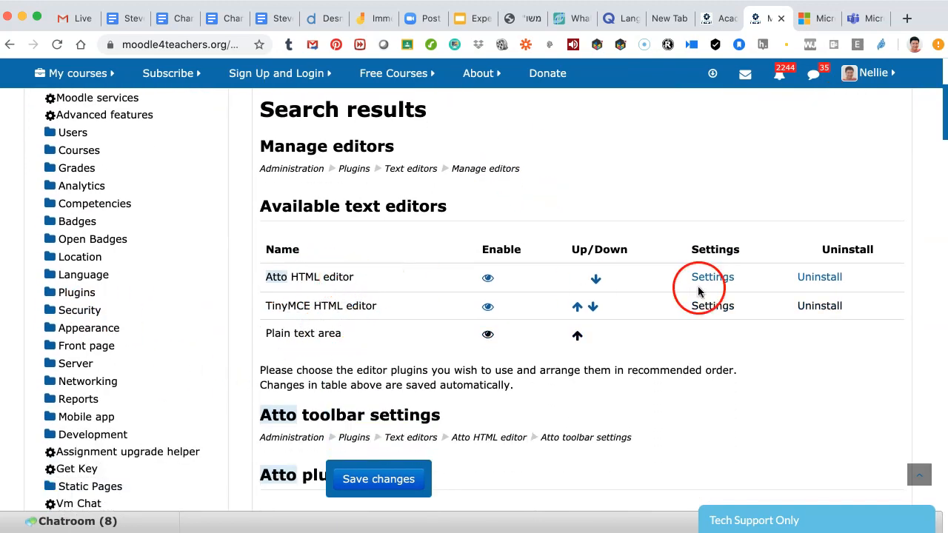
# Open the Atto HTML editor settings and copy the 'teamsmeeting' plugin name
pyautogui.click(712, 277)
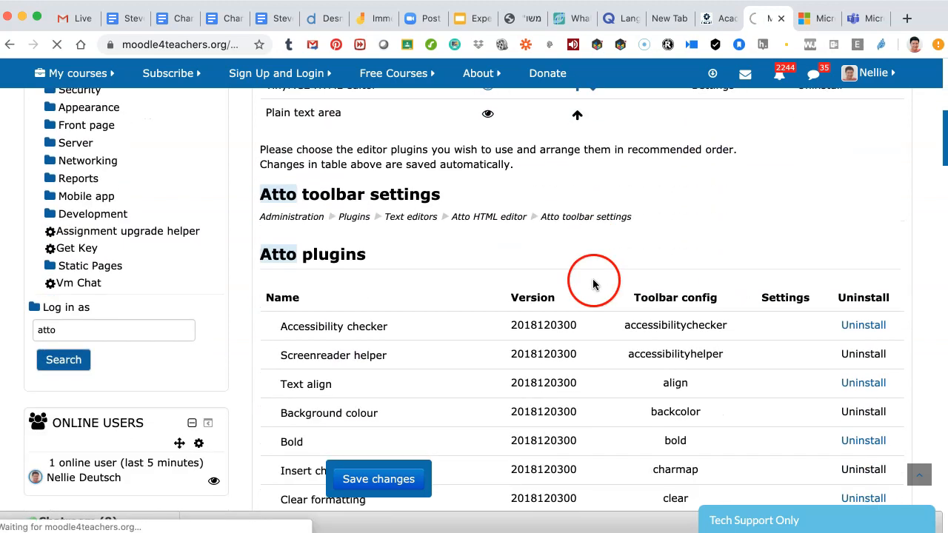
pyautogui.scroll(-3)
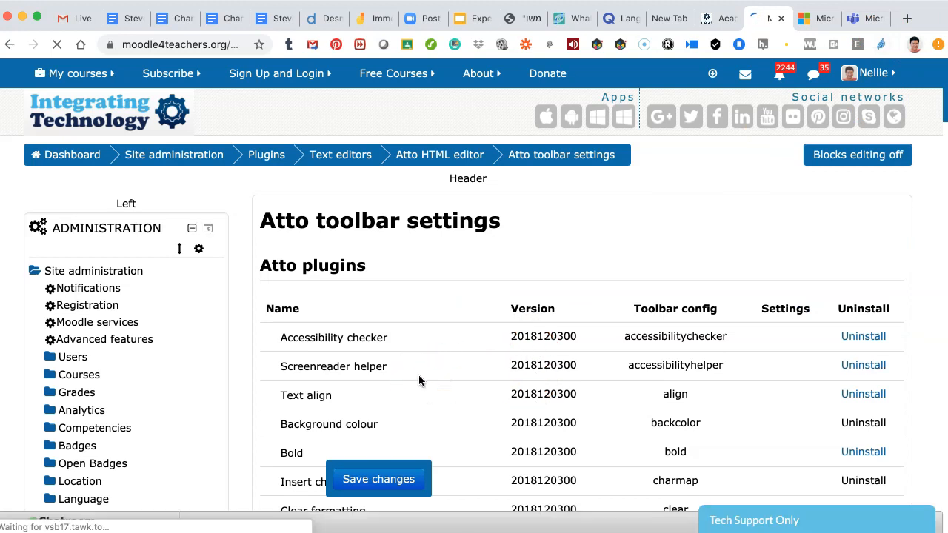
pyautogui.scroll(-3)
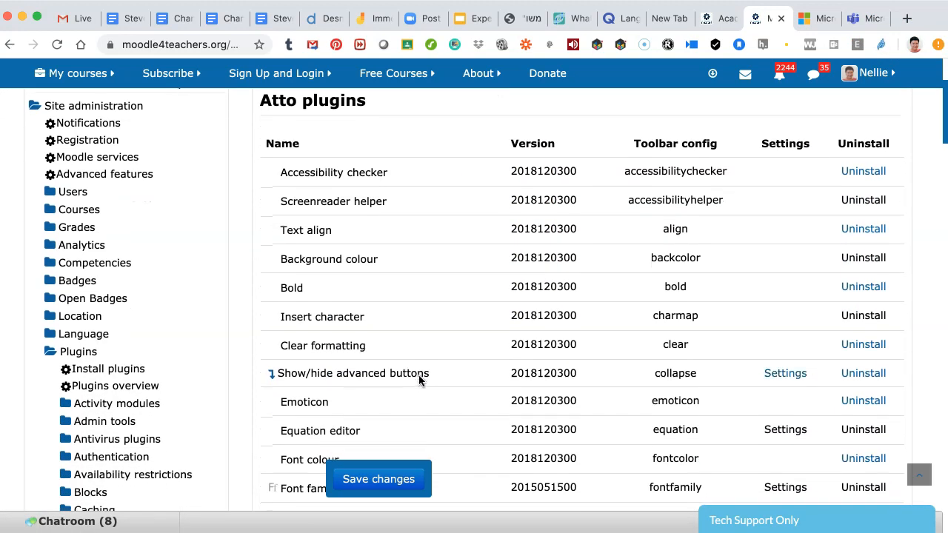
pyautogui.scroll(-3)
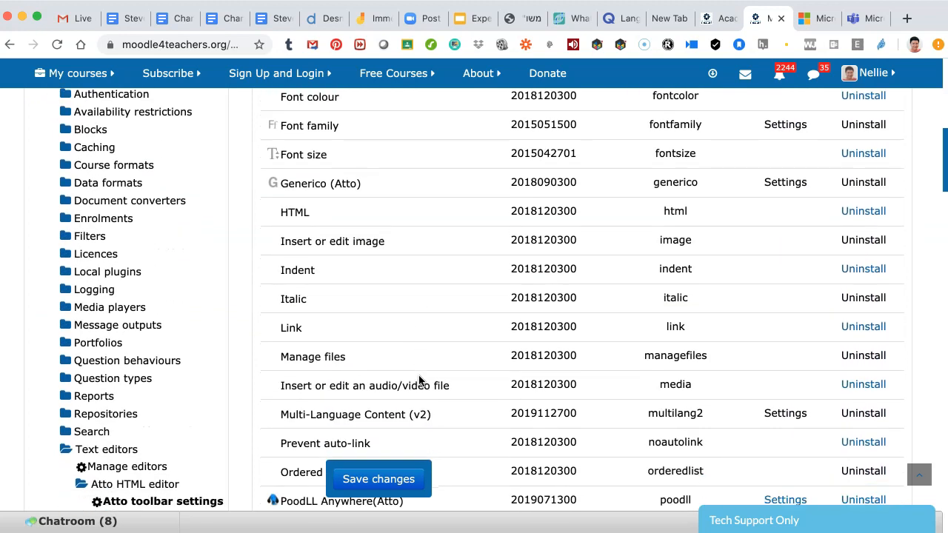
pyautogui.scroll(-3)
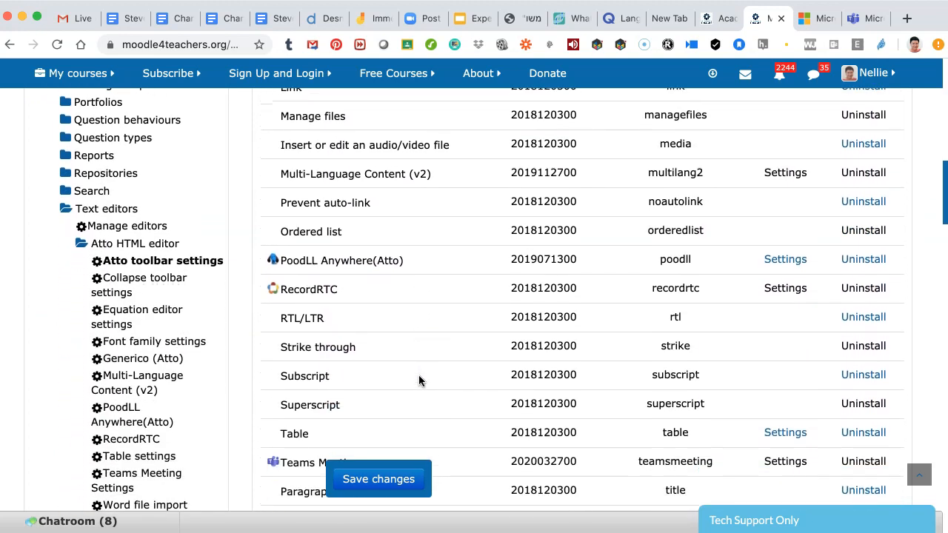
pyautogui.scroll(-3)
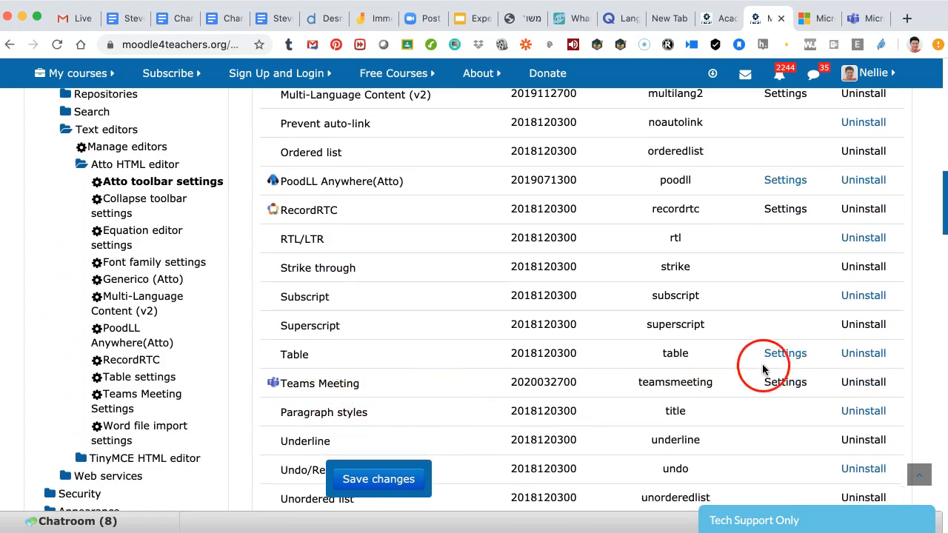
pyautogui.scroll(-3)
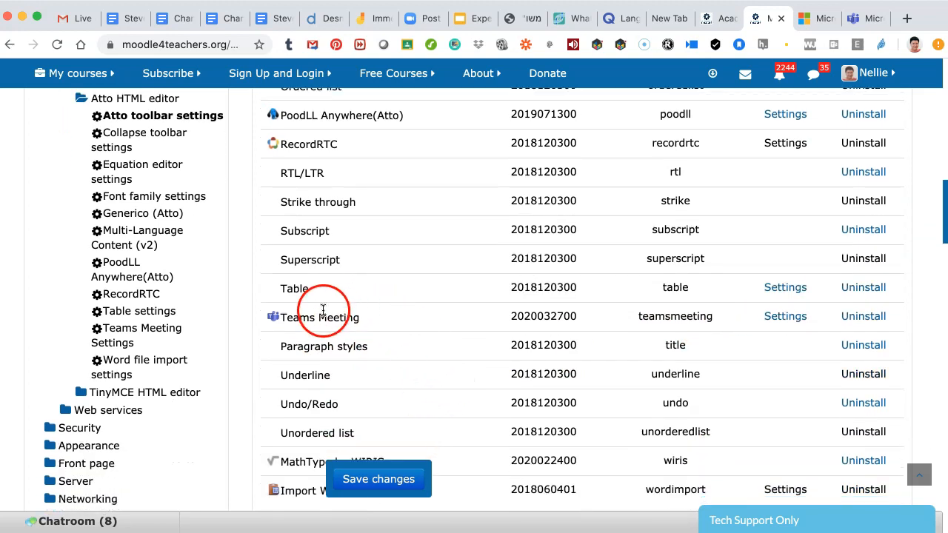
pyautogui.doubleClick(675, 316)
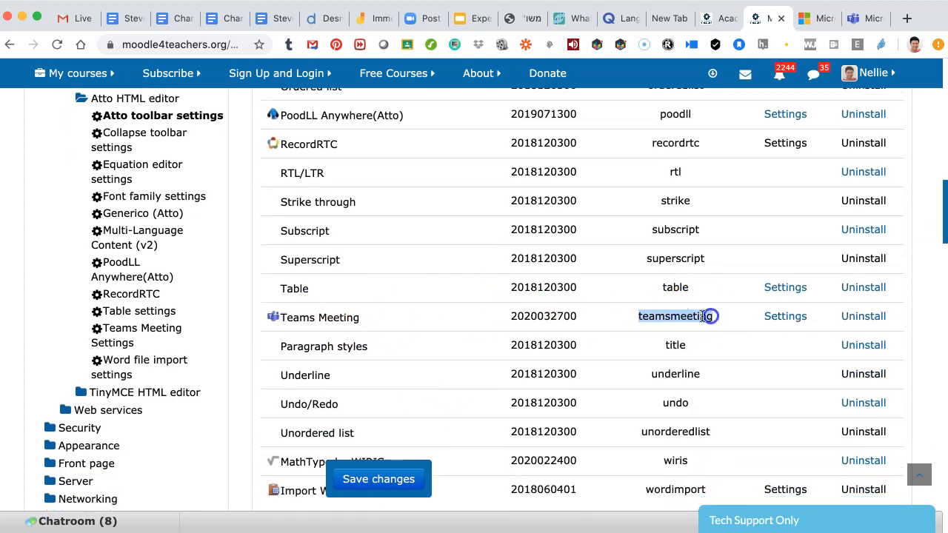
pyautogui.rightClick(678, 316)
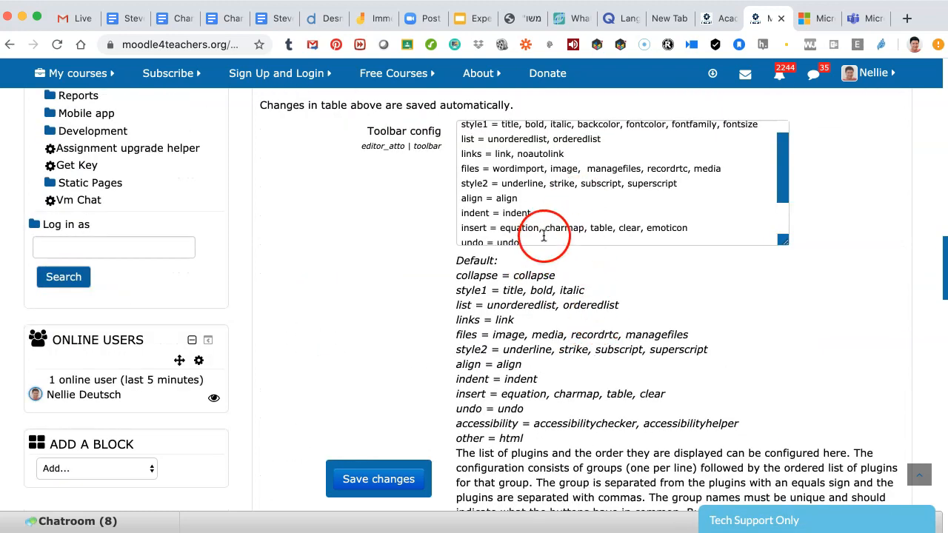
# Append ', teamsmeeting' to the Toolbar config 'other =' line and save changes
pyautogui.scroll(-3)
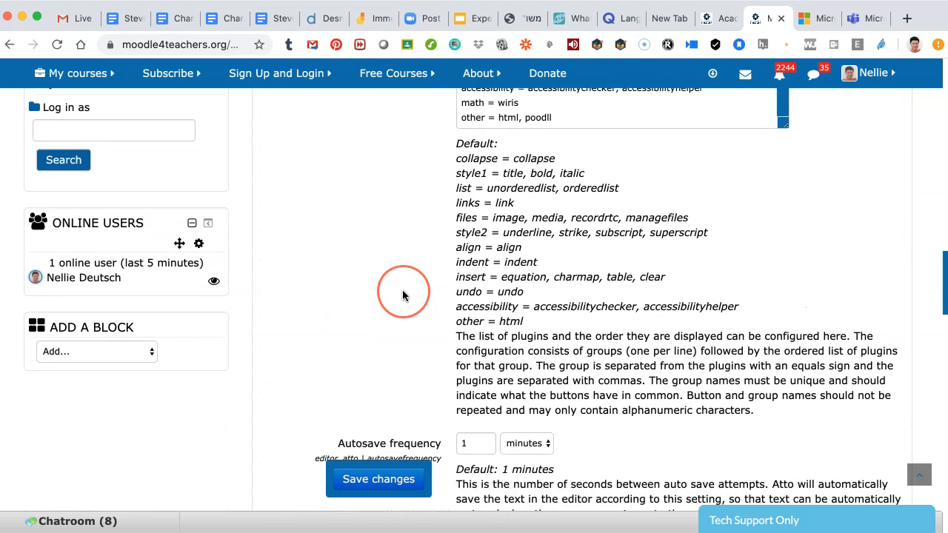
pyautogui.scroll(-3)
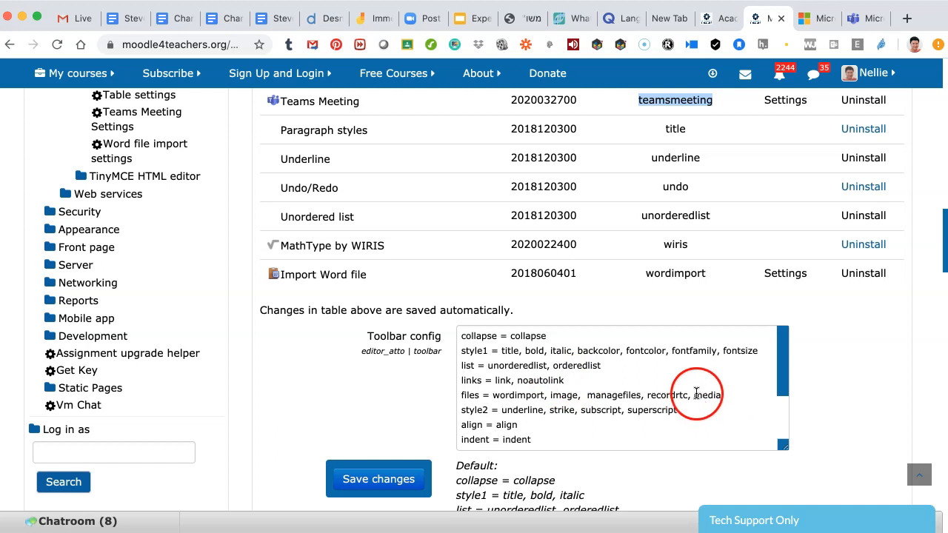
pyautogui.scroll(-3)
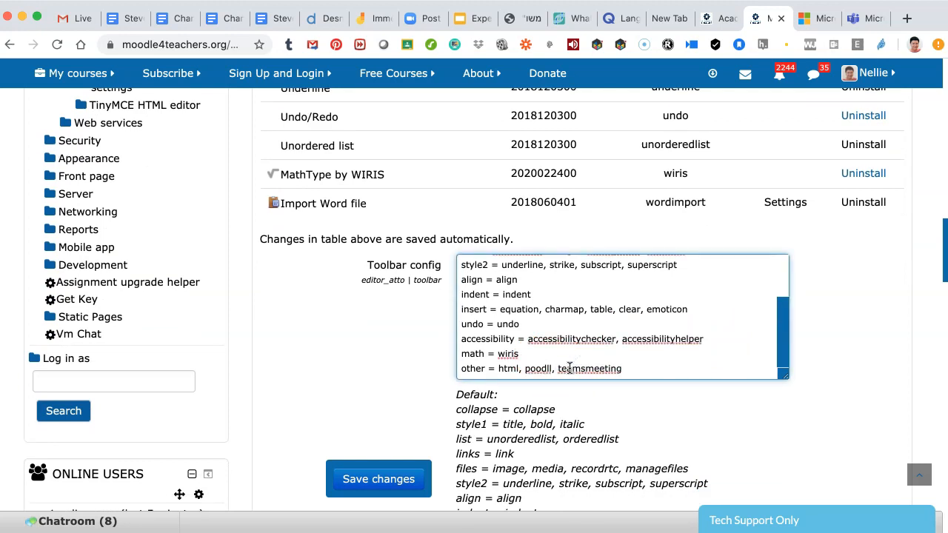
pyautogui.click(378, 480)
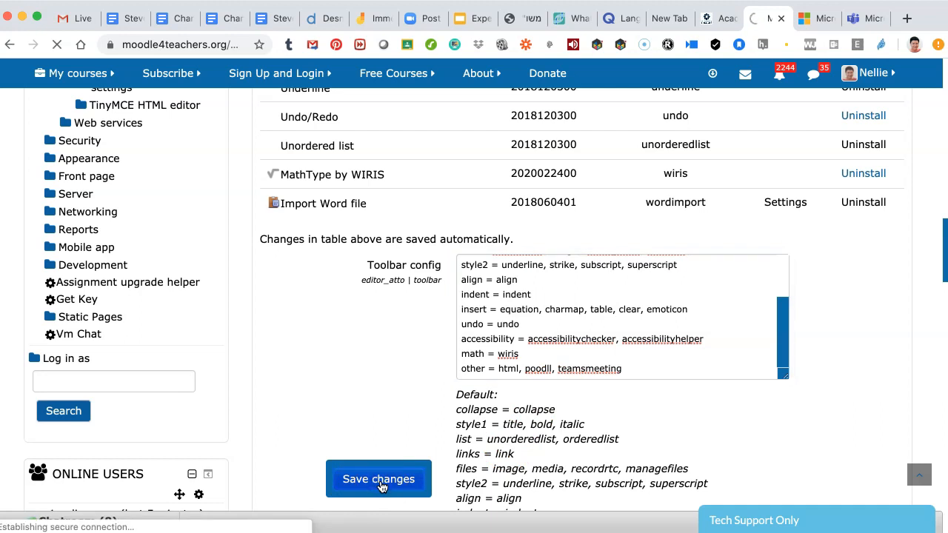
pyautogui.click(379, 479)
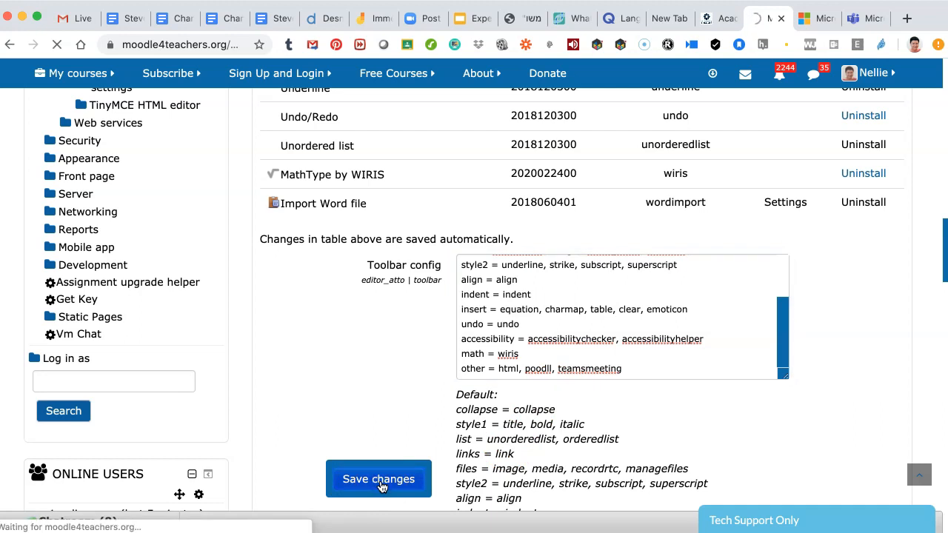
pyautogui.click(379, 478)
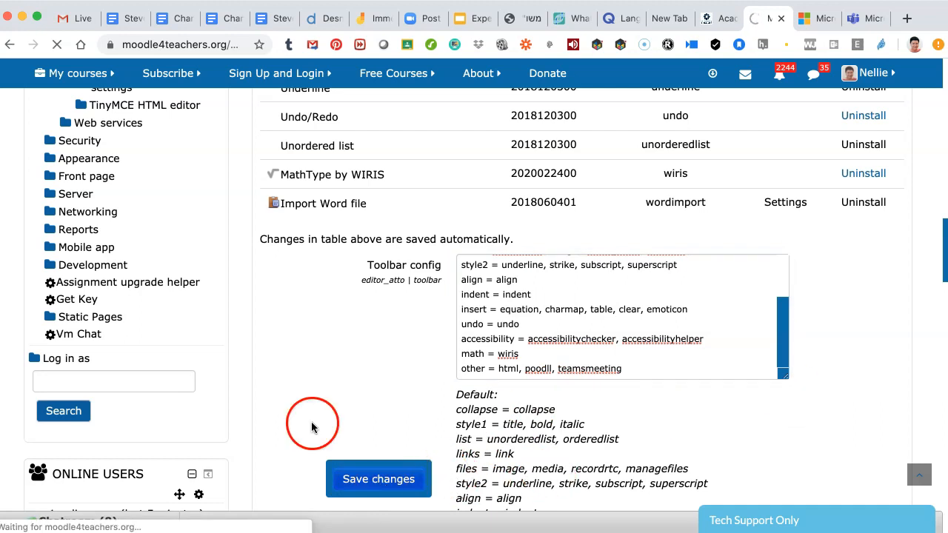
pyautogui.click(378, 479)
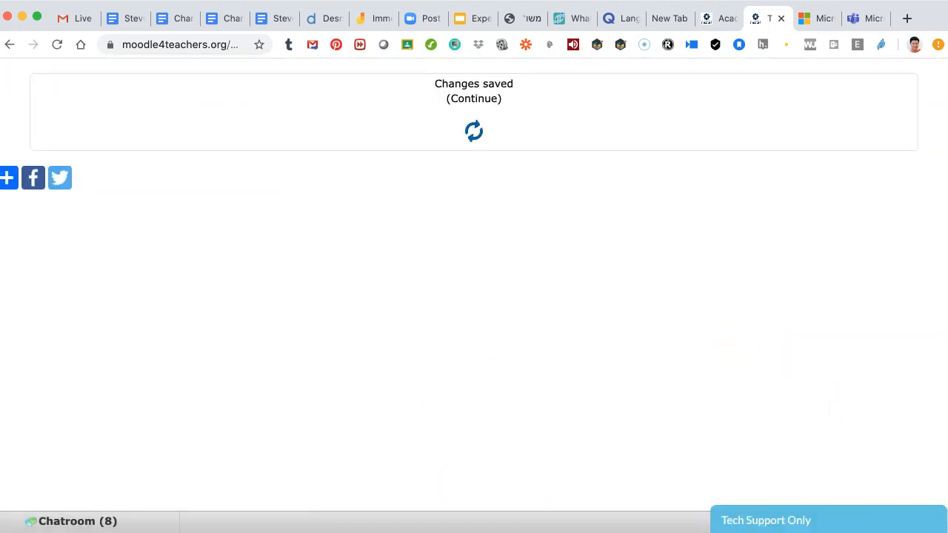
# Continue back to the Atto settings, review the saved Toolbar config, and open My courses
pyautogui.click(474, 99)
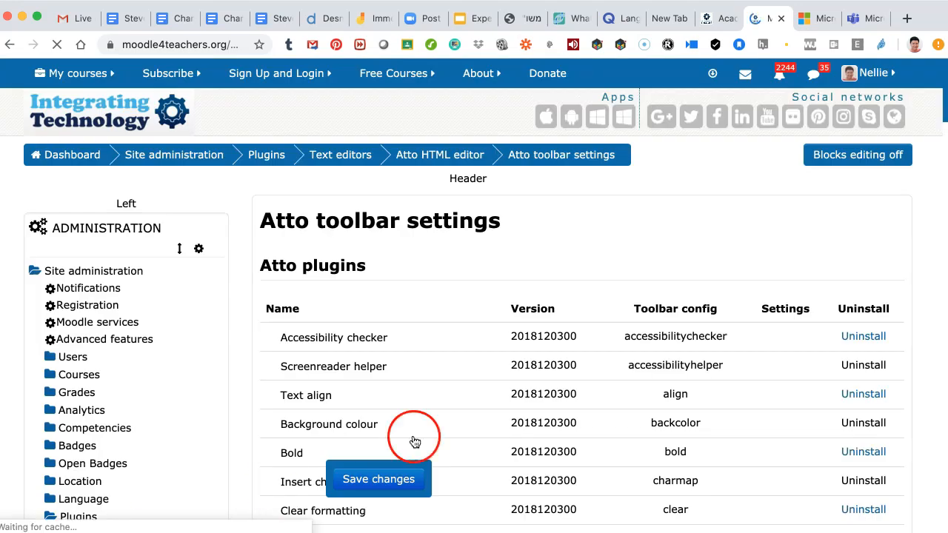
pyautogui.scroll(-3)
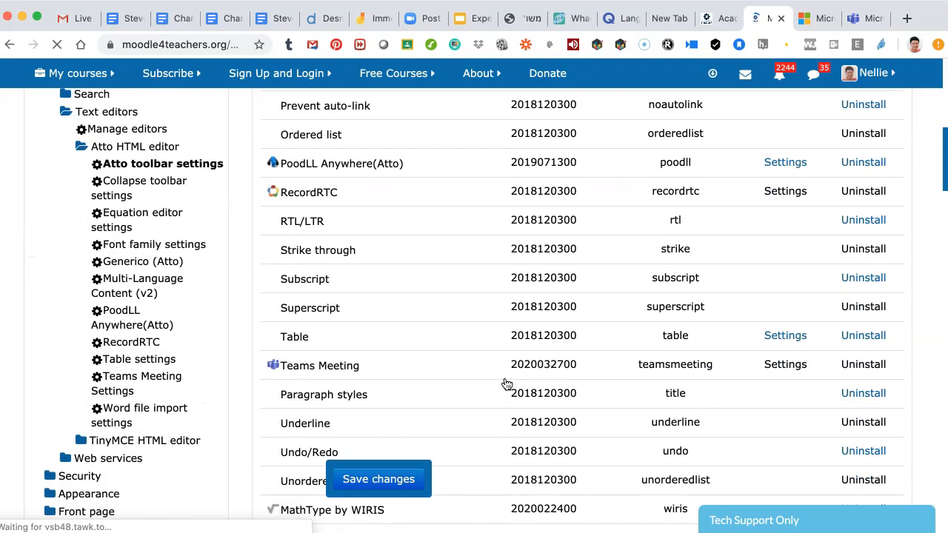
pyautogui.scroll(-3)
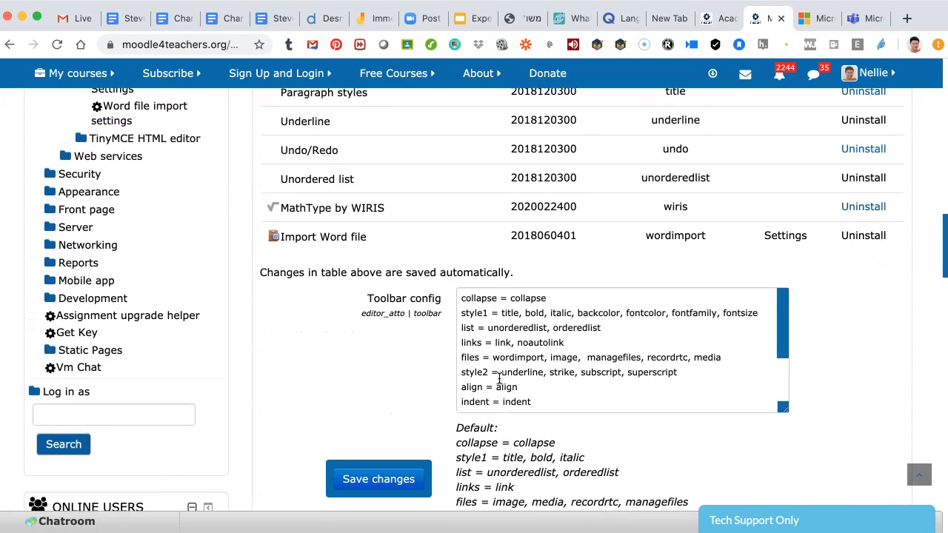
pyautogui.scroll(3)
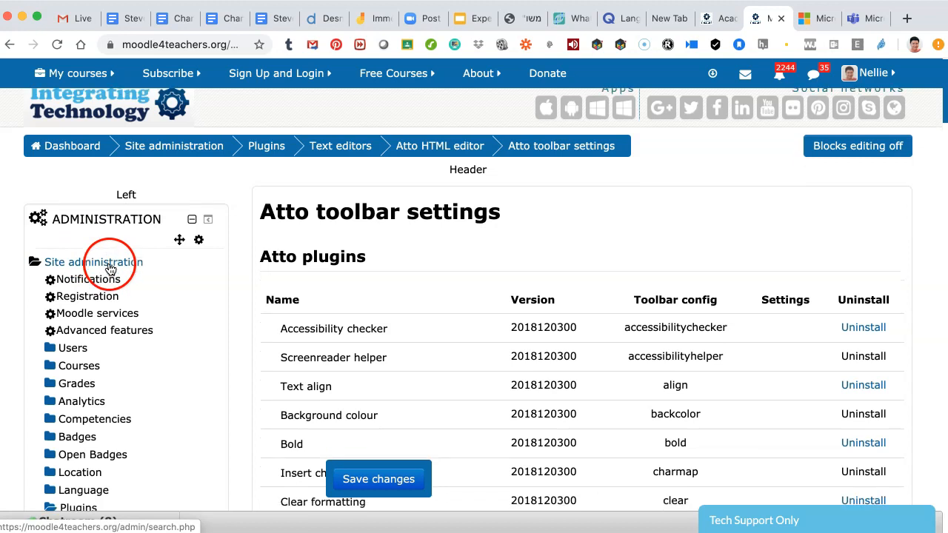
pyautogui.scroll(-3)
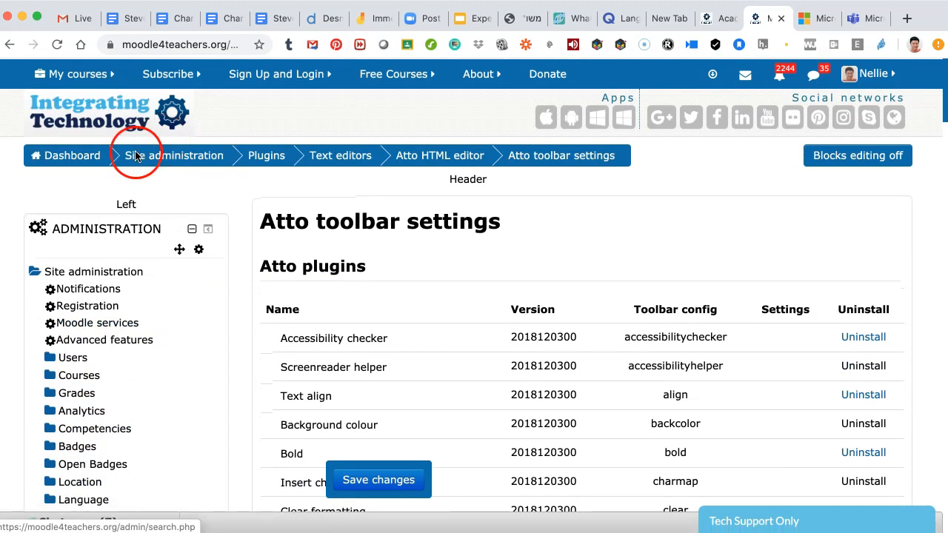
pyautogui.click(72, 74)
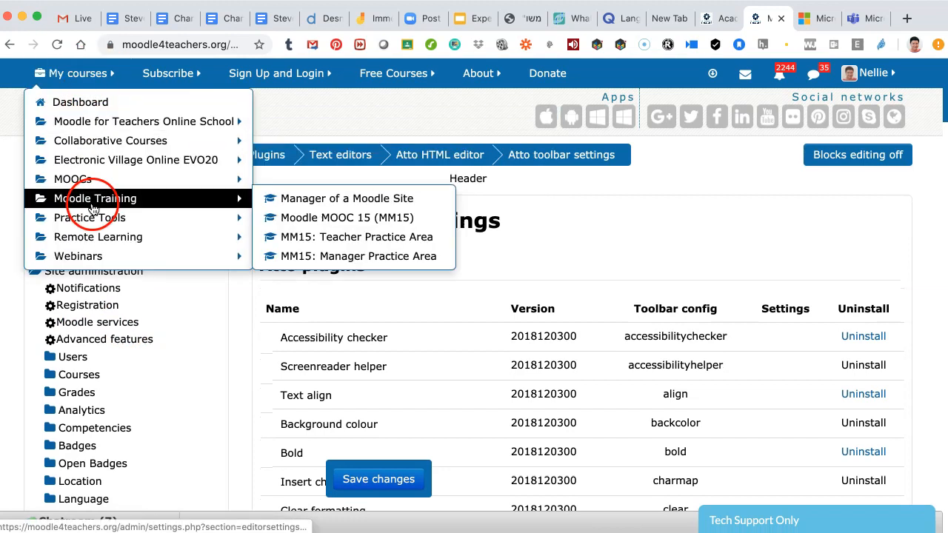
pyautogui.moveTo(97, 238)
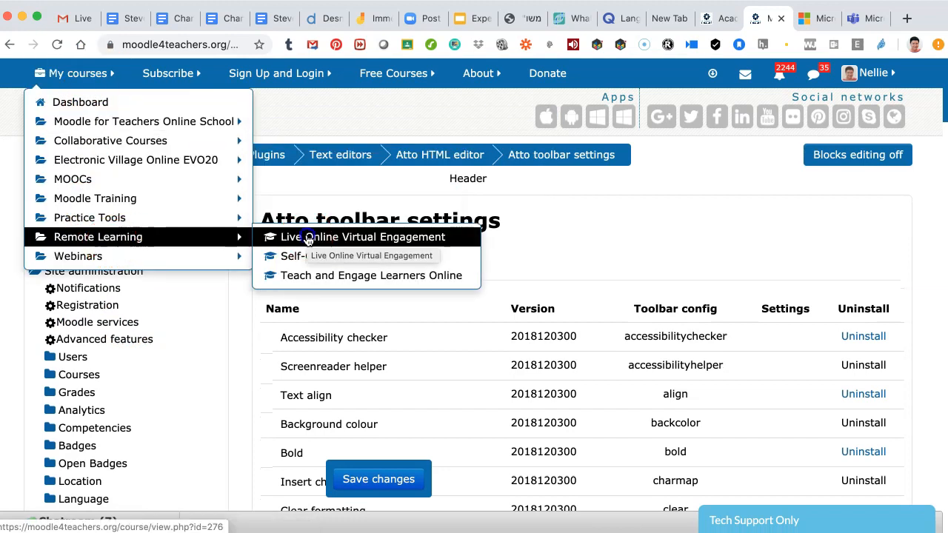
# Open the Live Online Virtual Engagement course and the Microsoft Team section's edit menu
pyautogui.click(362, 236)
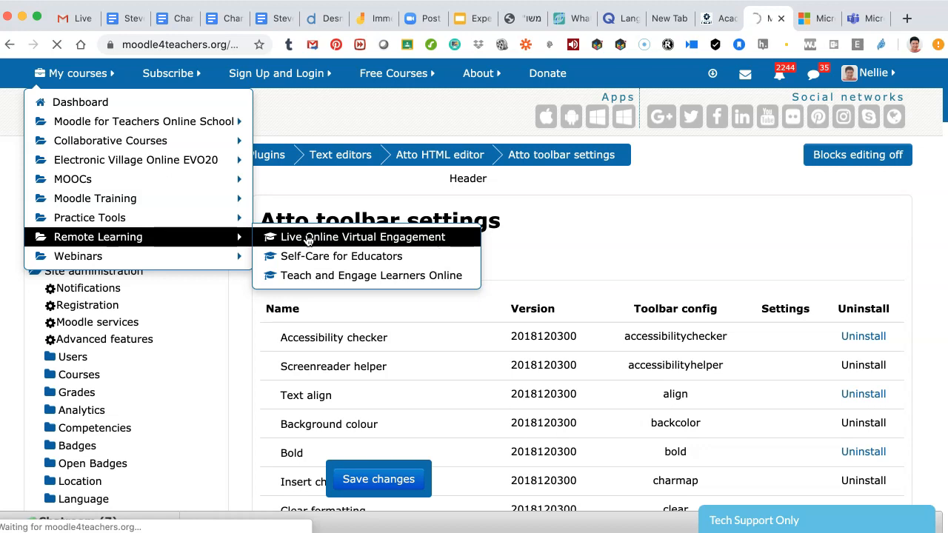
pyautogui.click(363, 237)
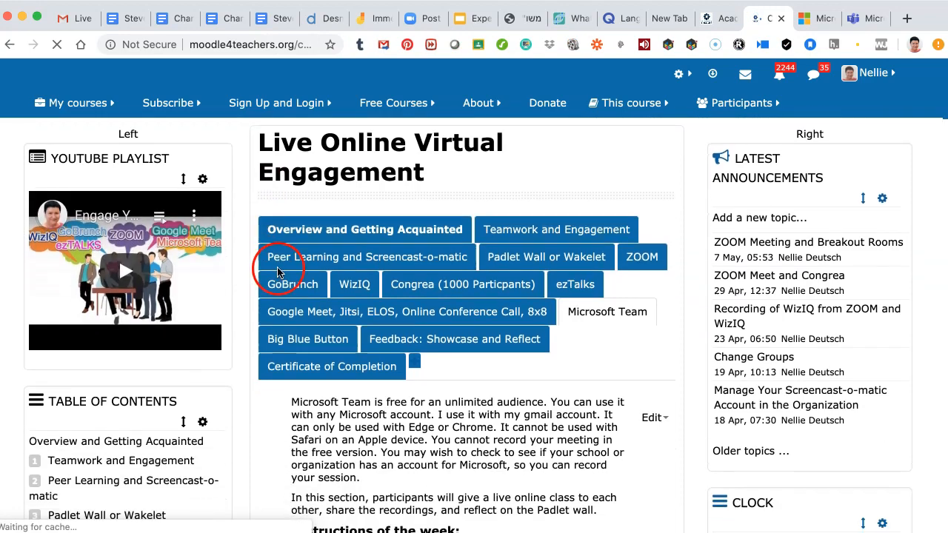
pyautogui.scroll(-3)
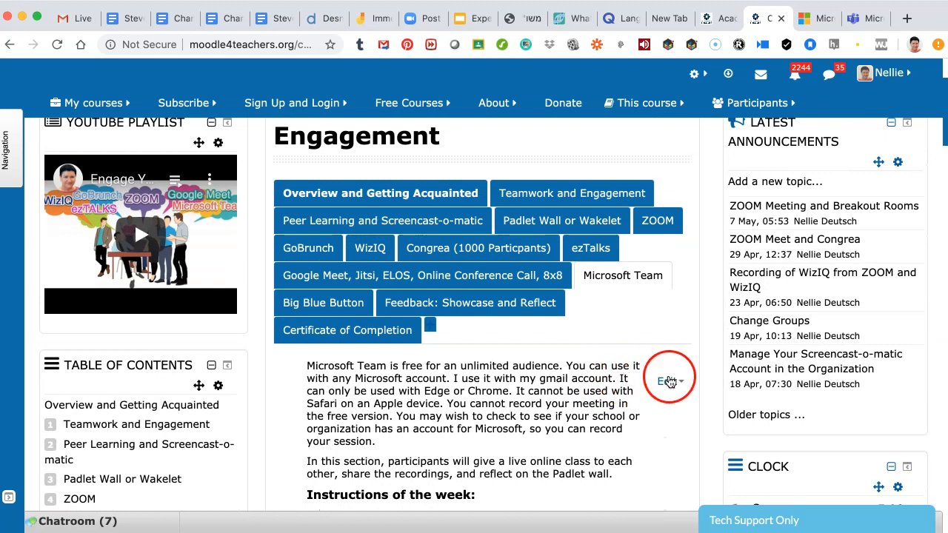
pyautogui.click(668, 380)
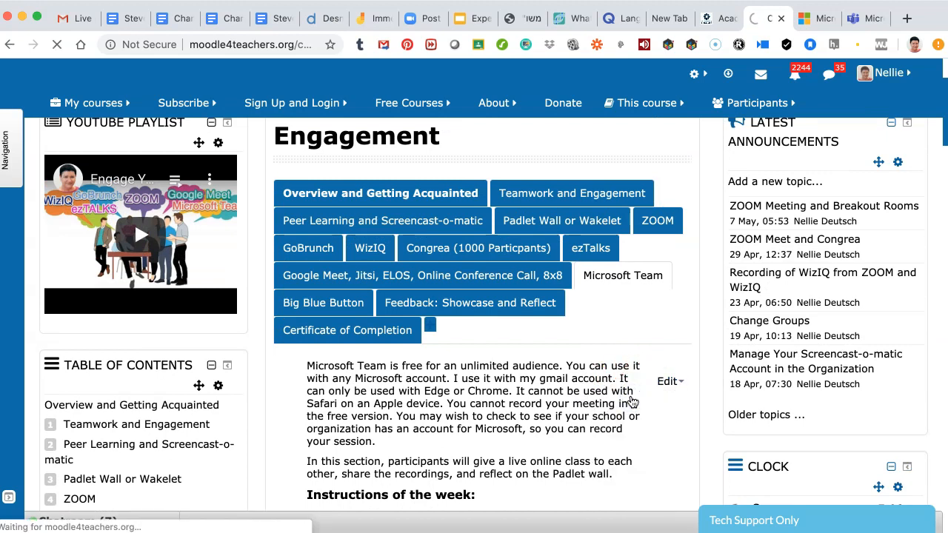
# Edit the Microsoft Team section and work in its Summary editor with all tools shown
pyautogui.click(666, 381)
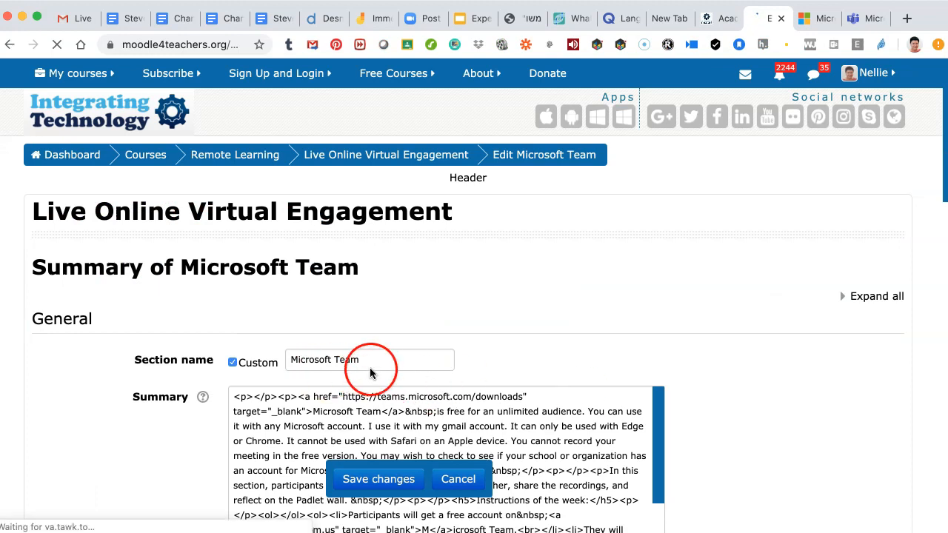
pyautogui.scroll(-3)
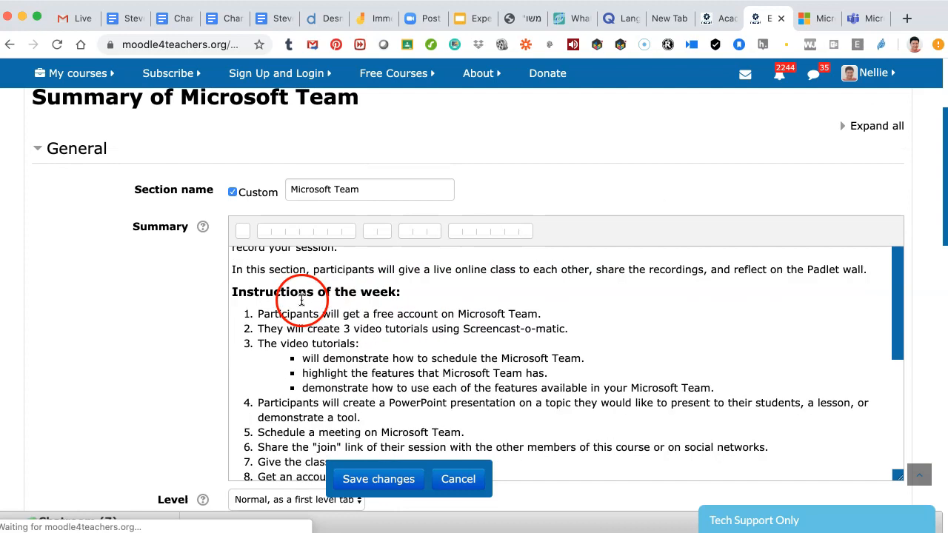
pyautogui.scroll(-3)
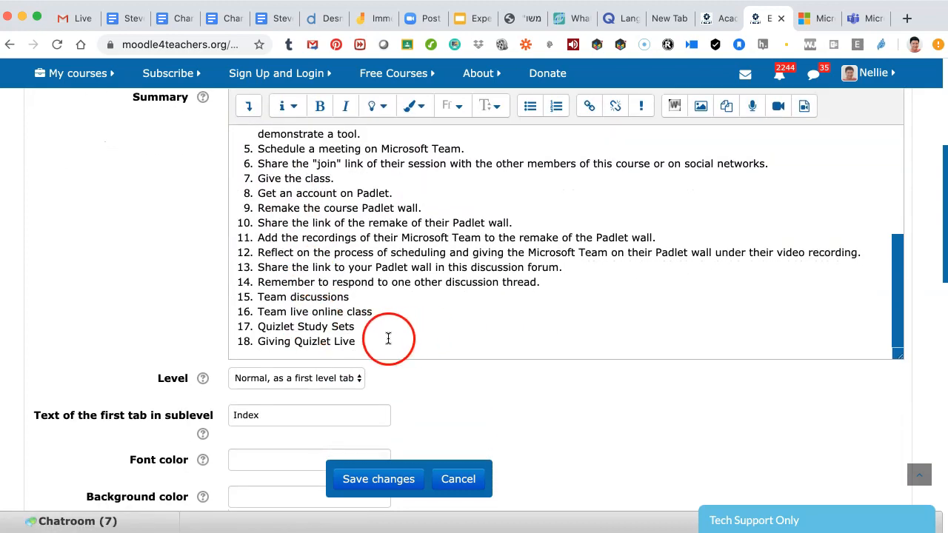
pyautogui.click(389, 339)
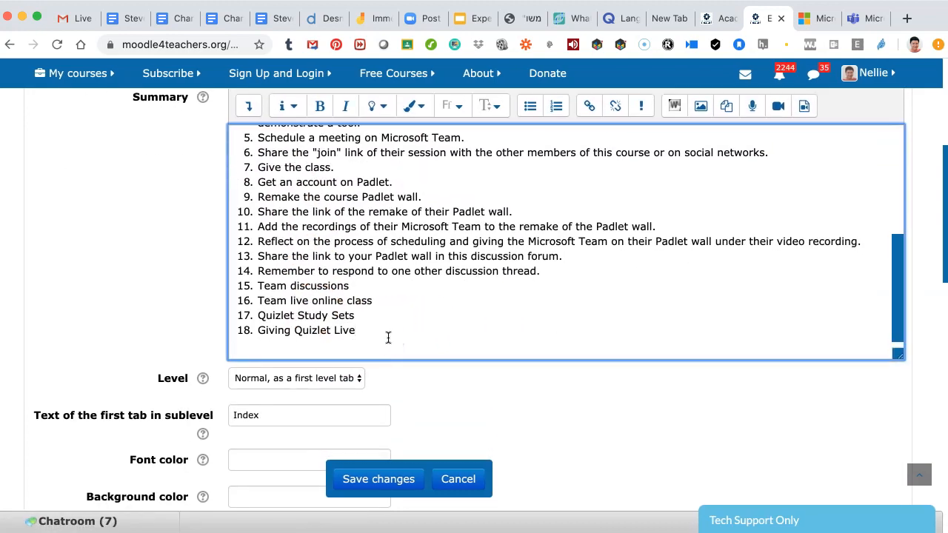
pyautogui.scroll(3)
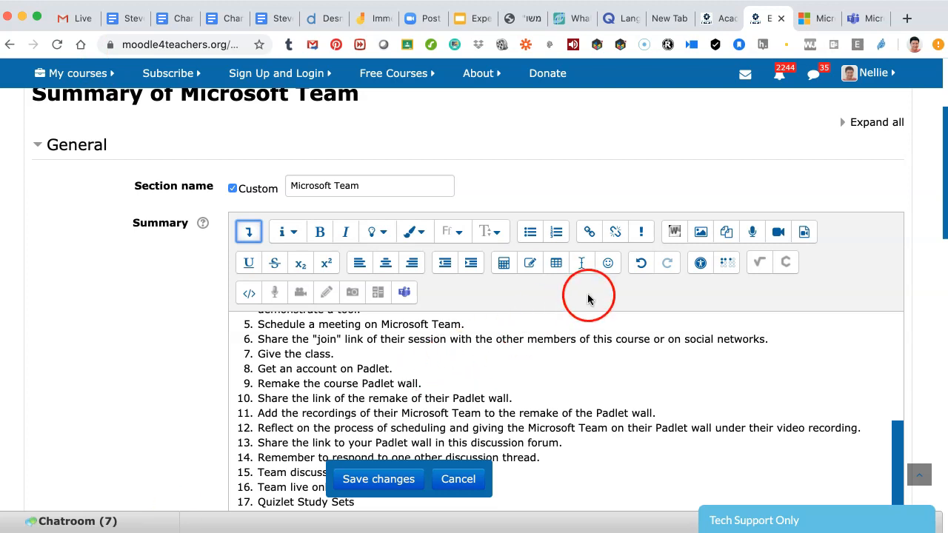
pyautogui.moveTo(681, 248)
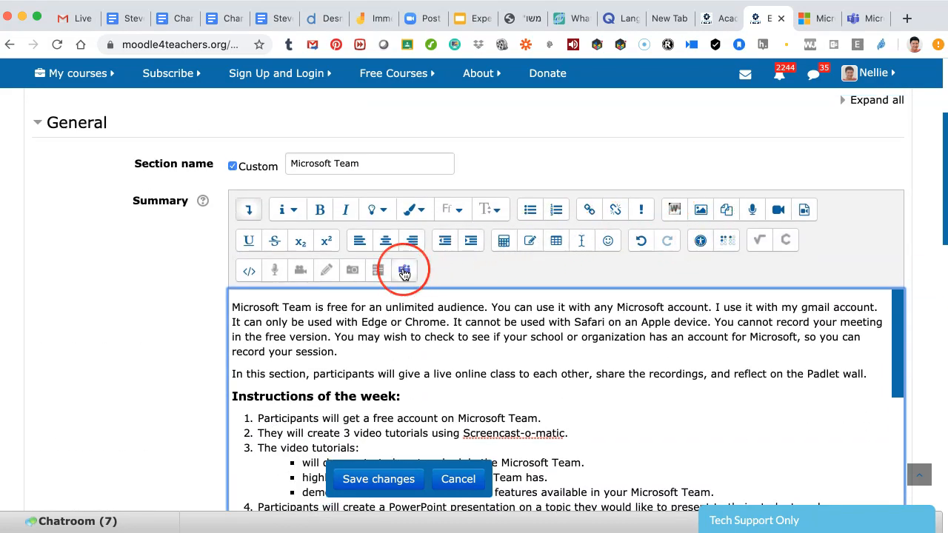
# Start a Teams meeting link with 'Open in new window' ticked and sign in to Teams
pyautogui.click(404, 269)
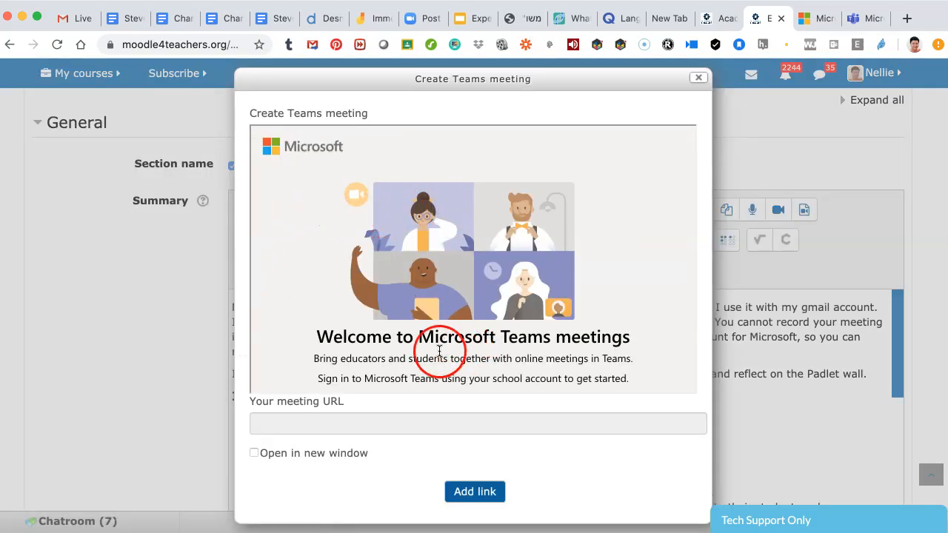
pyautogui.click(254, 453)
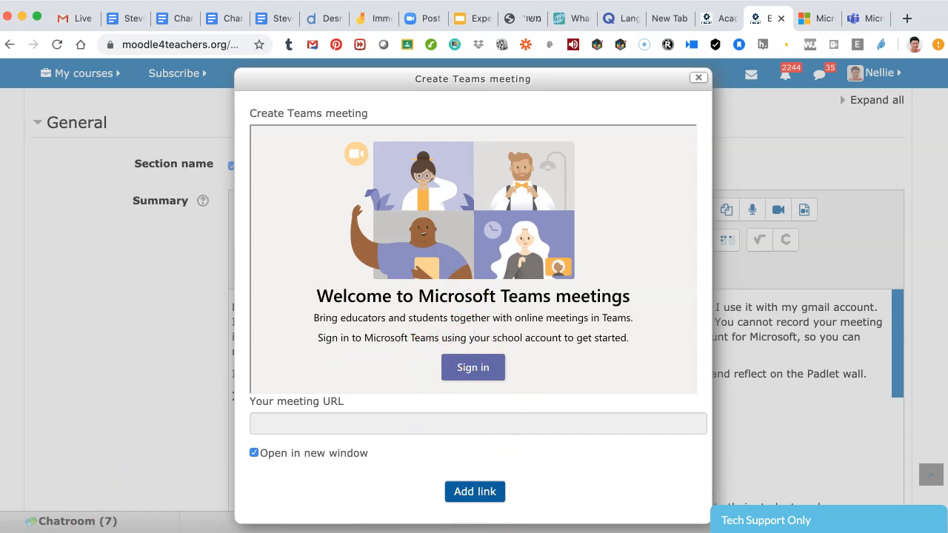
pyautogui.click(472, 367)
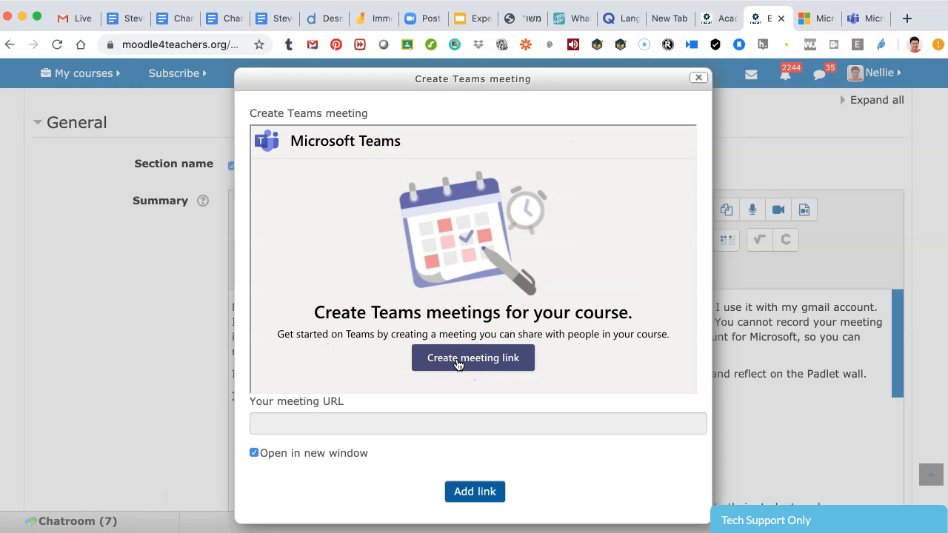
pyautogui.click(473, 358)
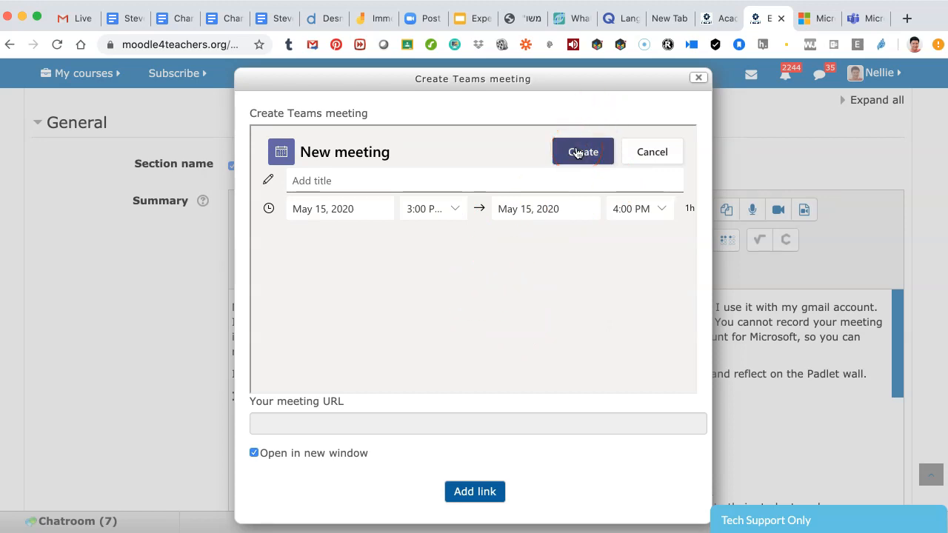
# Begin the new meeting and enter 'Test' as its title
pyautogui.click(583, 152)
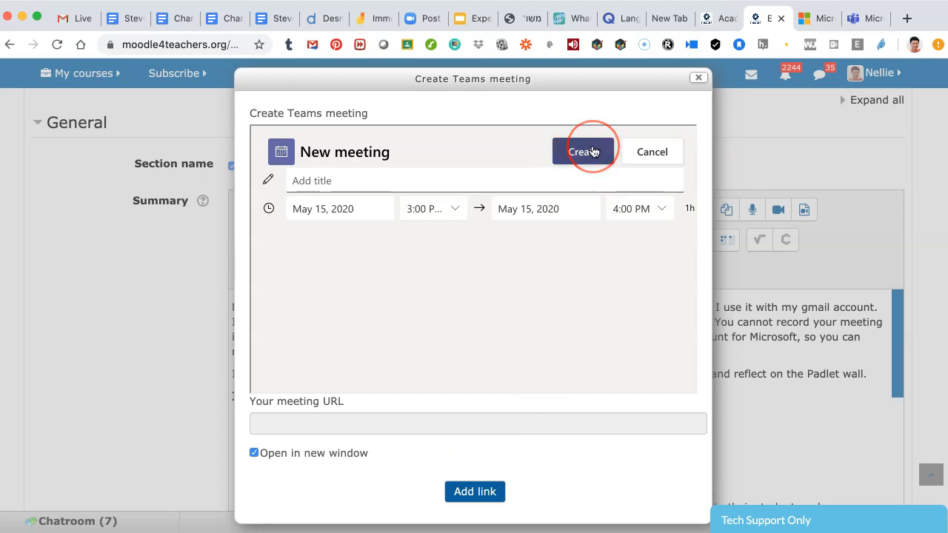
pyautogui.rightClick(589, 152)
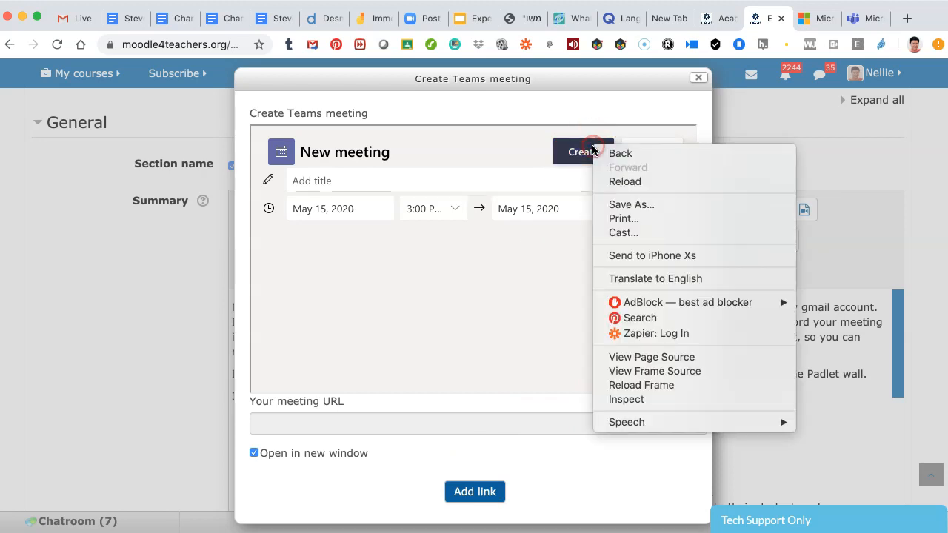
pyautogui.click(583, 152)
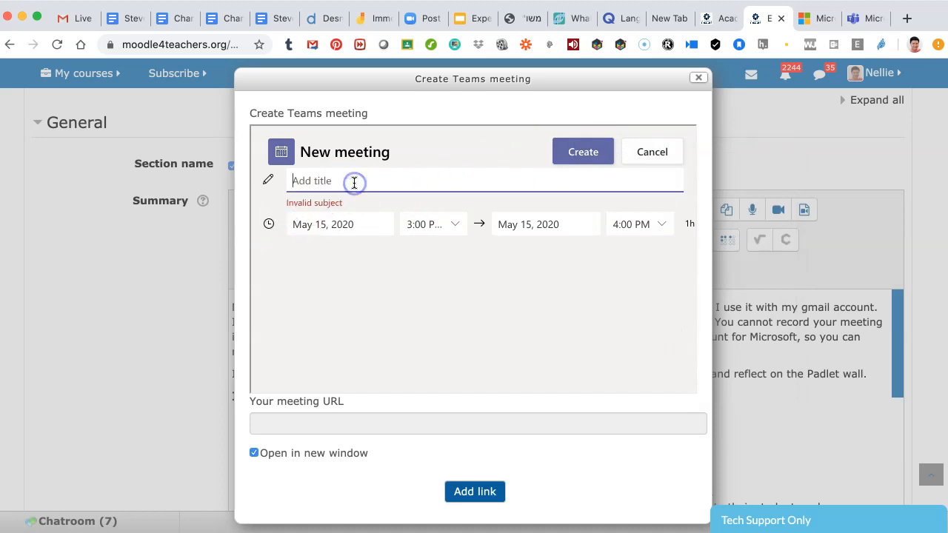
pyautogui.write('Test')
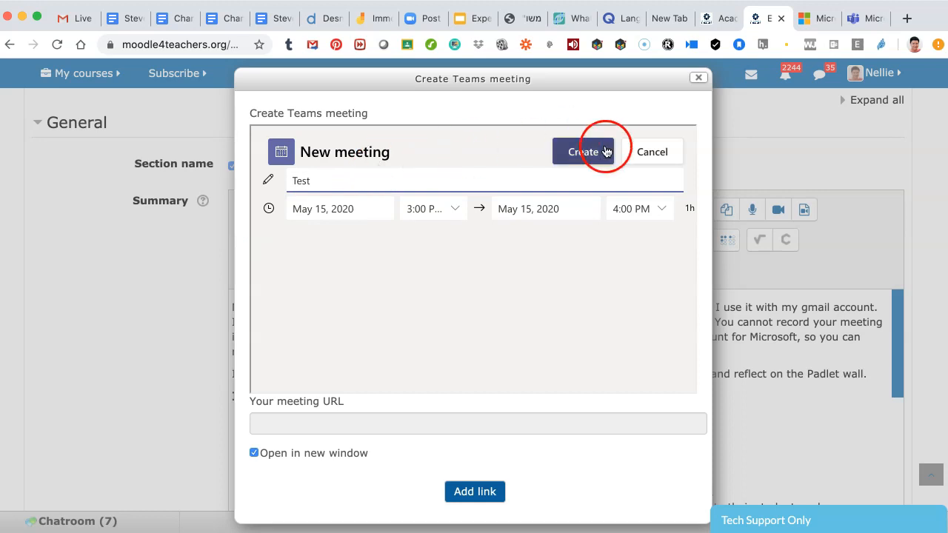
# Create the Test meeting and add its join link to the section summary
pyautogui.click(583, 152)
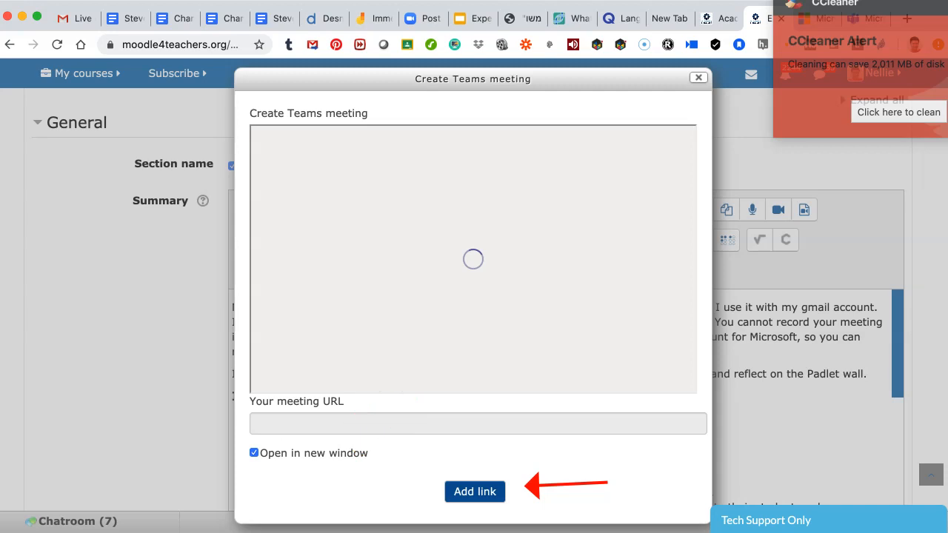
pyautogui.moveTo(771, 229)
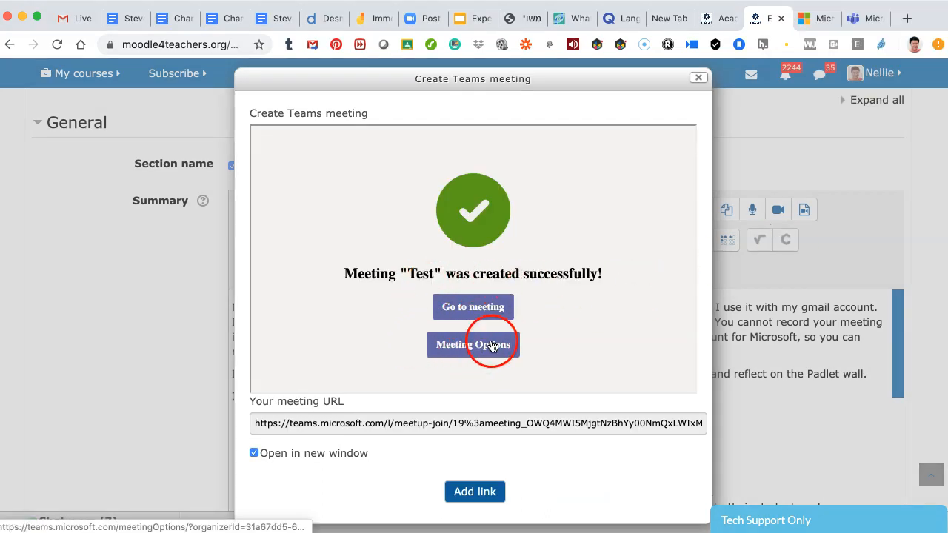
pyautogui.moveTo(315, 436)
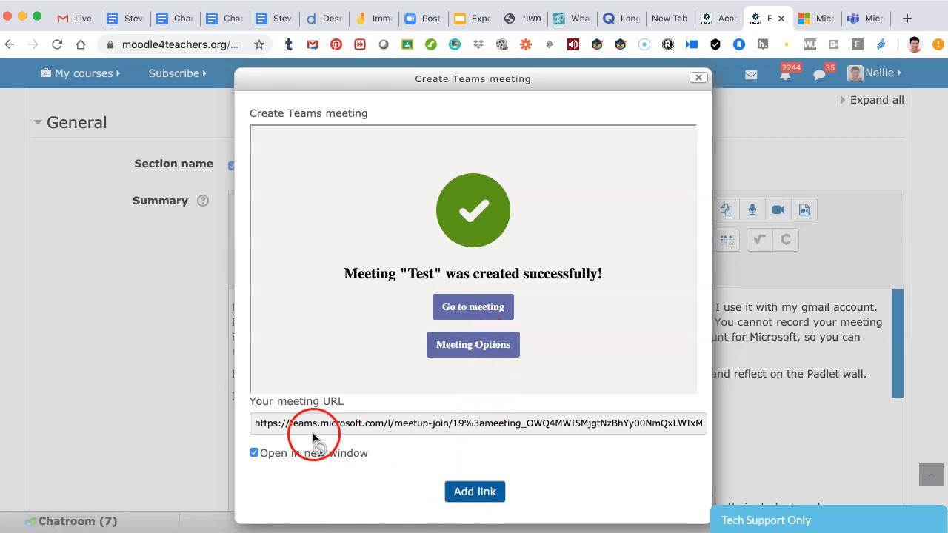
pyautogui.moveTo(396, 474)
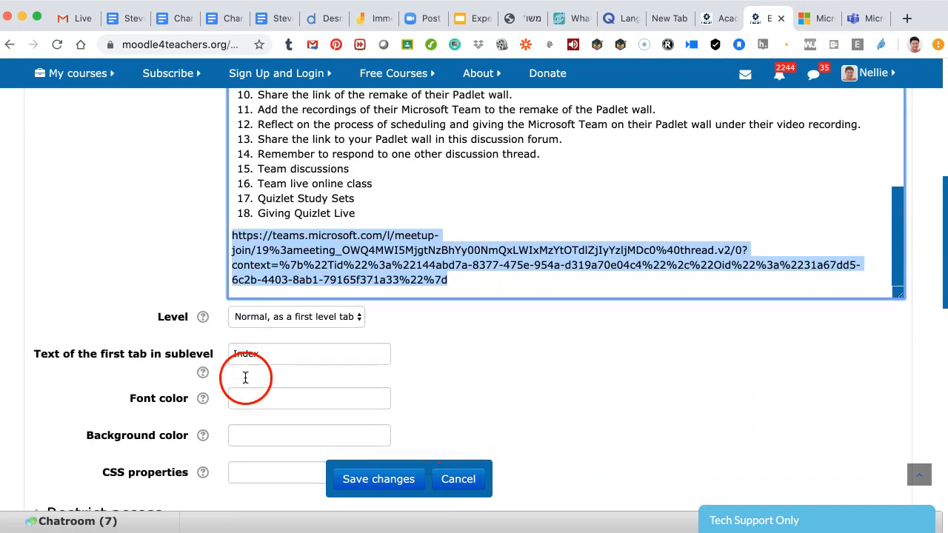
pyautogui.scroll(-3)
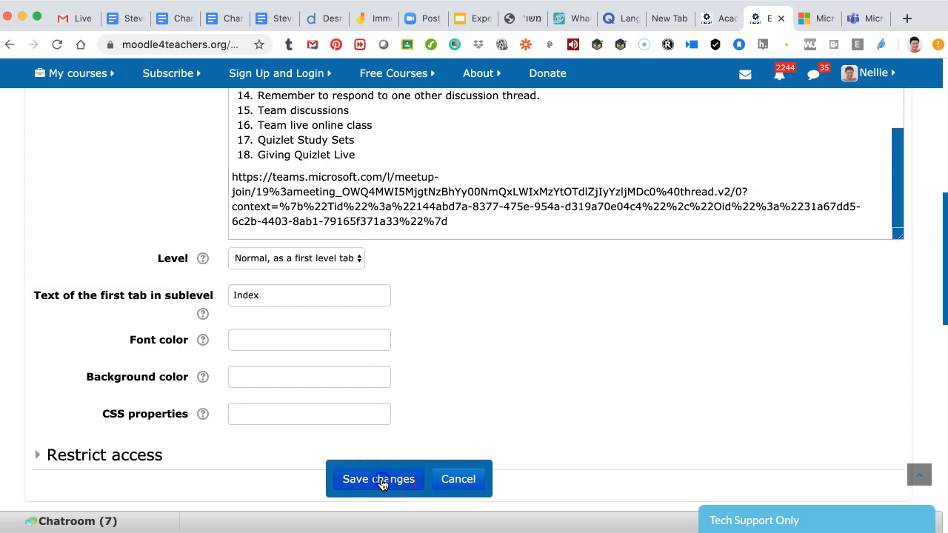
# Save the Microsoft Team section and open its Teams meeting link in a new tab
pyautogui.click(378, 479)
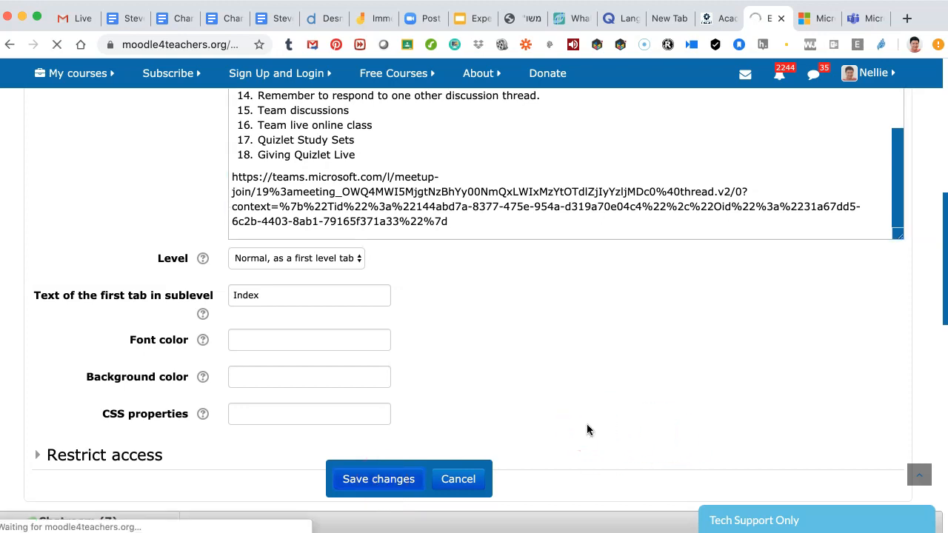
pyautogui.click(378, 479)
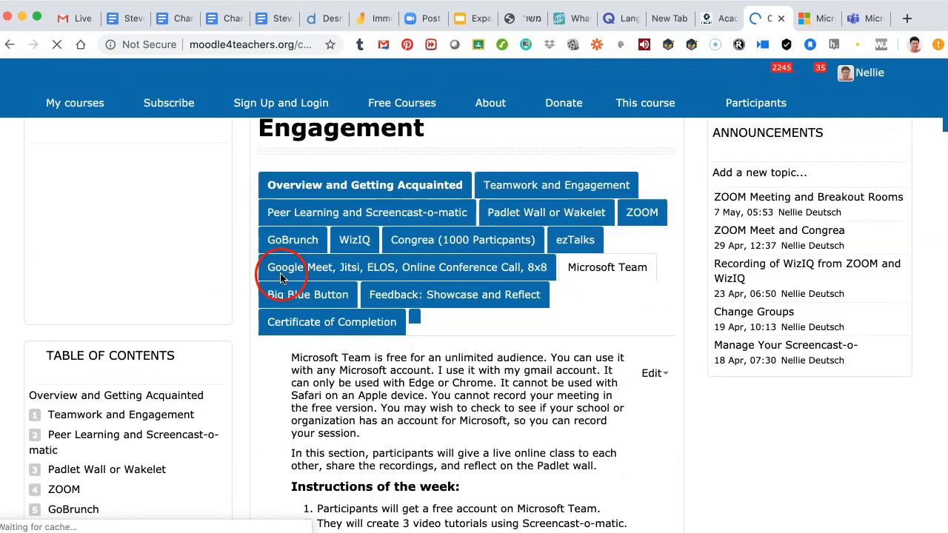
pyautogui.click(607, 267)
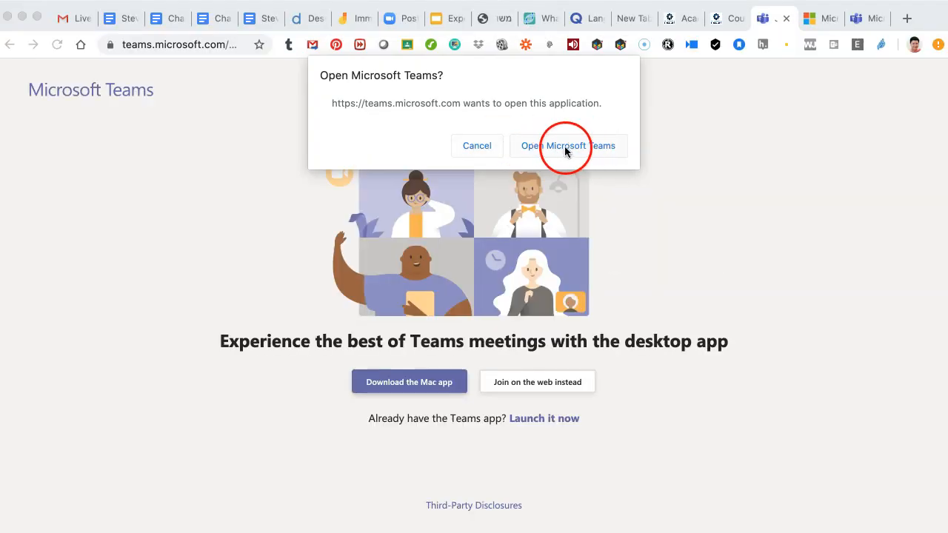
# Dismiss the desktop-app prompt and join the Test meeting on the web
pyautogui.click(568, 145)
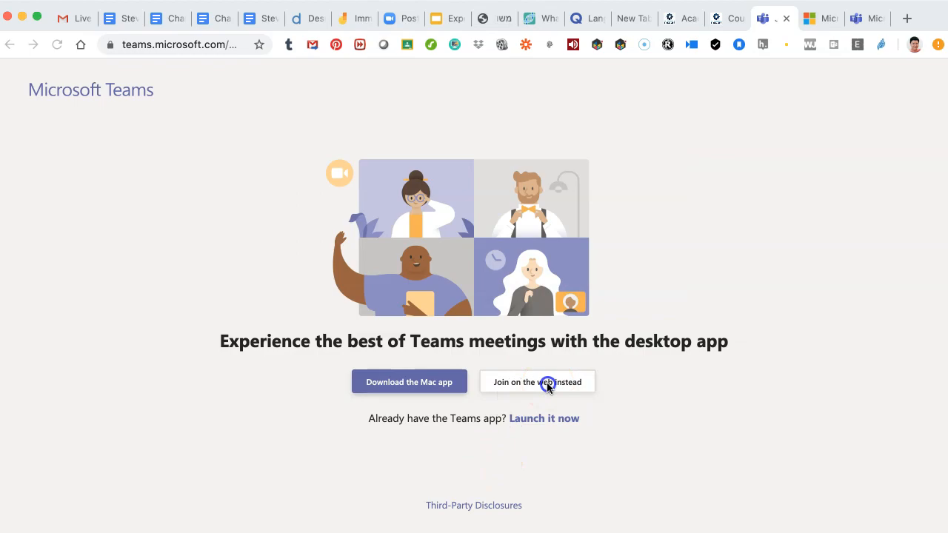
pyautogui.click(537, 382)
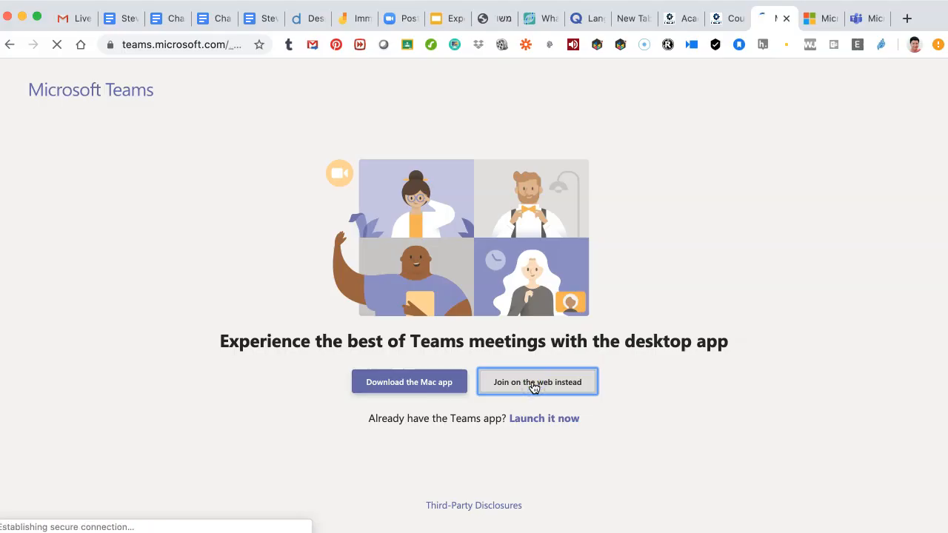
pyautogui.click(537, 382)
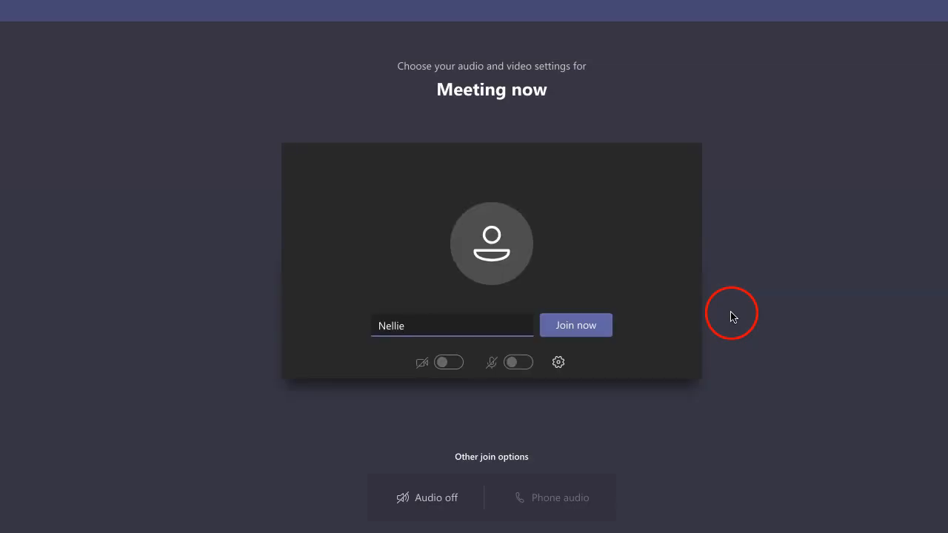
# Join the Teams meeting with the microphone and camera on and a blurred background
pyautogui.click(576, 324)
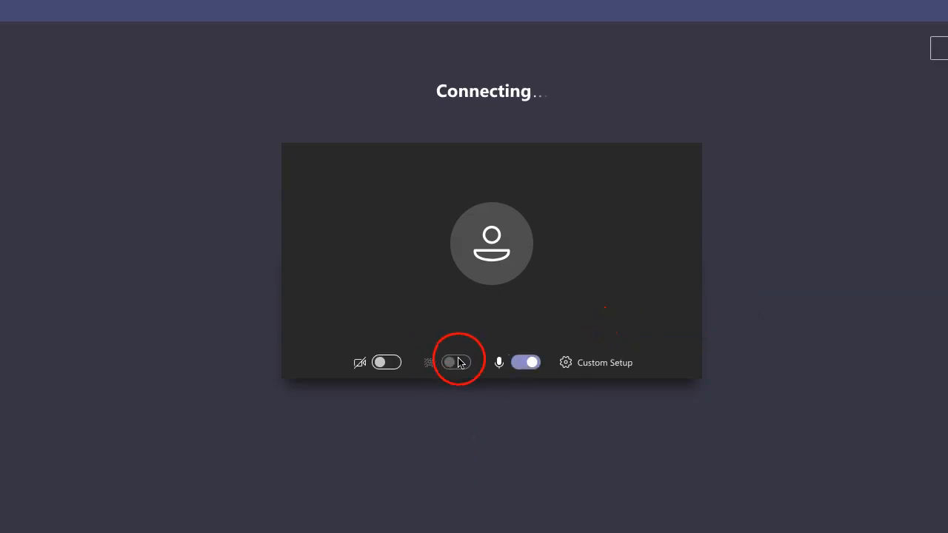
pyautogui.click(526, 362)
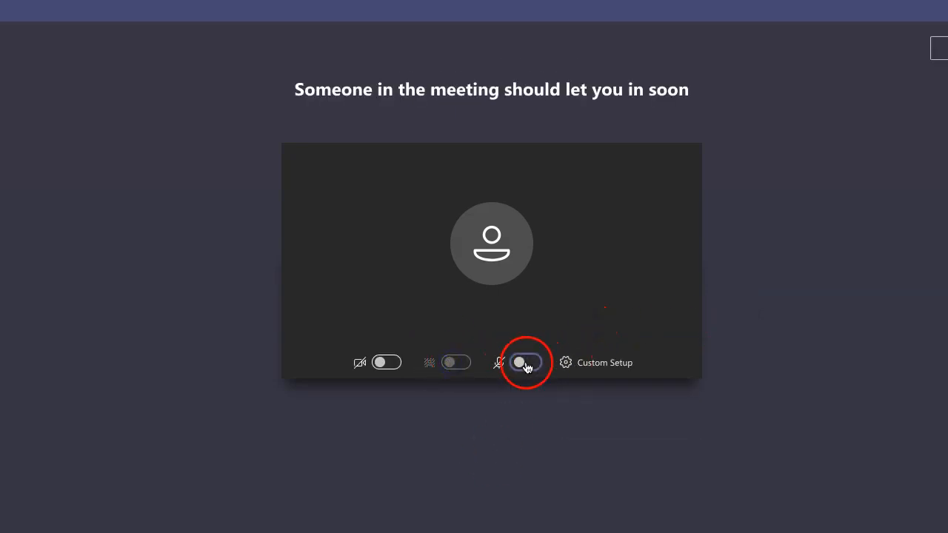
pyautogui.click(605, 363)
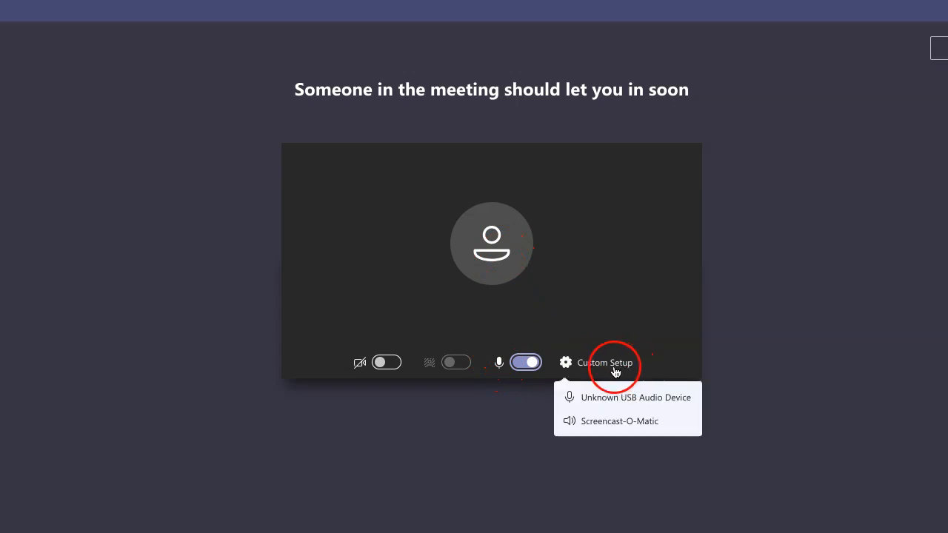
pyautogui.click(386, 362)
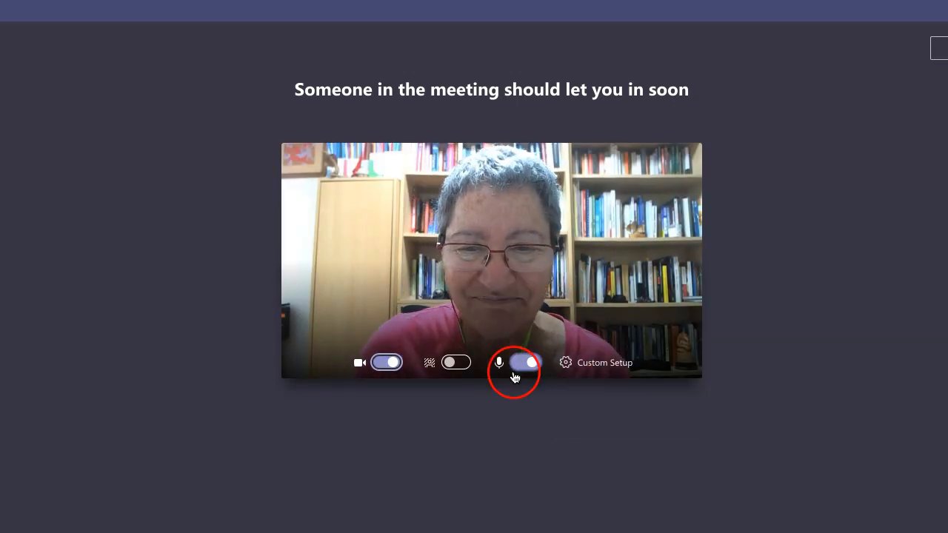
pyautogui.click(455, 362)
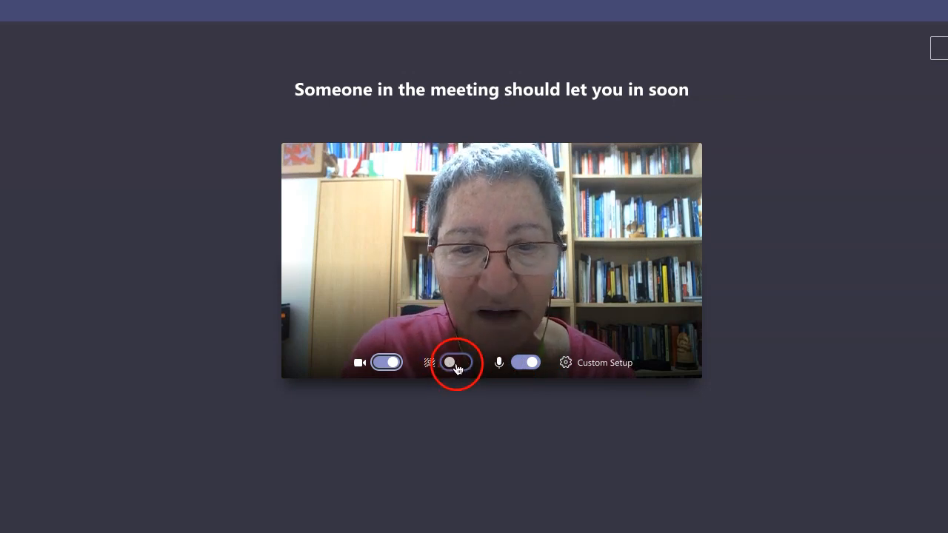
pyautogui.click(455, 362)
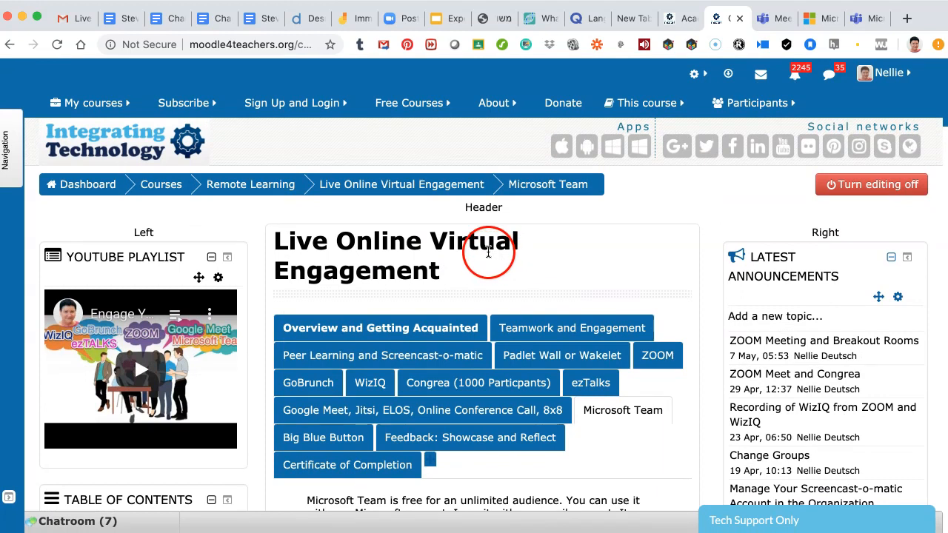
pyautogui.moveTo(523, 246)
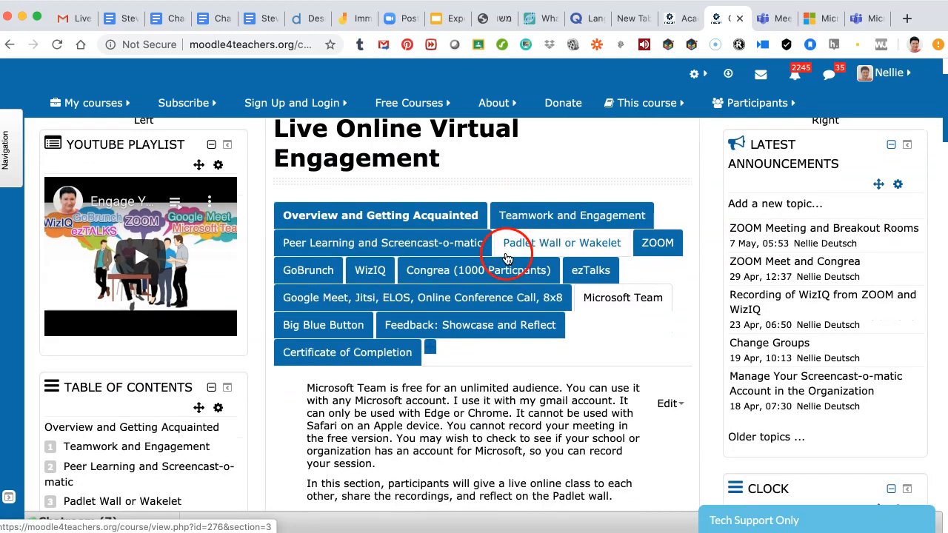
pyautogui.scroll(-3)
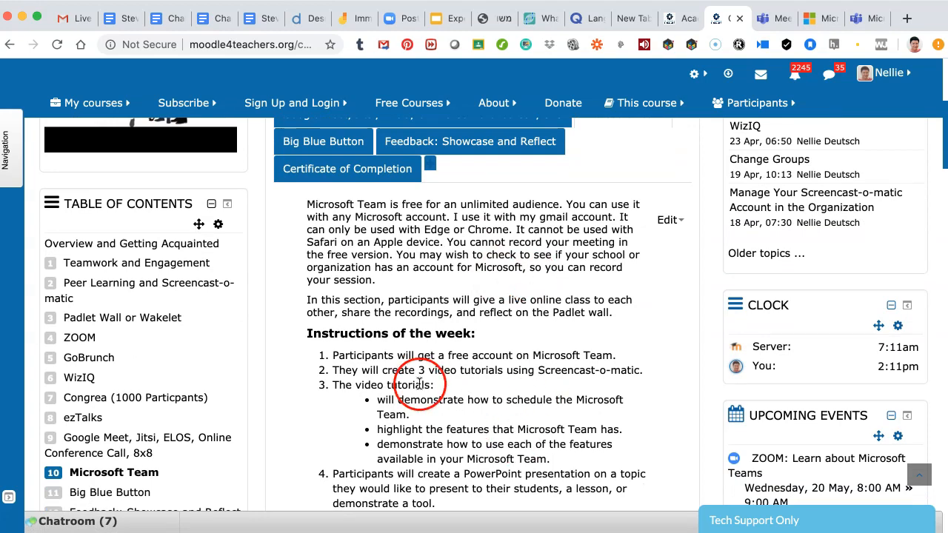
pyautogui.scroll(-3)
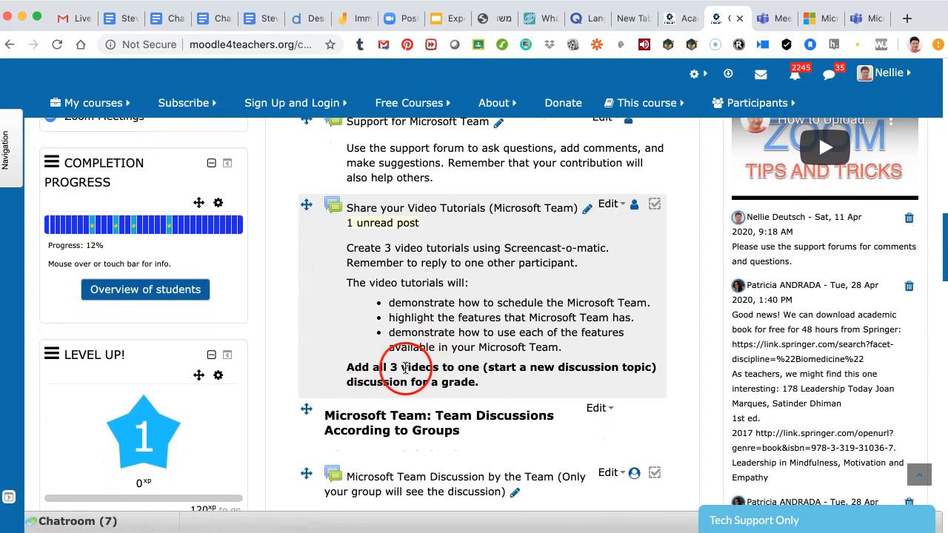
pyautogui.scroll(-3)
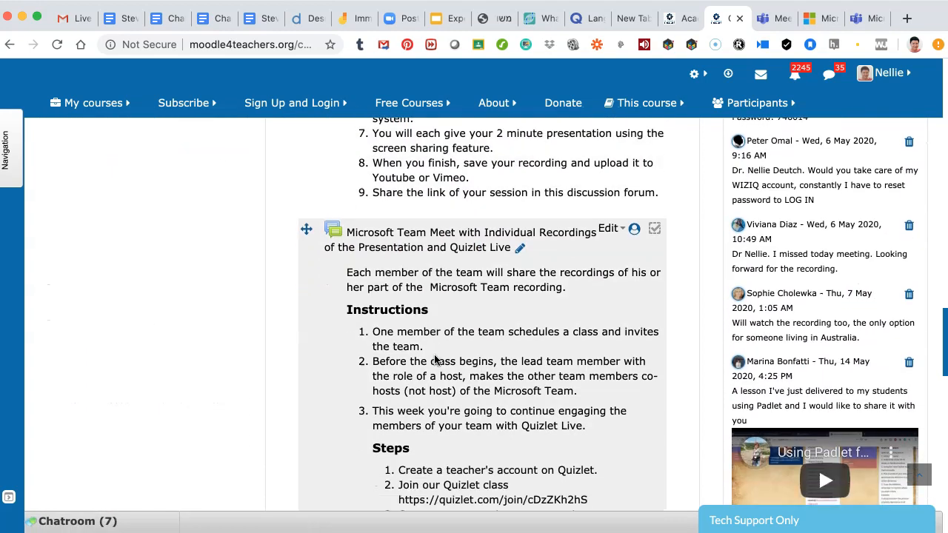